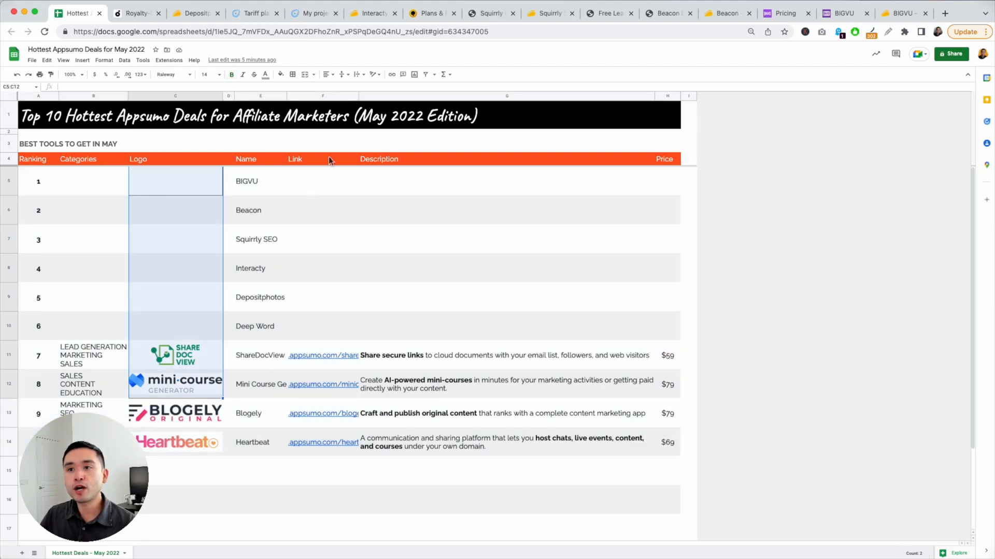
Clear the price-cell selection, then search Depositphotos for 'essential oils'.
left_click(506, 181)
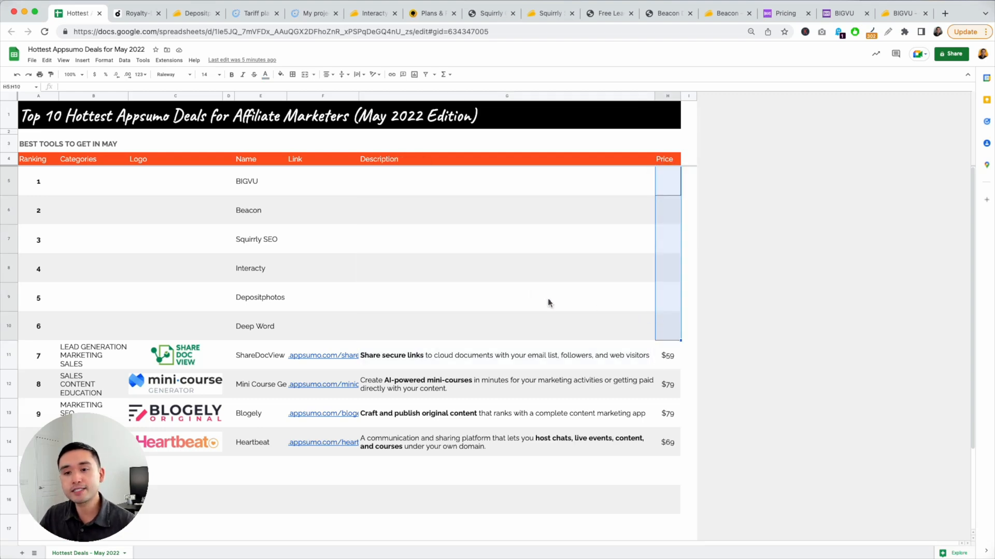
mouse_move(291, 215)
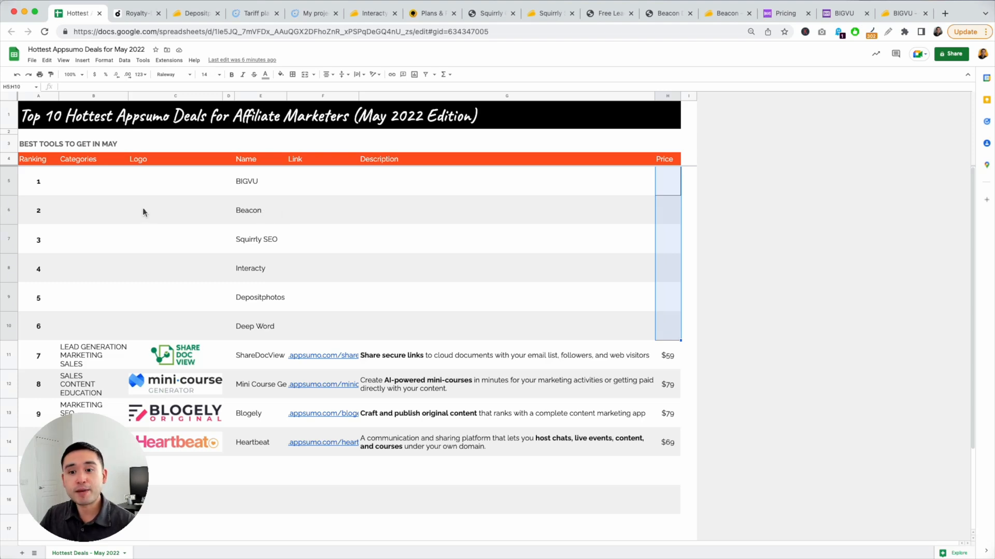
mouse_move(57, 168)
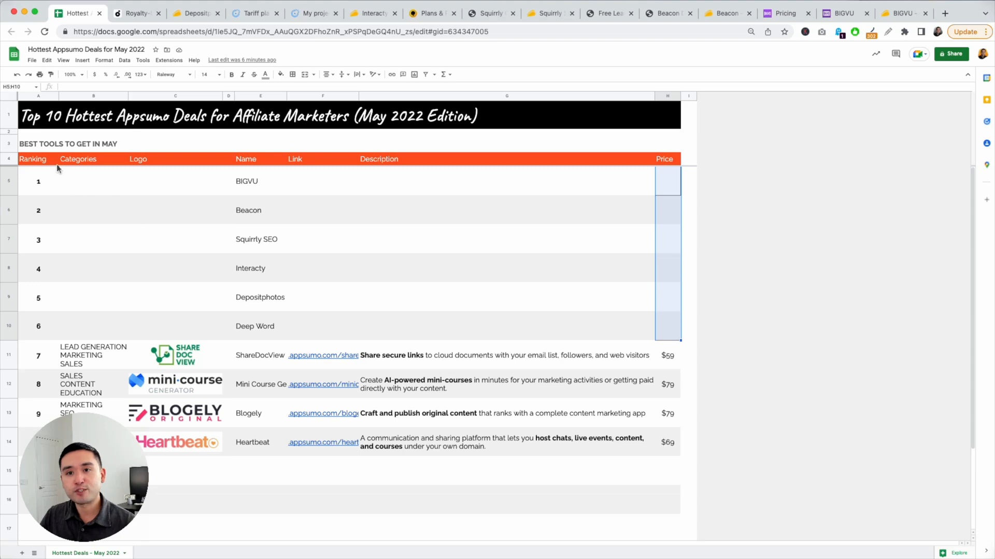
left_click(38, 131)
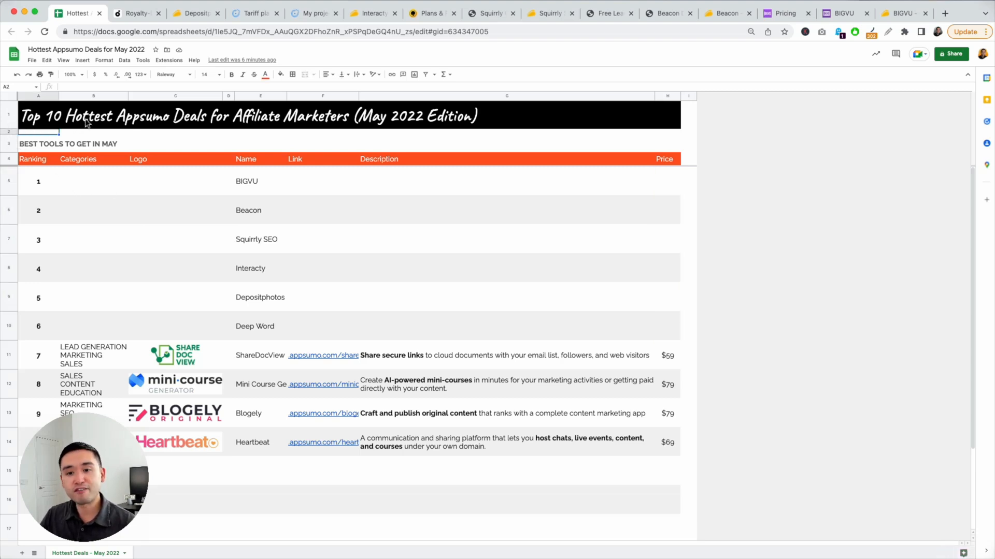
left_click(135, 13)
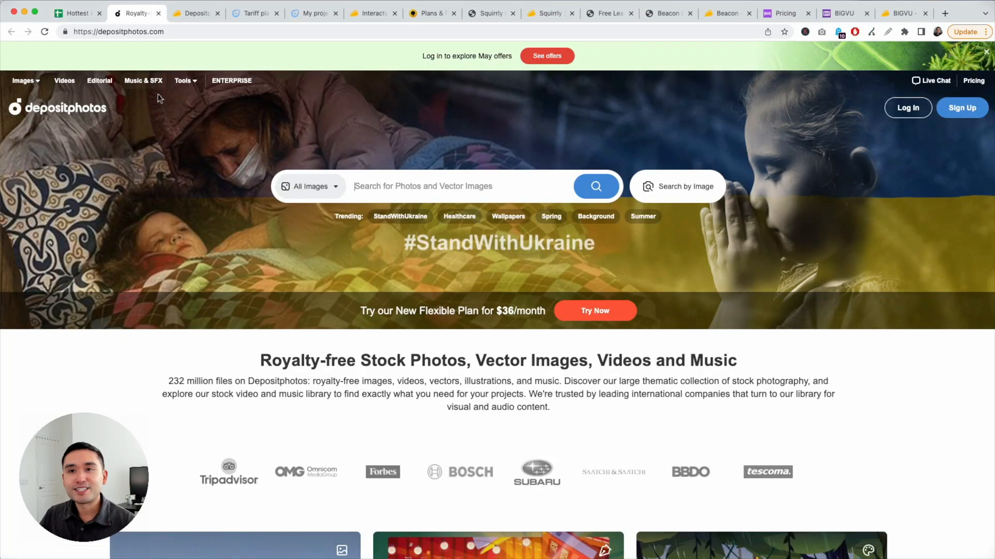
mouse_move(85, 153)
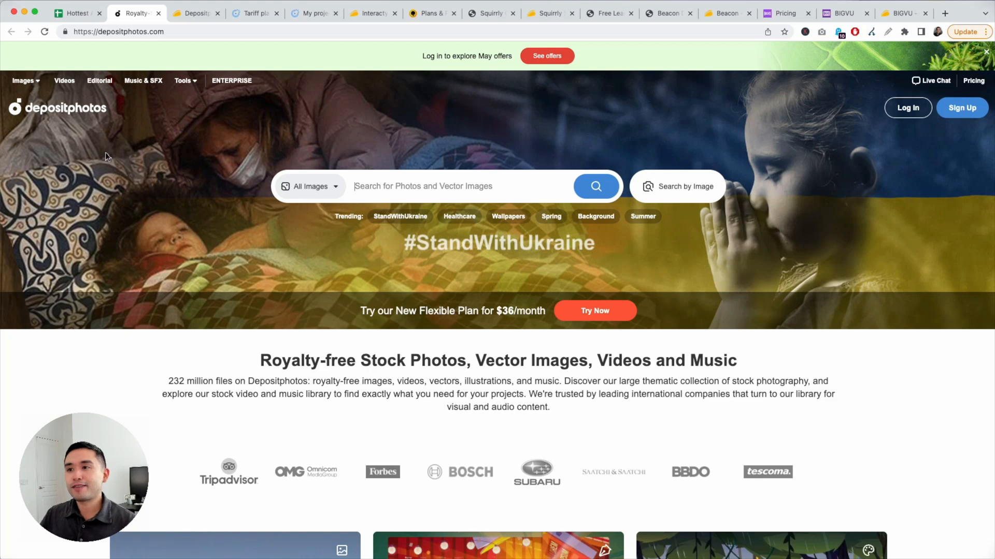
mouse_move(161, 143)
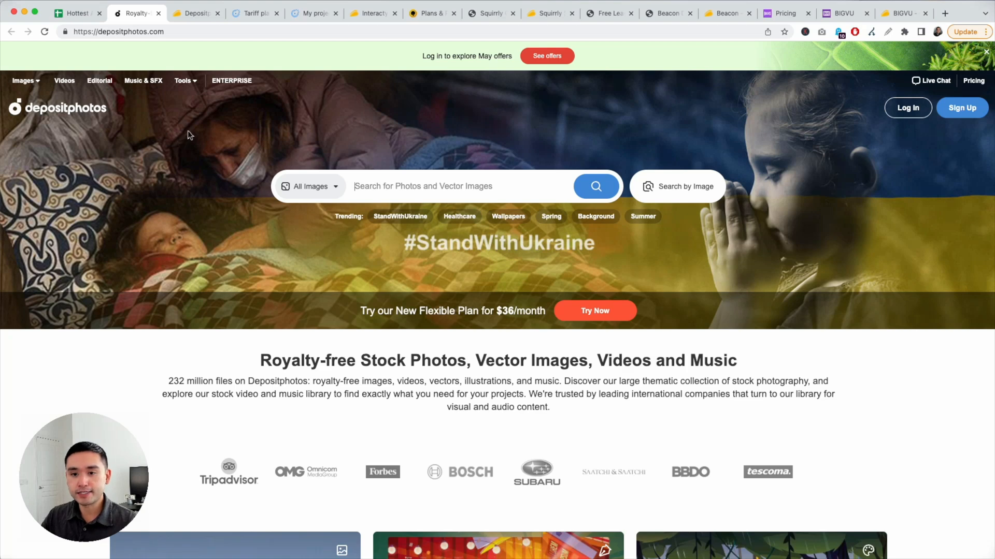
mouse_move(217, 166)
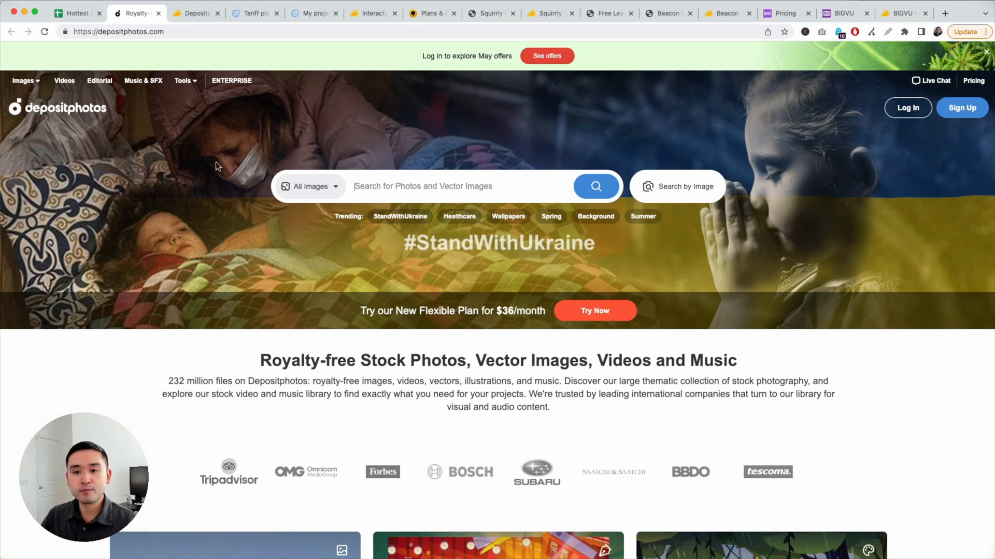
mouse_move(222, 166)
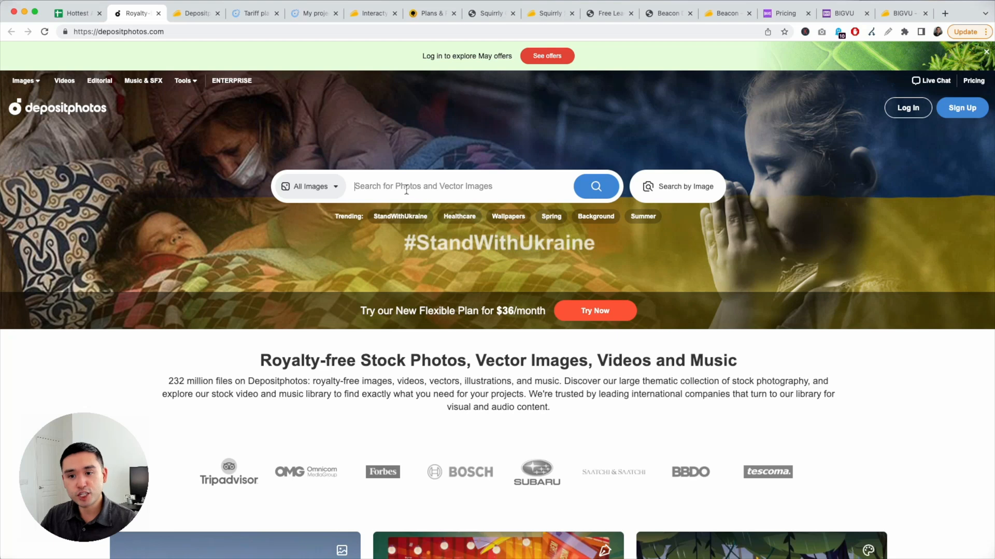
type("essen")
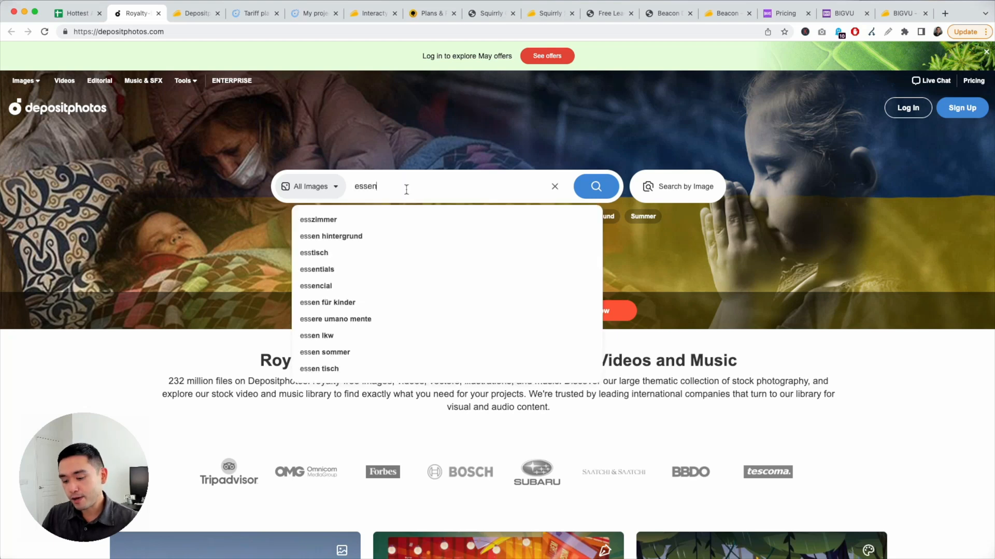
type("essential oils")
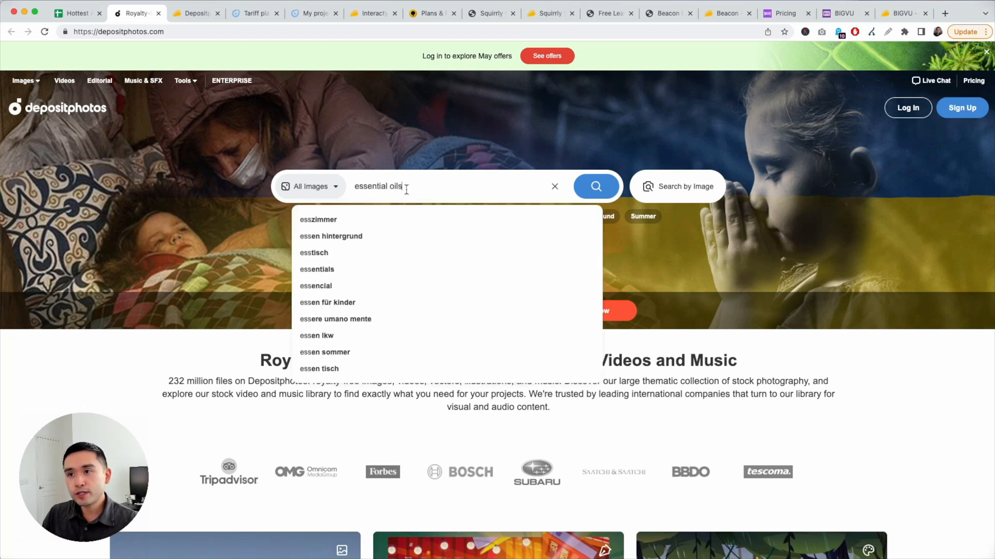
left_click(594, 185)
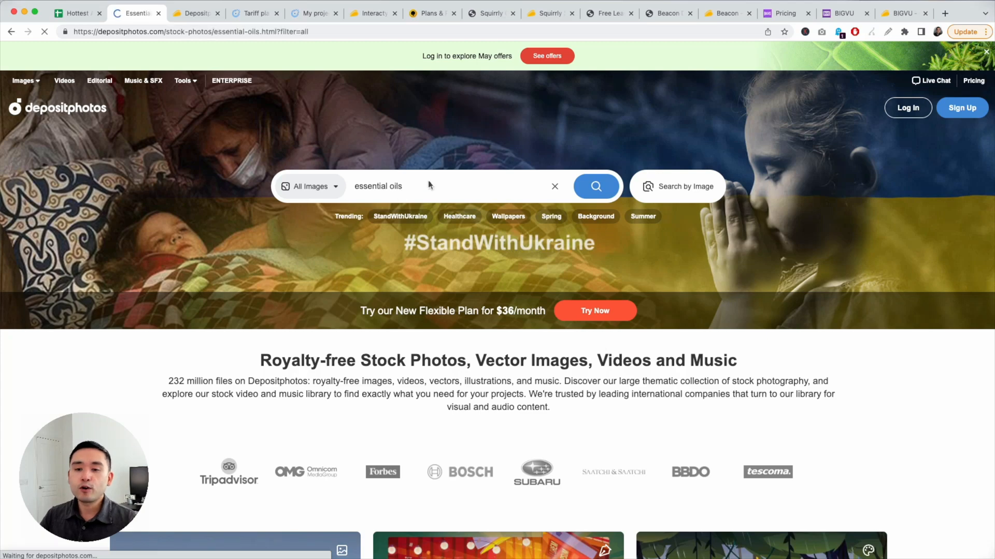
Filter the essential oils results to square orientation and dismiss the sign-up popup.
left_click(594, 186)
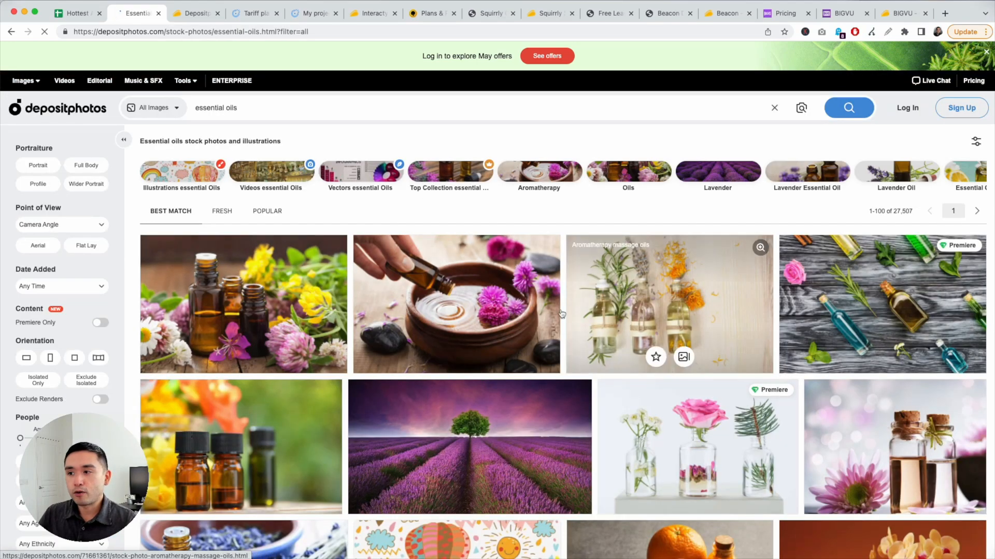
scroll("down", 3)
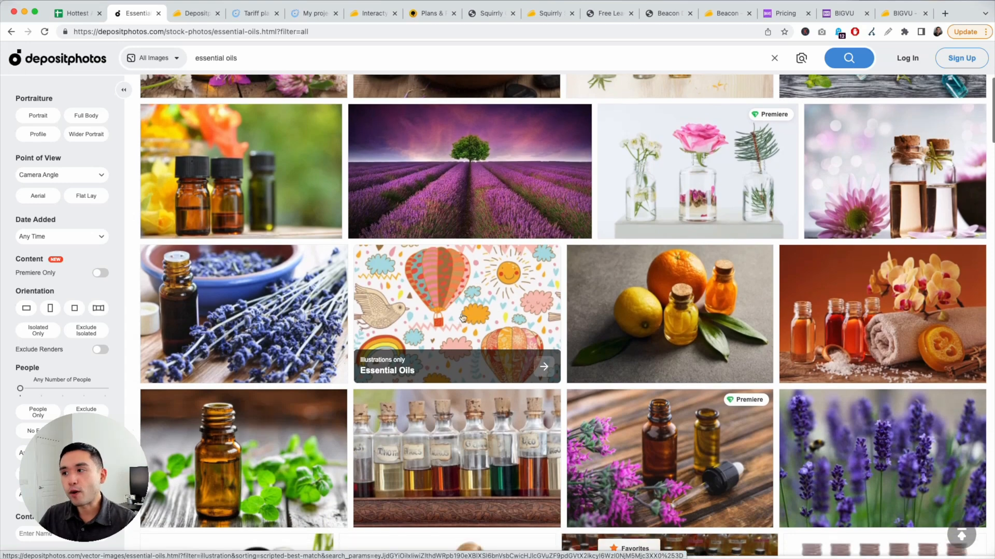
scroll("down", 3)
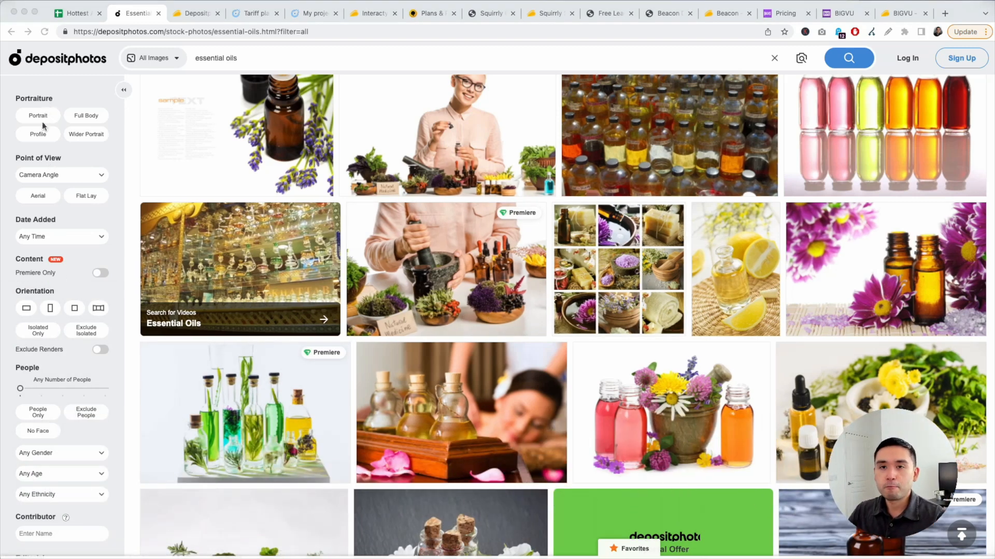
mouse_move(43, 132)
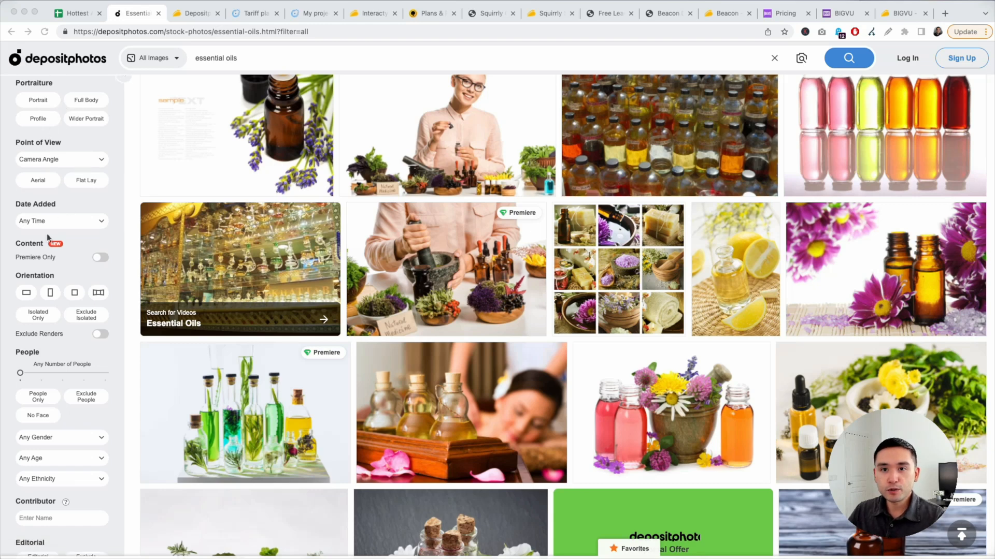
scroll("down", 3)
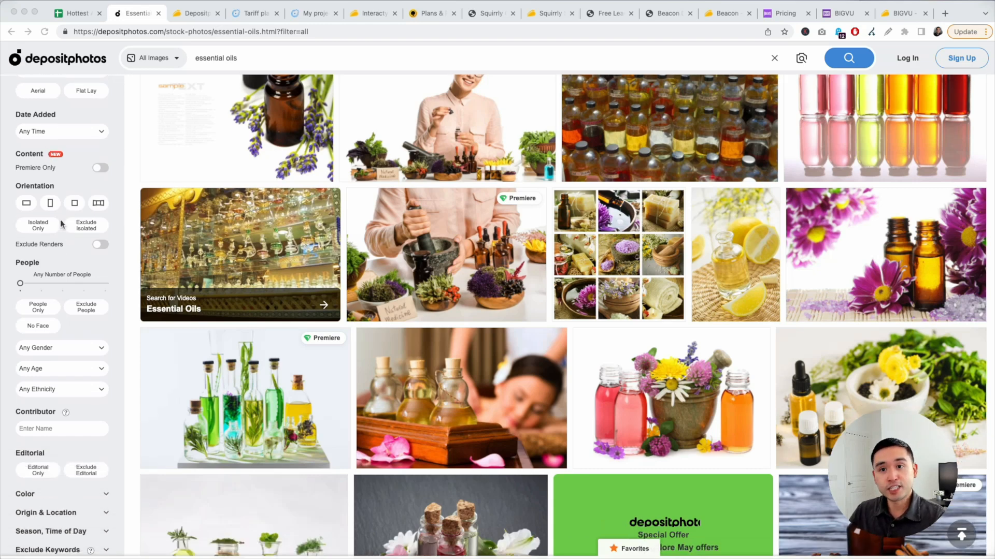
left_click(73, 204)
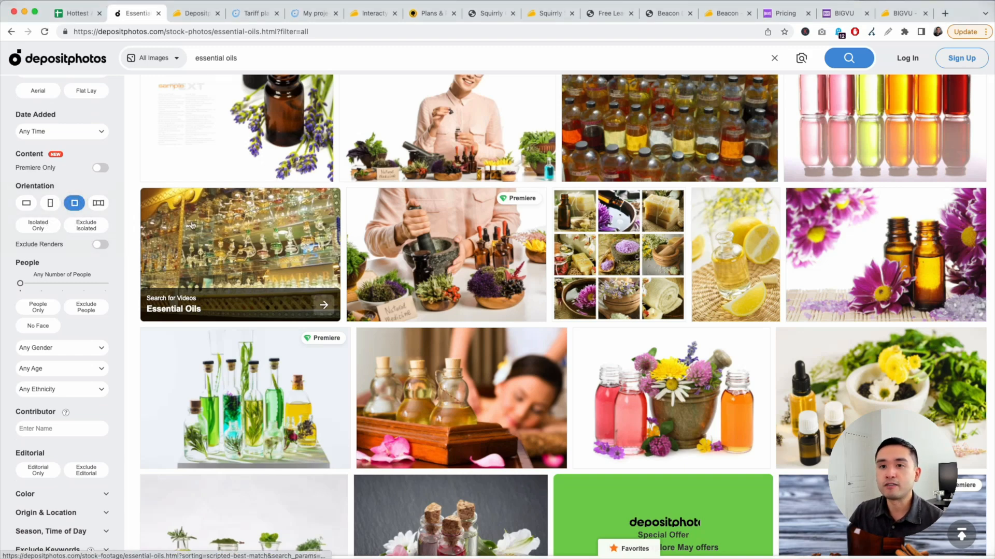
scroll("down", 3)
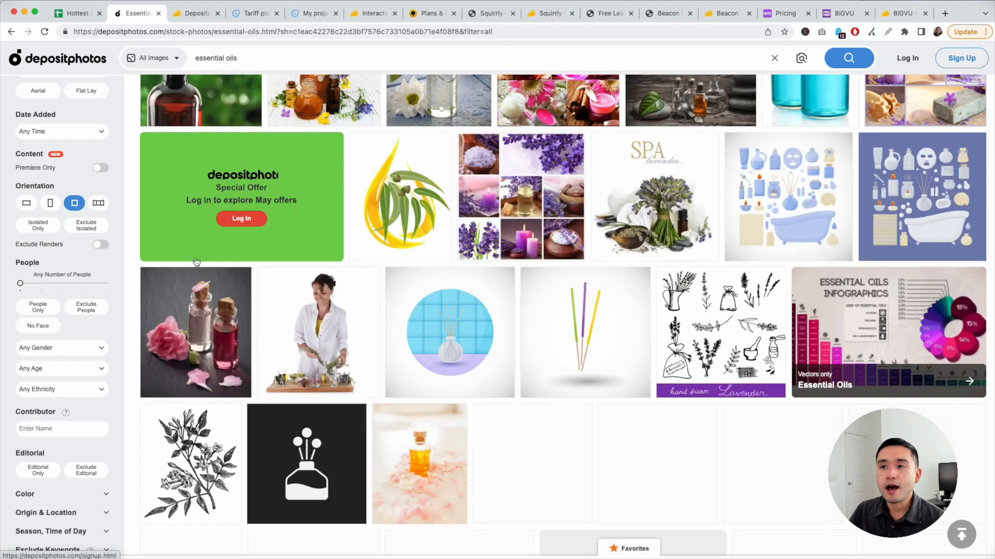
scroll("down", 3)
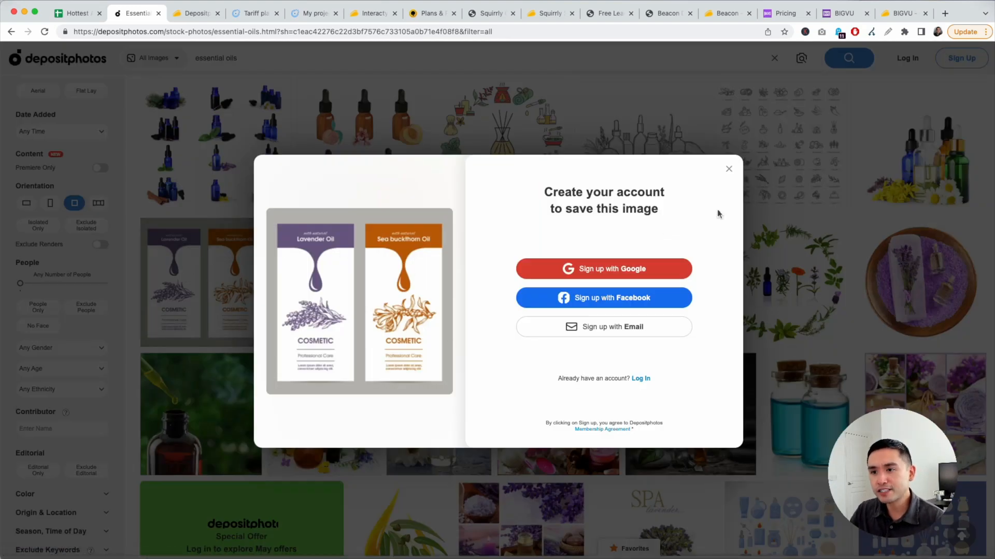
left_click(728, 169)
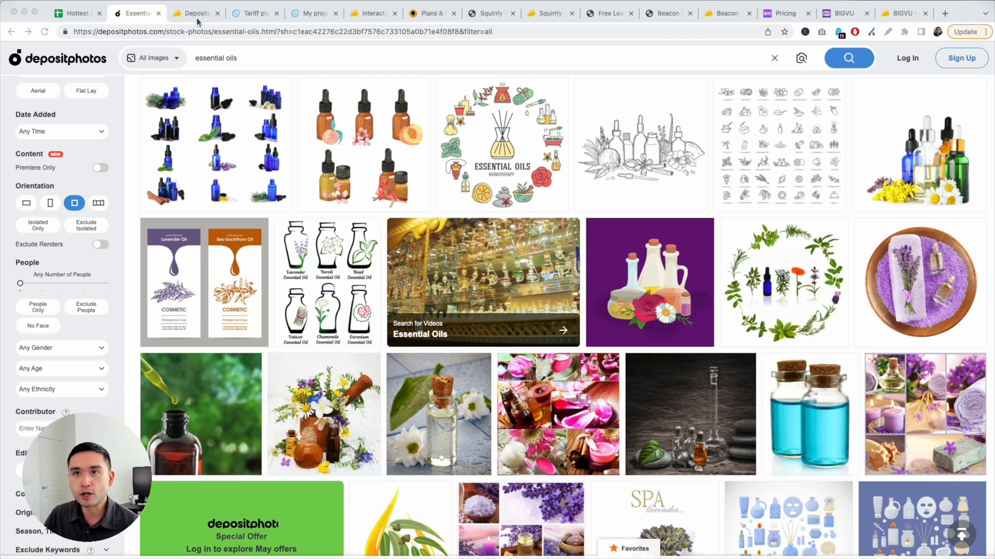
Scroll the AppSumo Depositphotos deal down to its Single, Double and Multiple code plan cards.
left_click(194, 13)
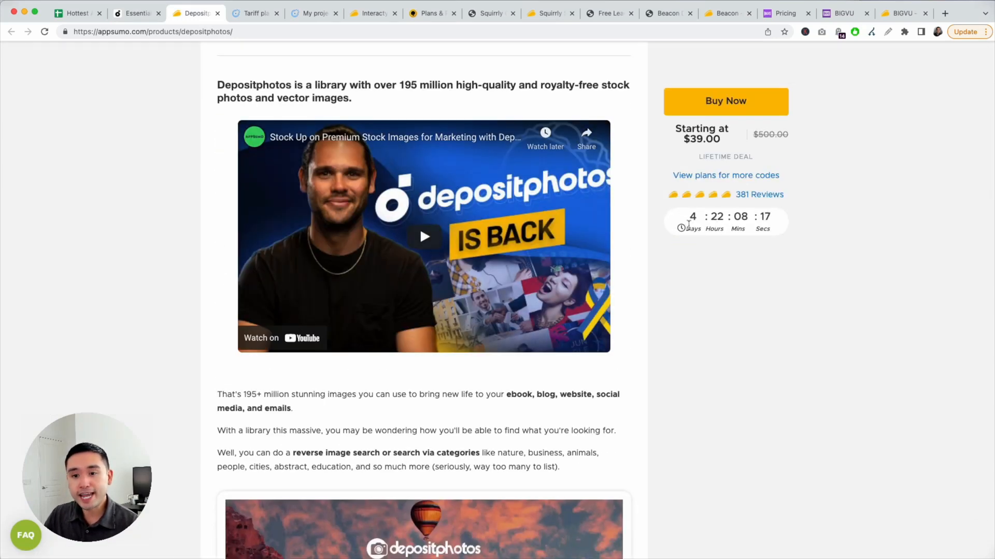
scroll("down", 3)
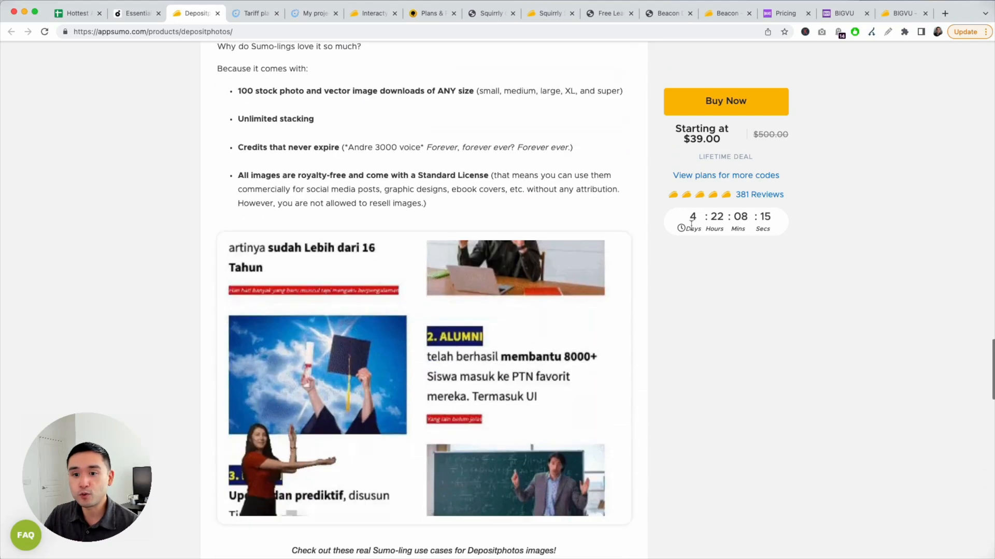
scroll("down", 3)
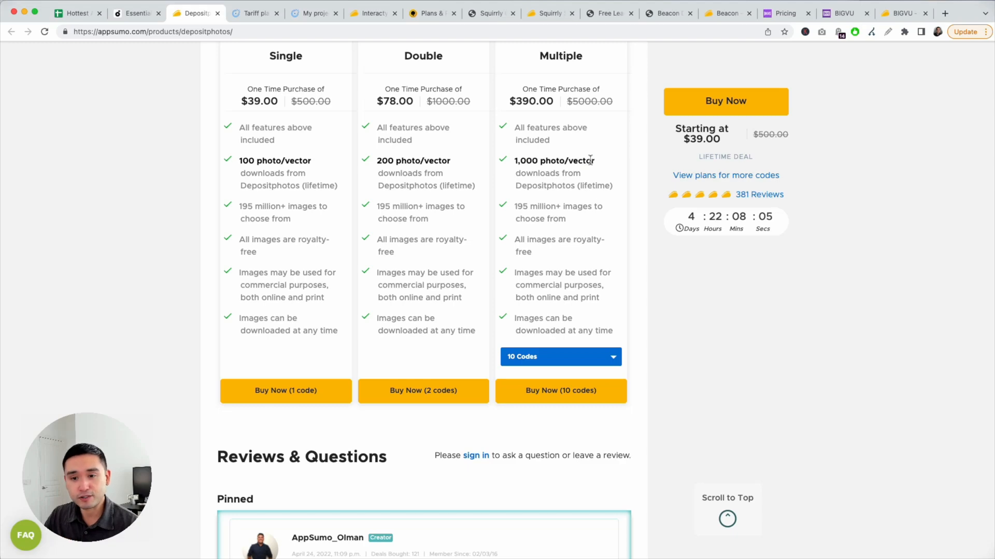
mouse_move(302, 255)
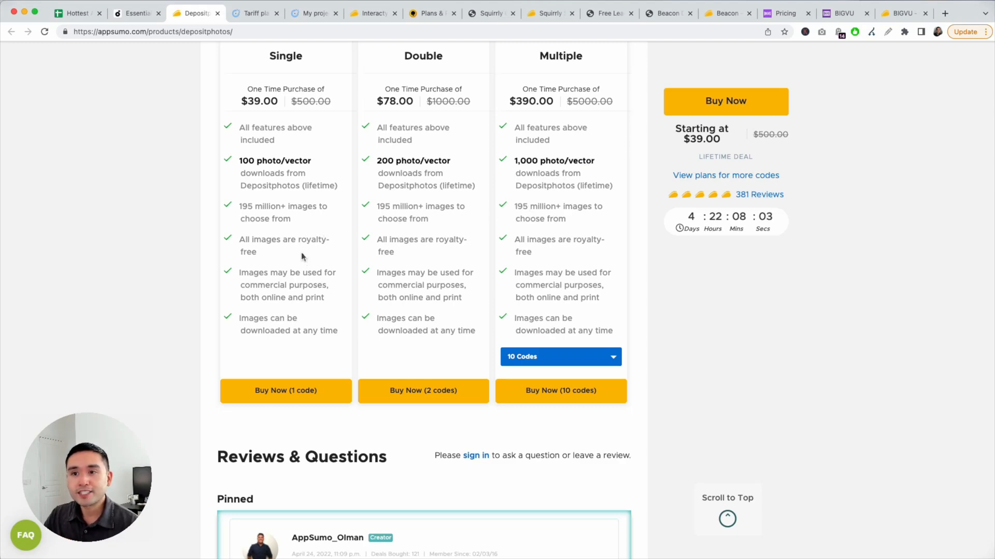
Go back to Depositphotos to view its subscription and on-demand image pricing.
left_click(135, 12)
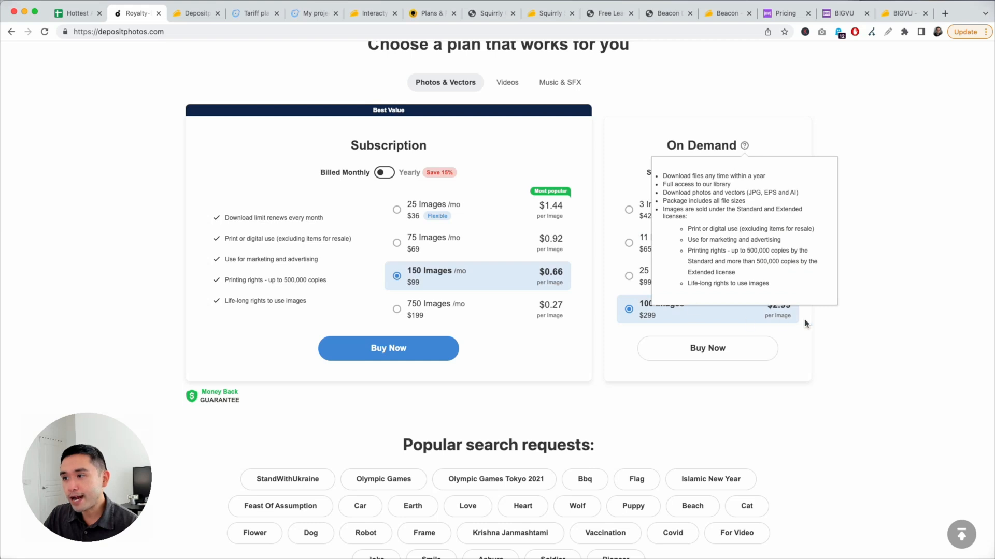
mouse_move(796, 310)
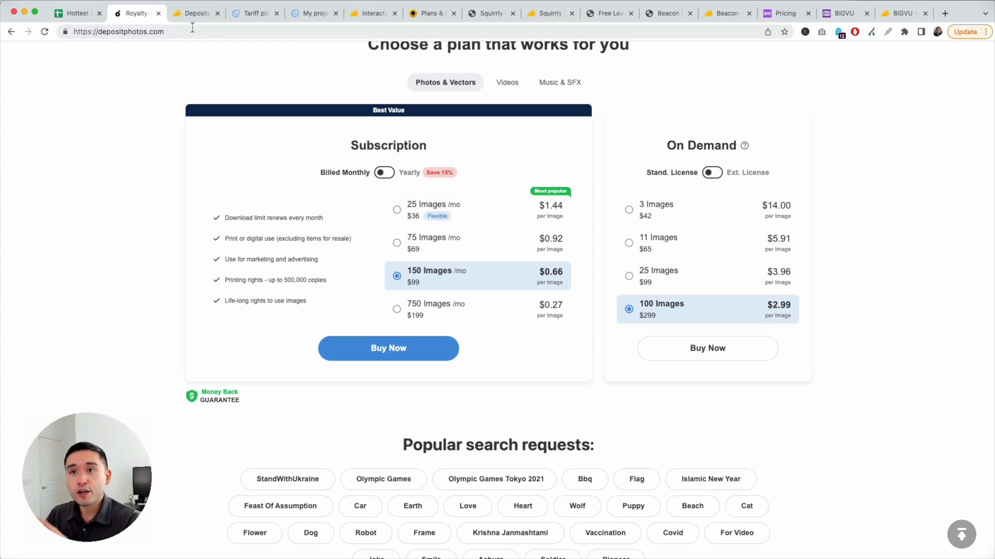
Return to the AppSumo Depositphotos deal to compare its $39 single-code price.
left_click(193, 12)
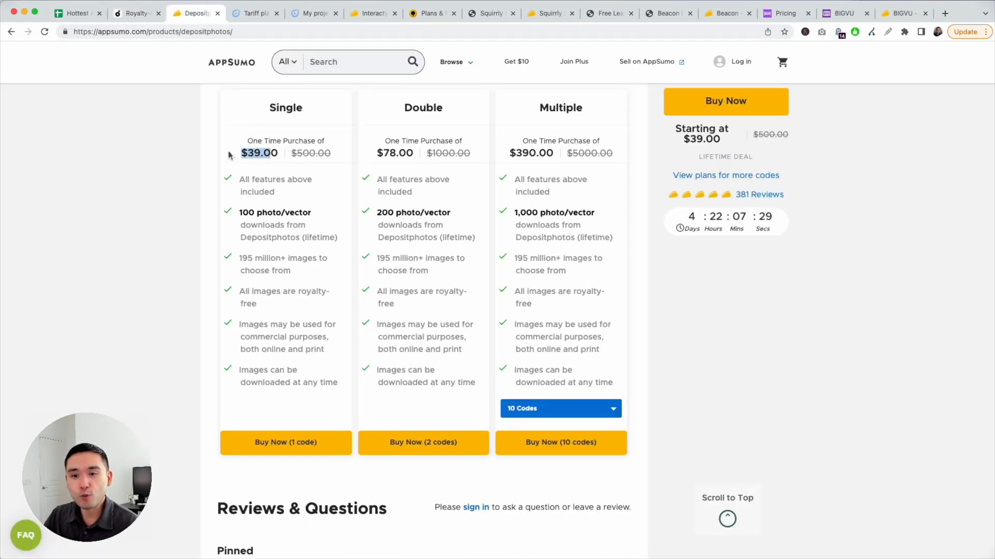
mouse_move(424, 126)
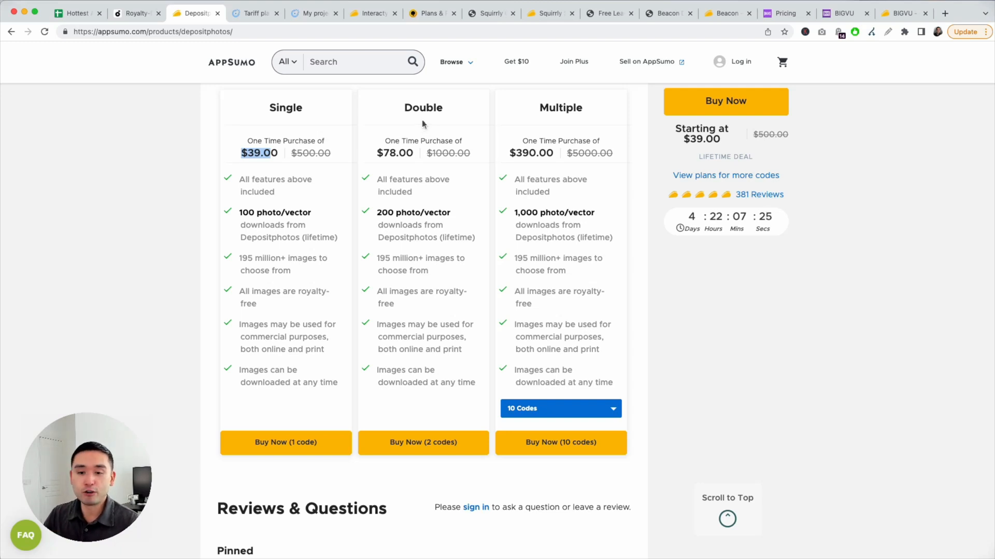
mouse_move(141, 37)
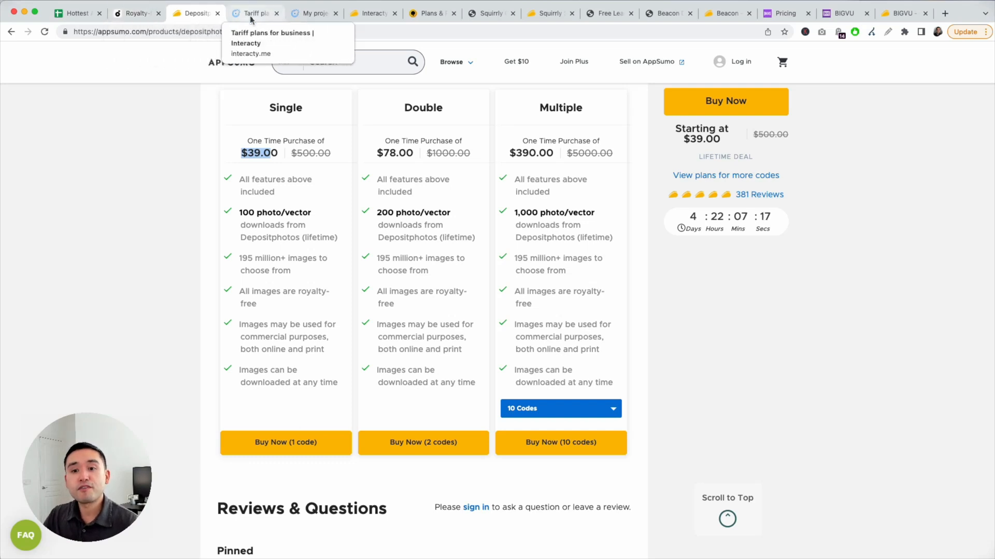
Show Interacty's Products menu of quizzes, games and slideshows.
left_click(253, 13)
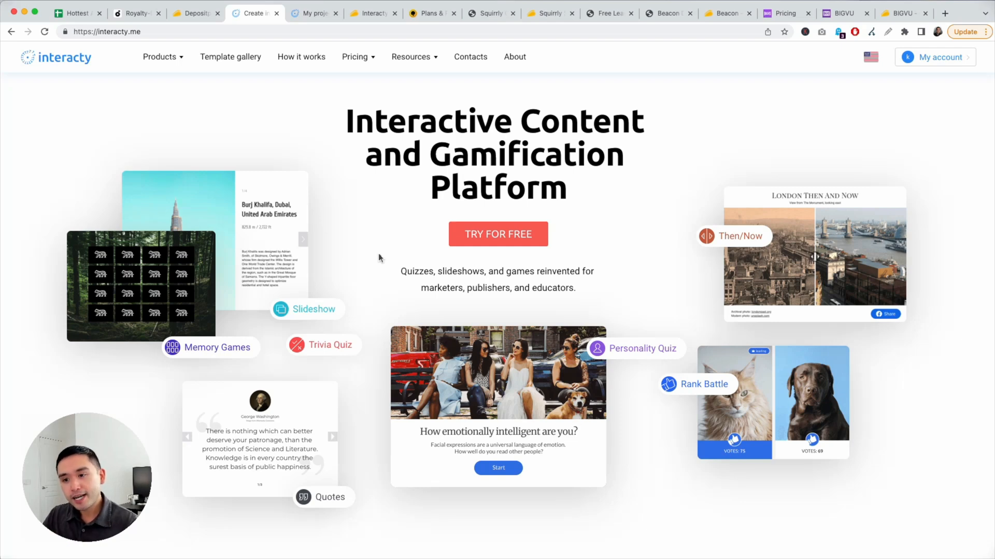
mouse_move(360, 274)
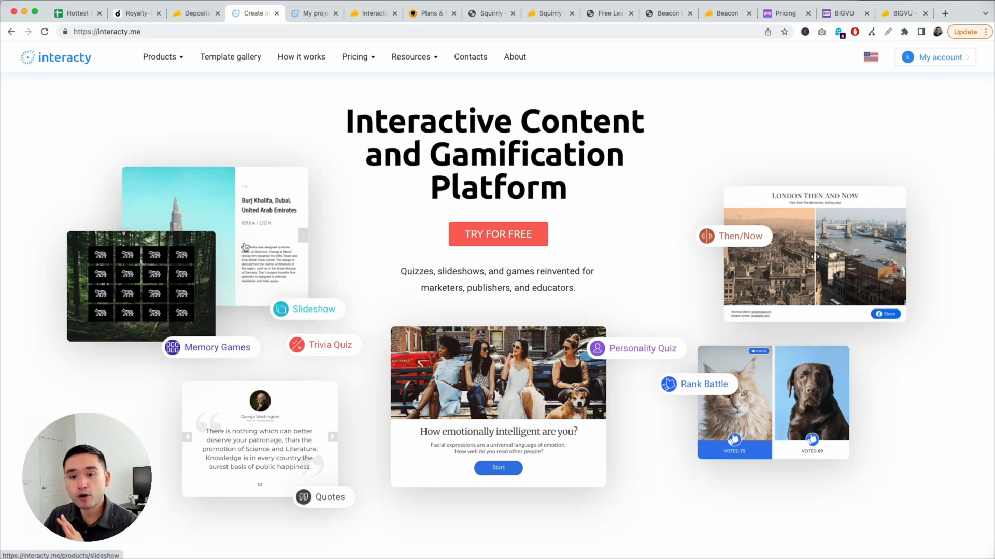
left_click(159, 56)
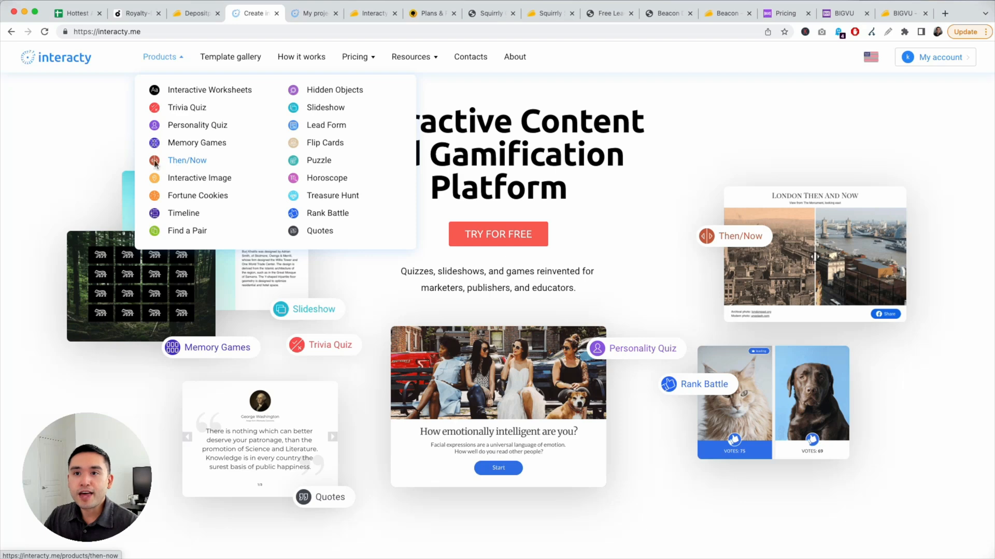
mouse_move(199, 178)
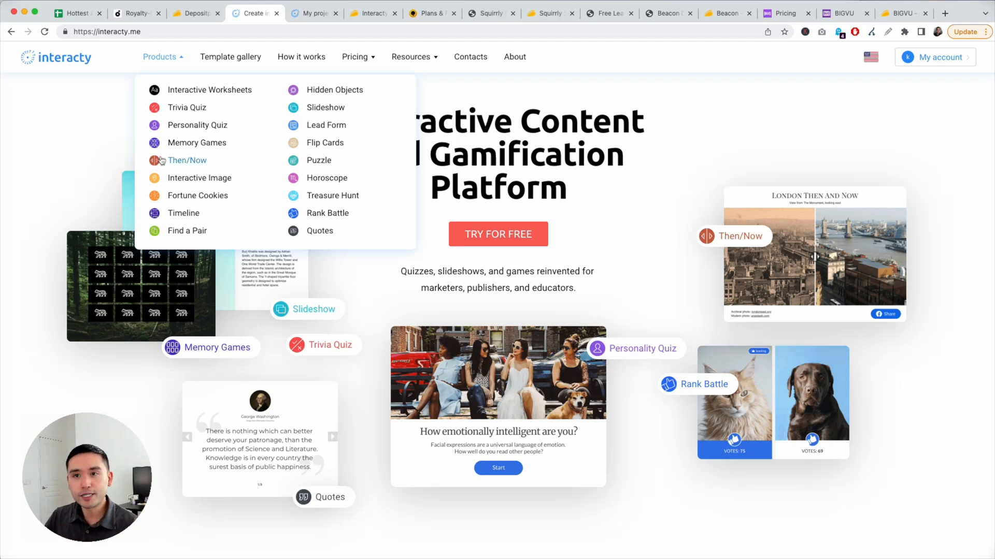
Open the Then & Now Maker page and drag the London slider toward the modern photo.
left_click(187, 160)
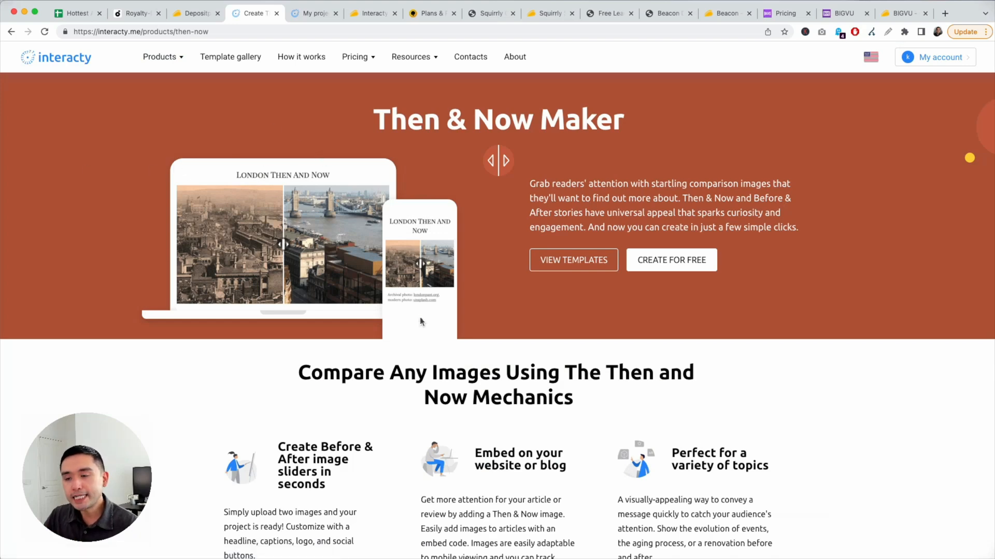
scroll("down", 3)
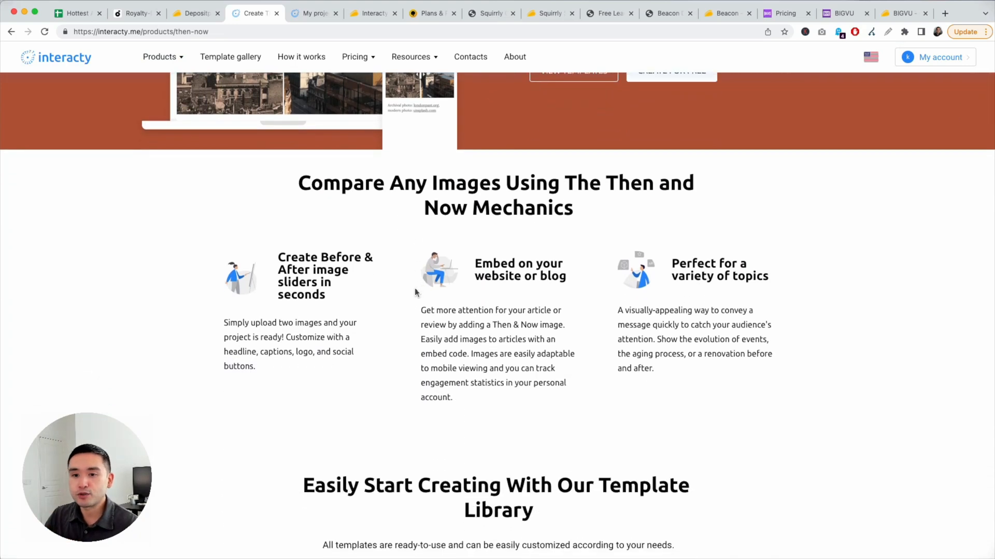
scroll("down", 3)
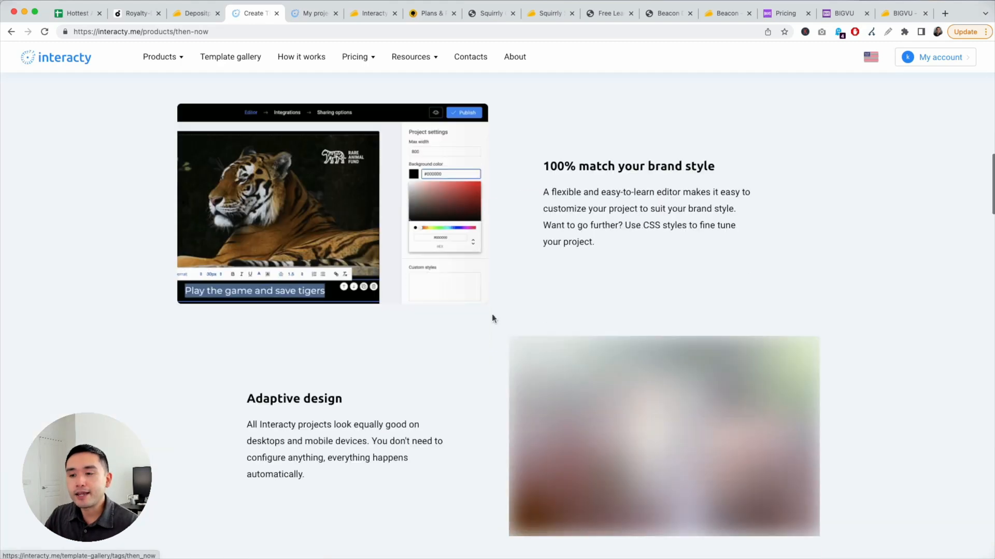
scroll("down", 3)
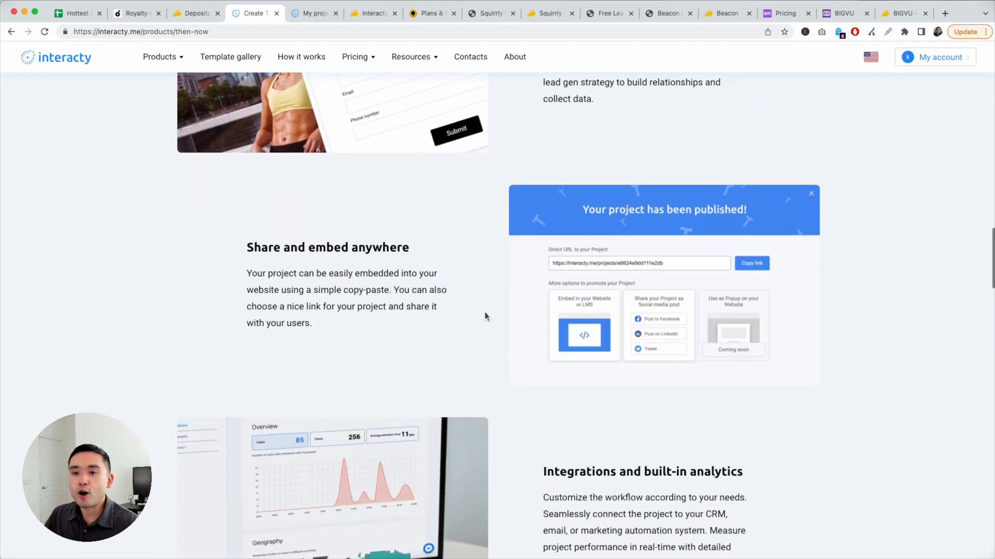
scroll("down", 3)
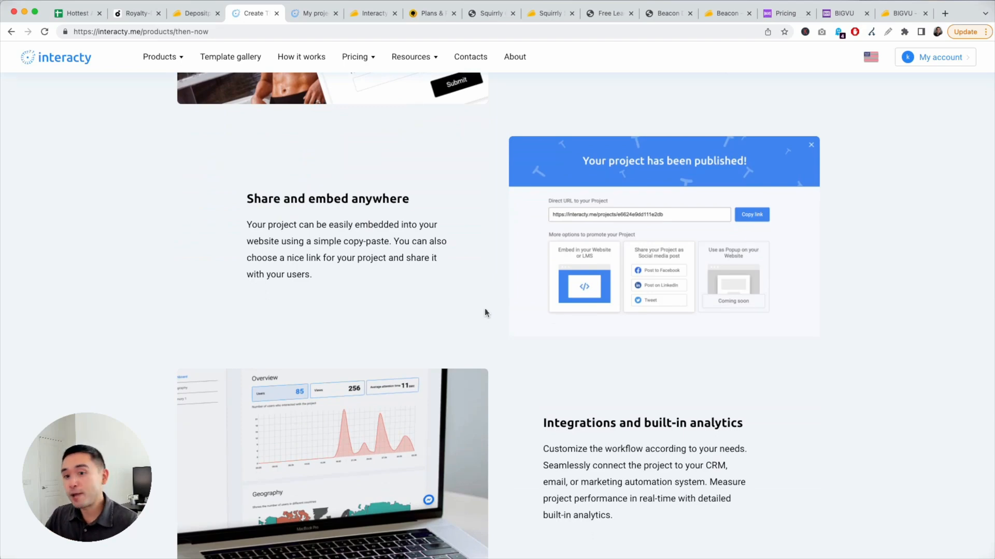
scroll("down", 3)
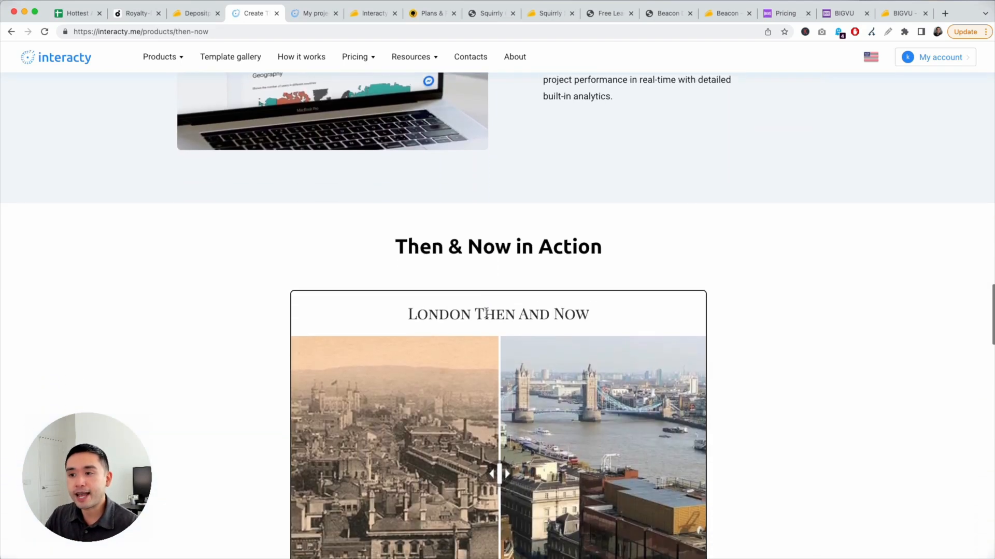
scroll("down", 3)
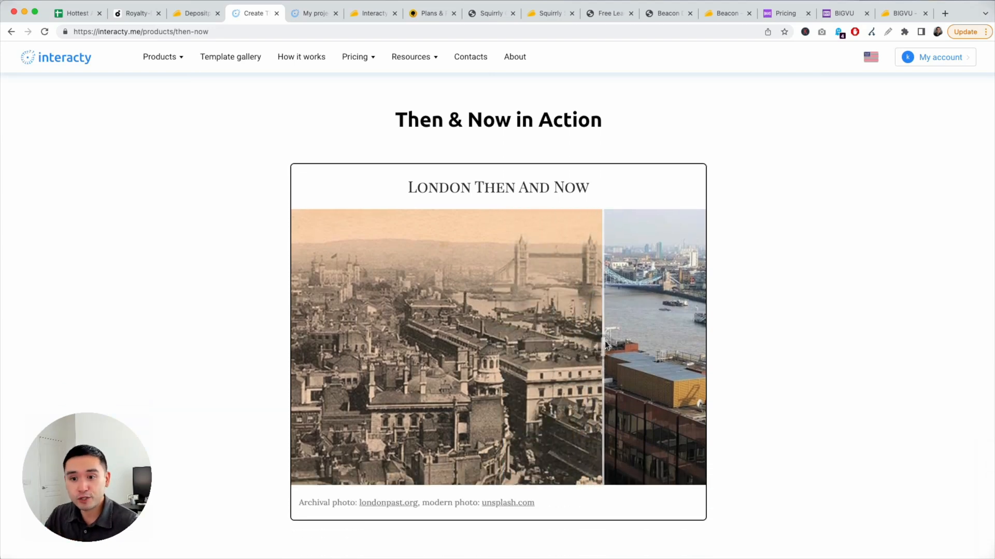
left_click_drag(603, 347, 703, 341)
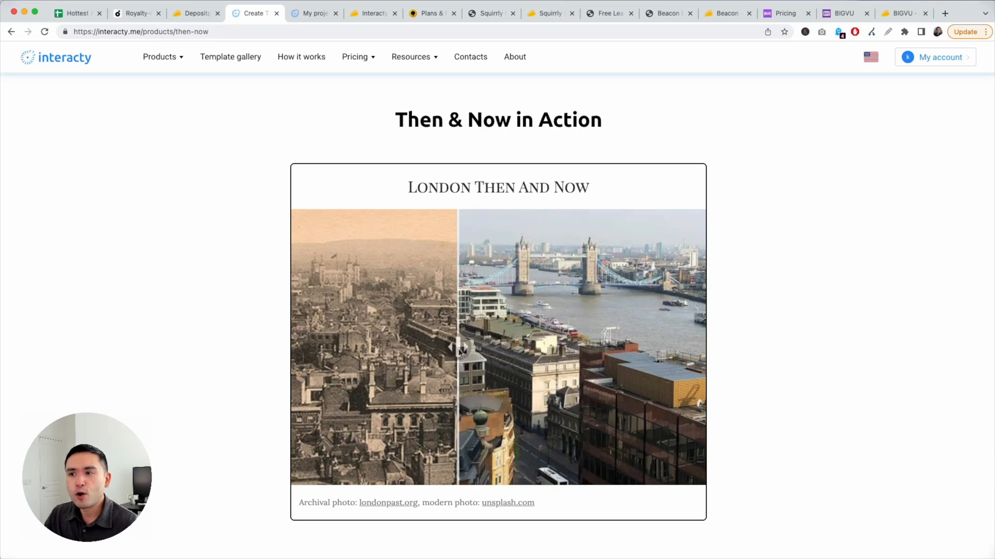
Start a new Interacty project from the Fortune cookies template.
left_click(160, 56)
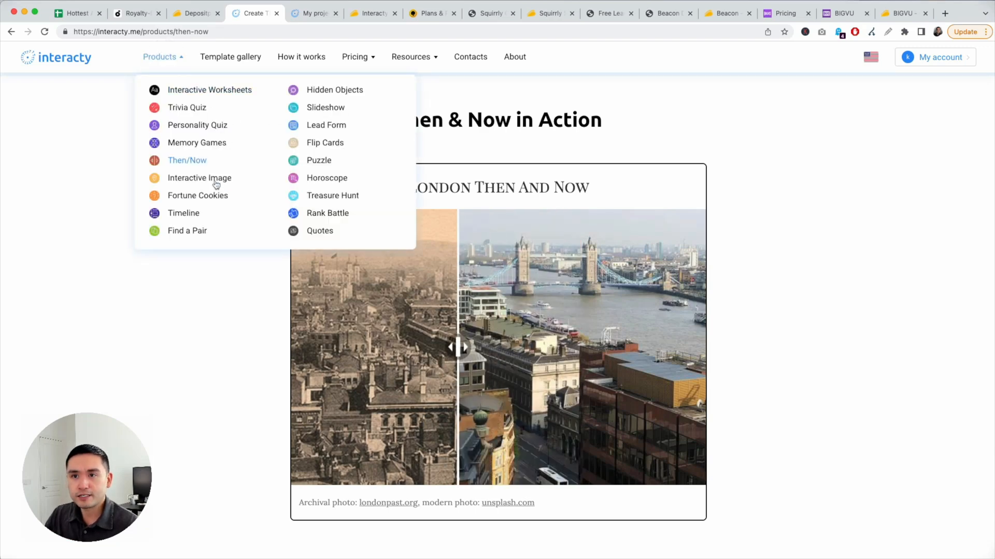
left_click(197, 195)
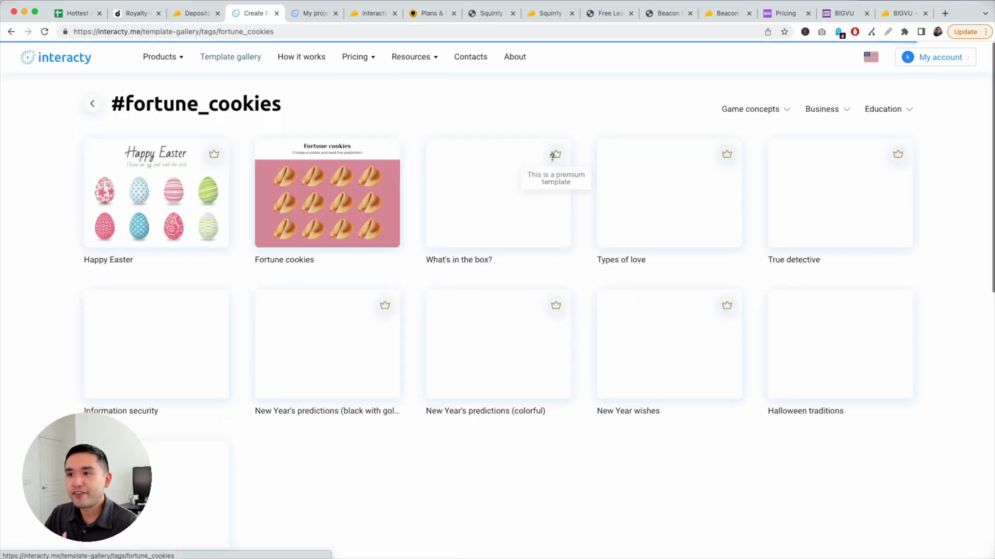
left_click(327, 193)
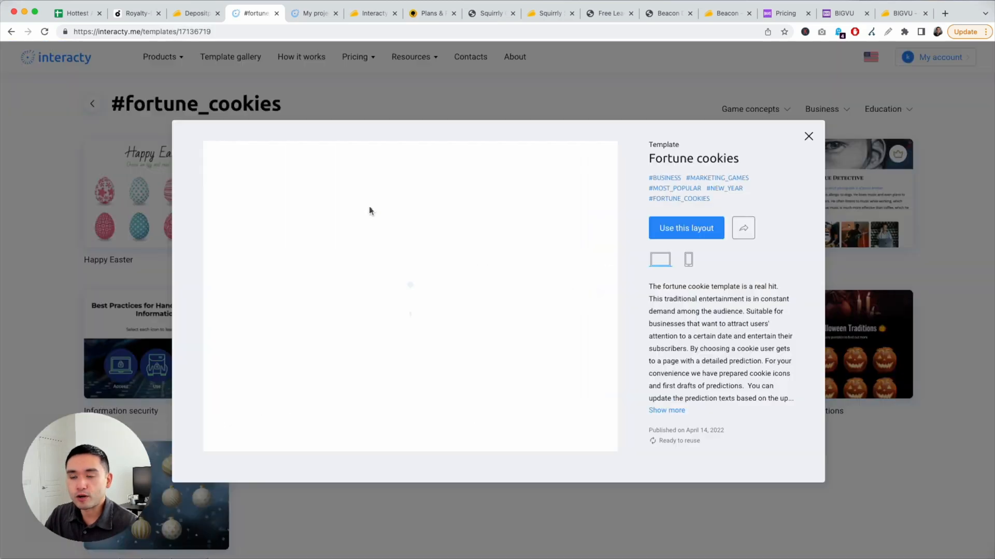
left_click(685, 228)
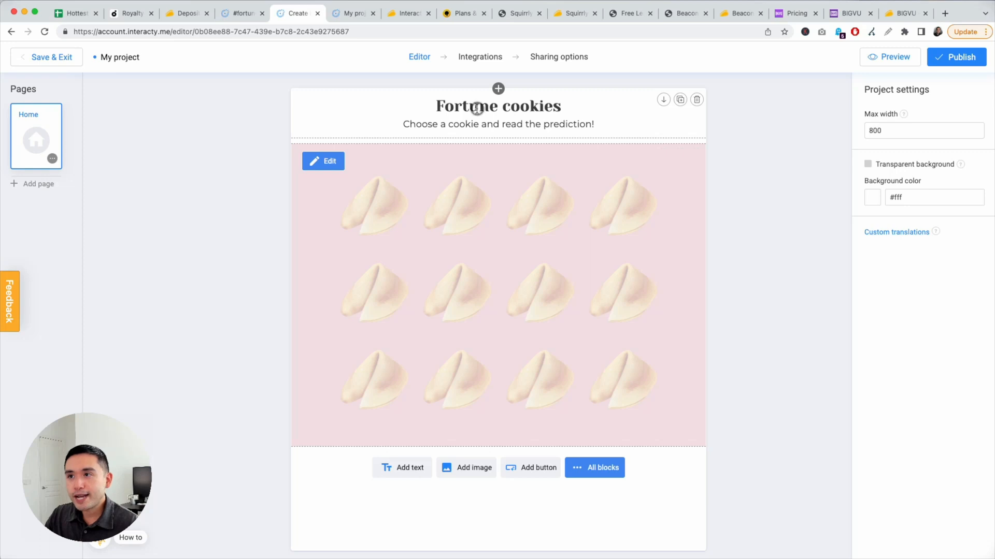
Add a text block below the cookies reading 'cookie'.
left_click(498, 105)
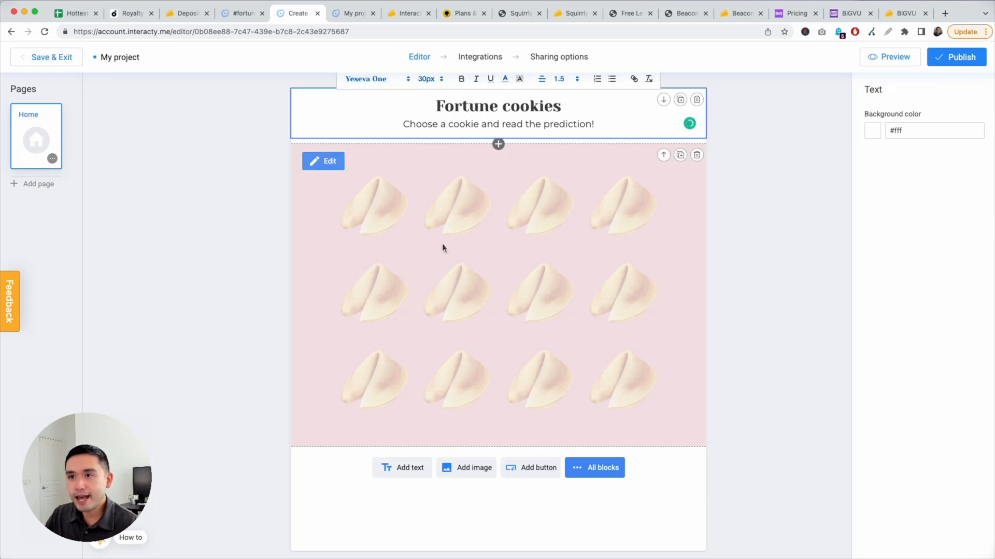
left_click(410, 467)
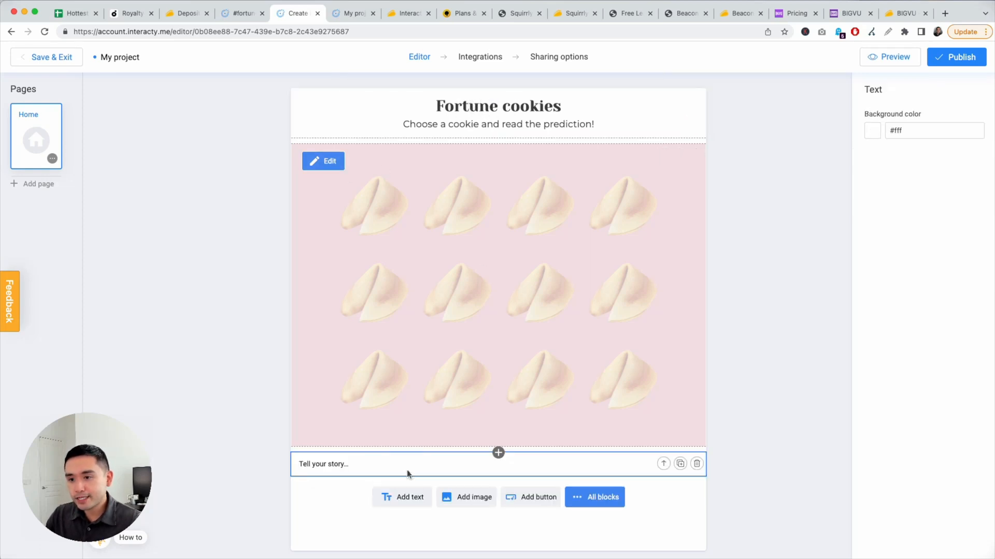
left_click(343, 464)
type("Choose your")
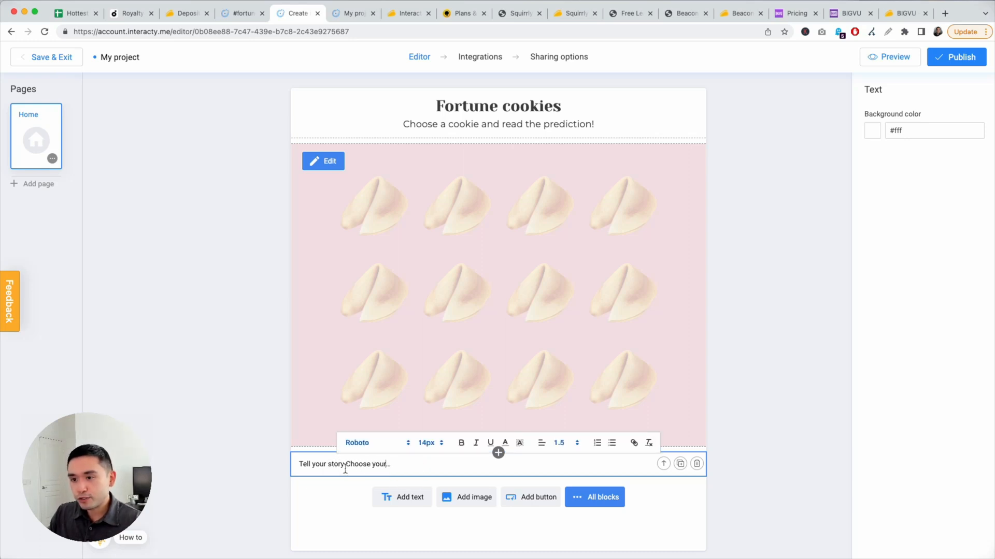
type("cookie")
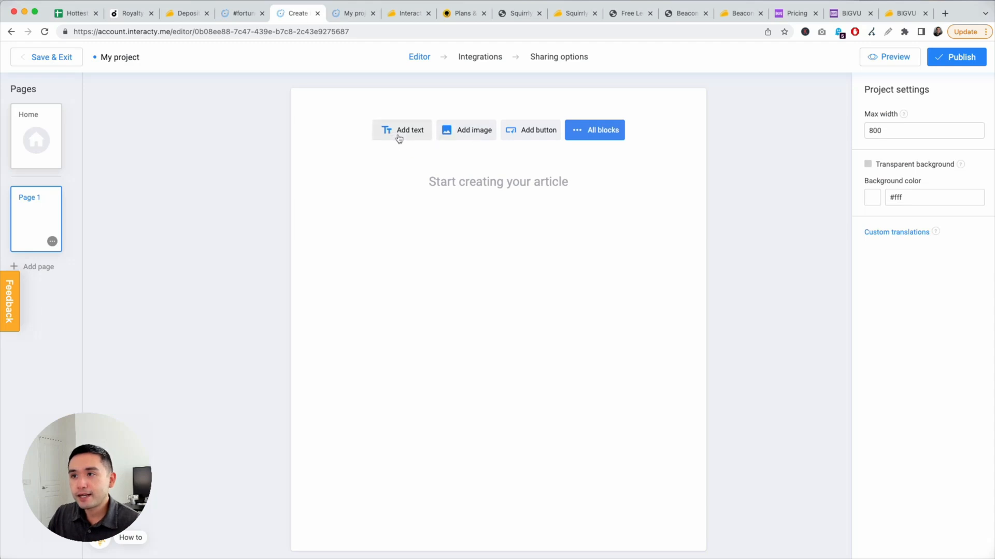
Add a quiz block to Page 1 from All blocks.
left_click(594, 130)
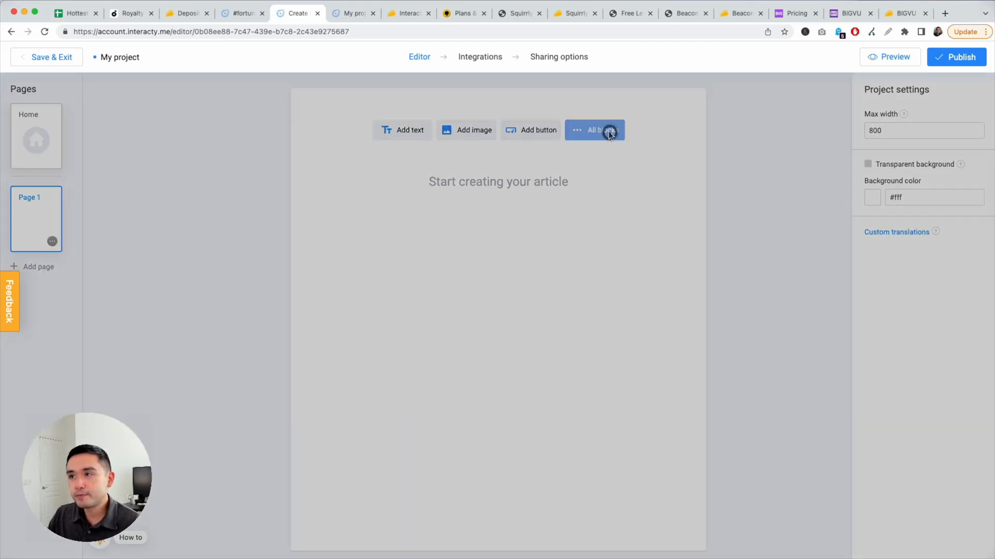
left_click(593, 130)
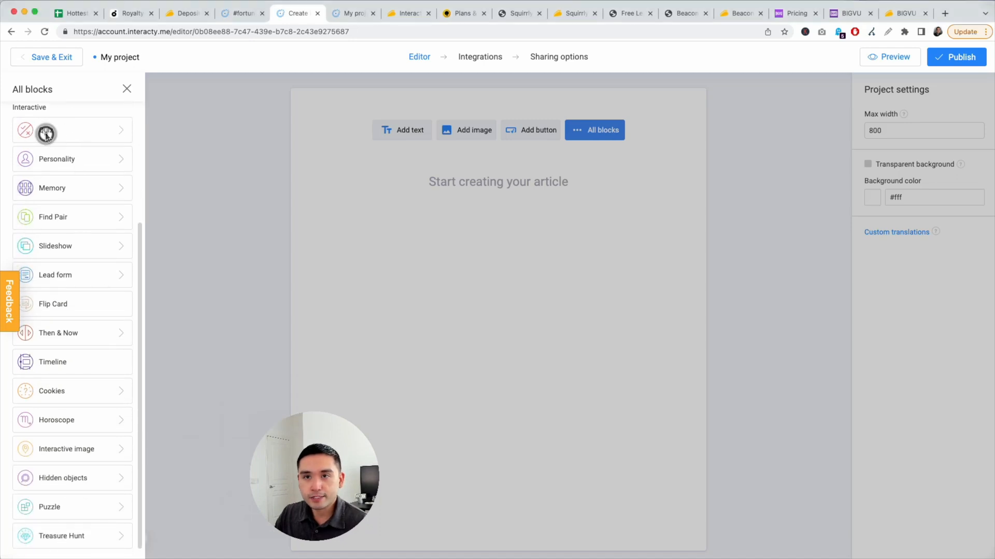
left_click(69, 130)
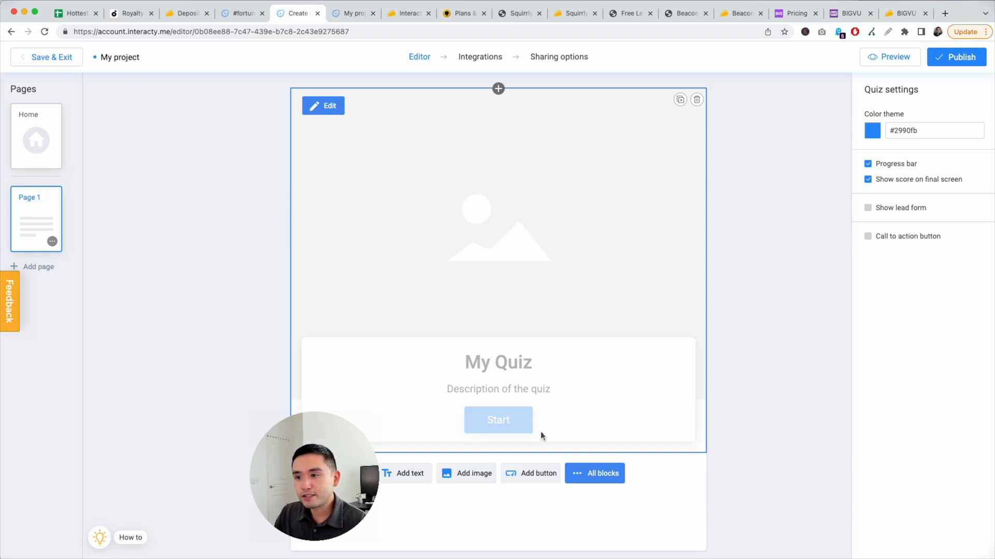
Add Page 2 with a timeline block and open the My projects dashboard.
left_click(31, 339)
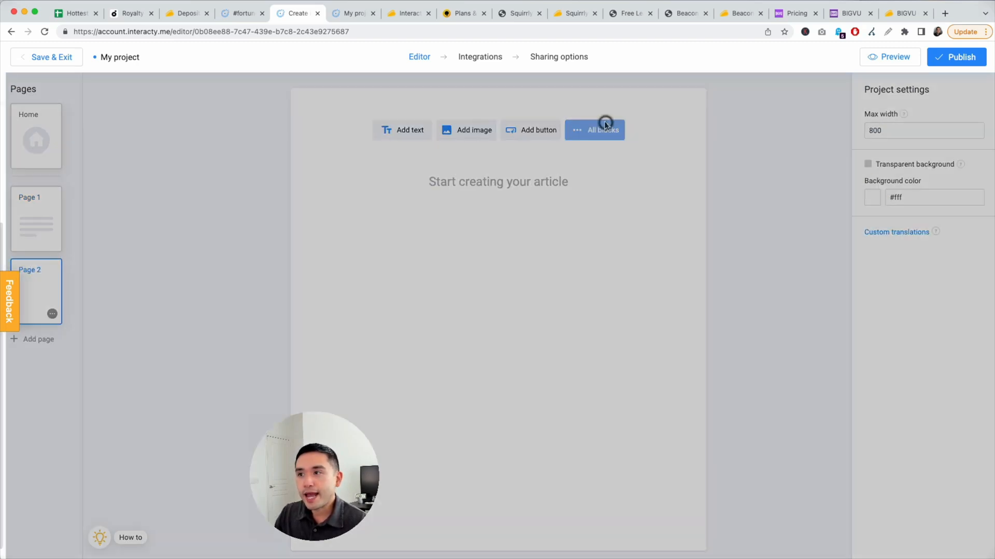
left_click(602, 130)
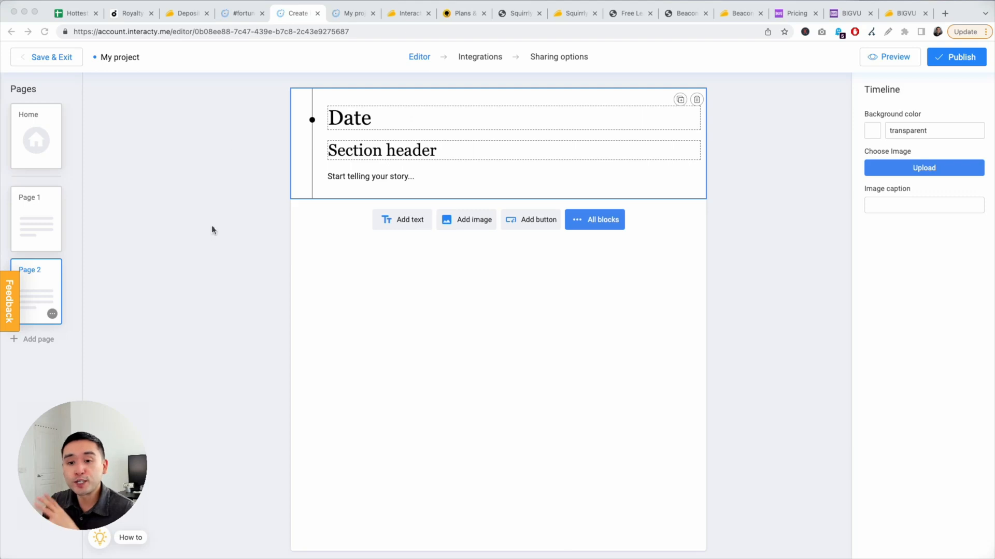
mouse_move(420, 176)
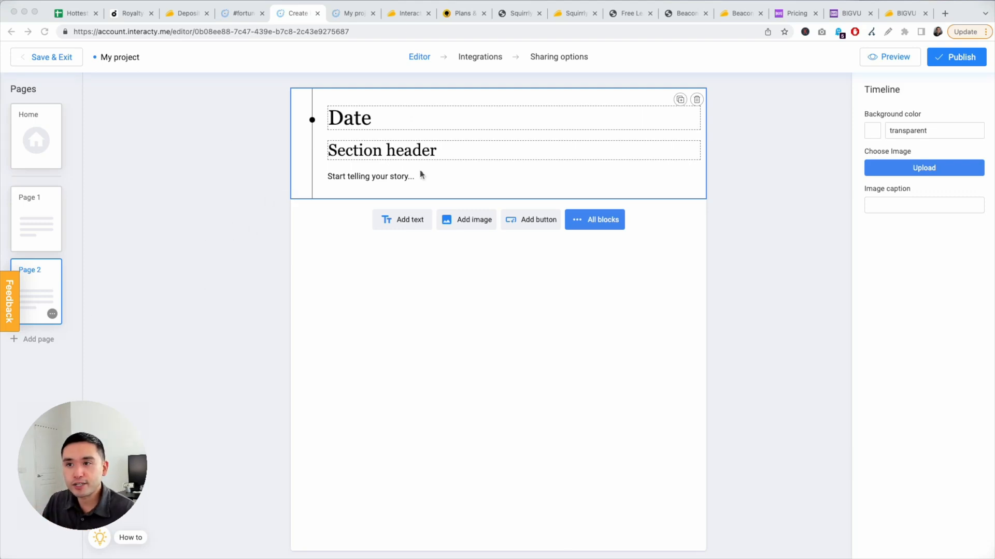
left_click(354, 13)
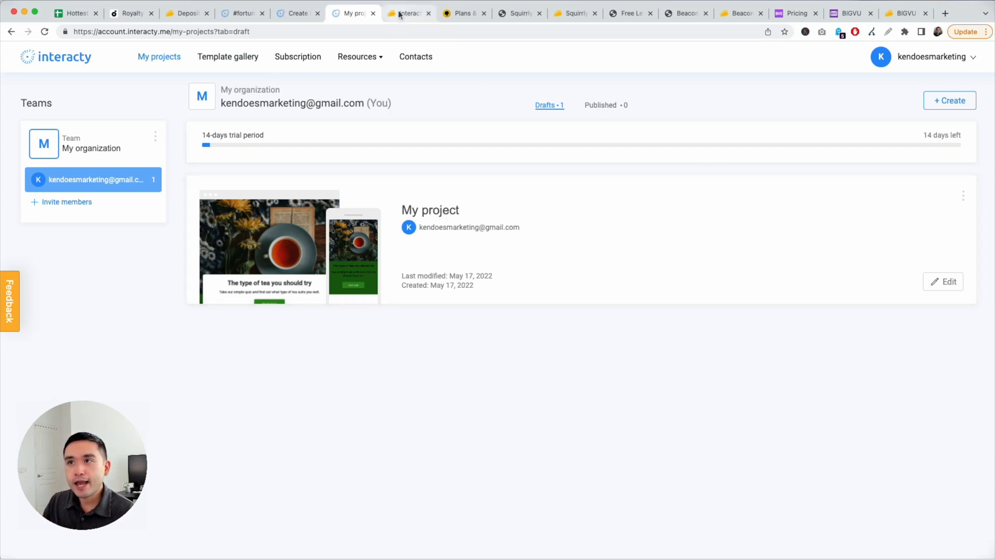
Review Interacty's $59–$219 AppSumo license tiers and terms, then return to the fortune cookies gallery.
left_click(408, 13)
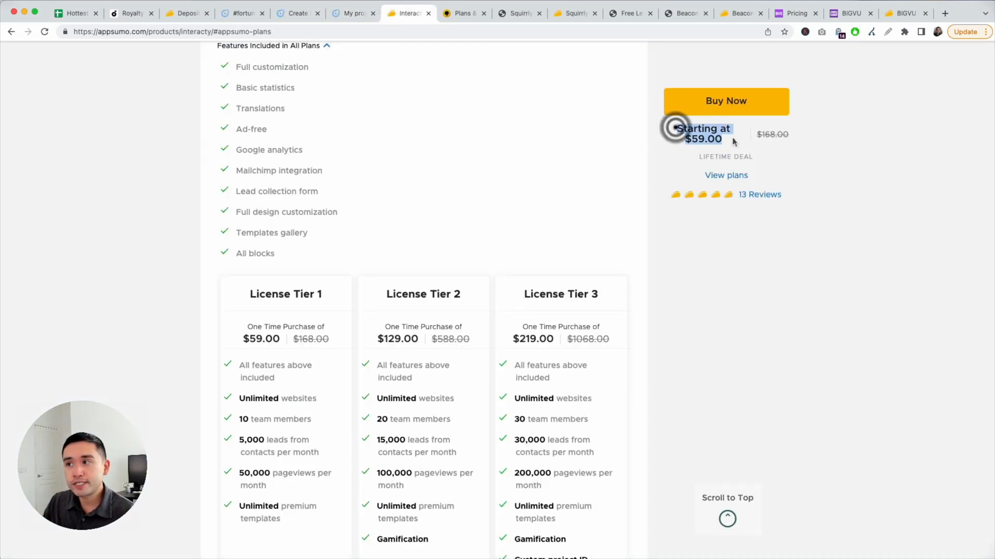
scroll("down", 3)
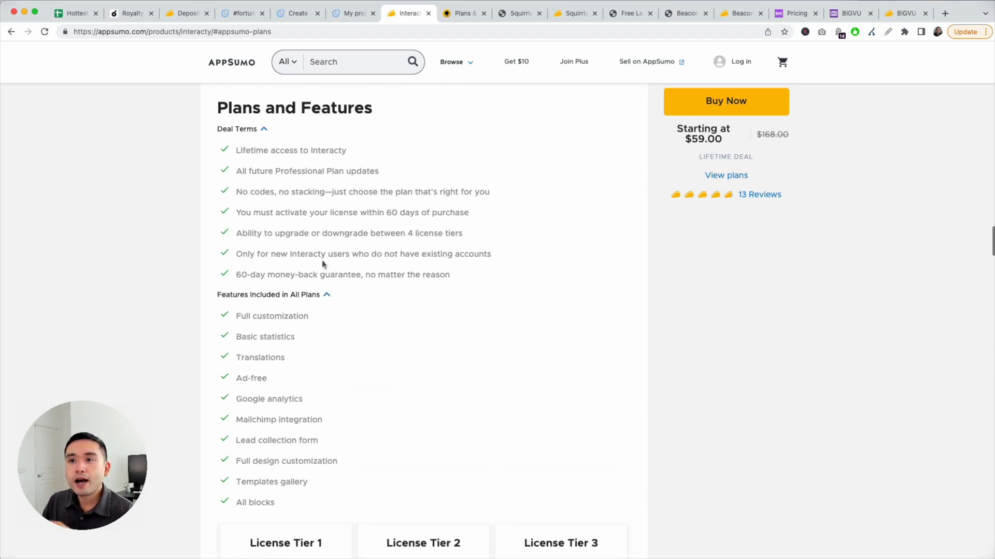
scroll("down", 3)
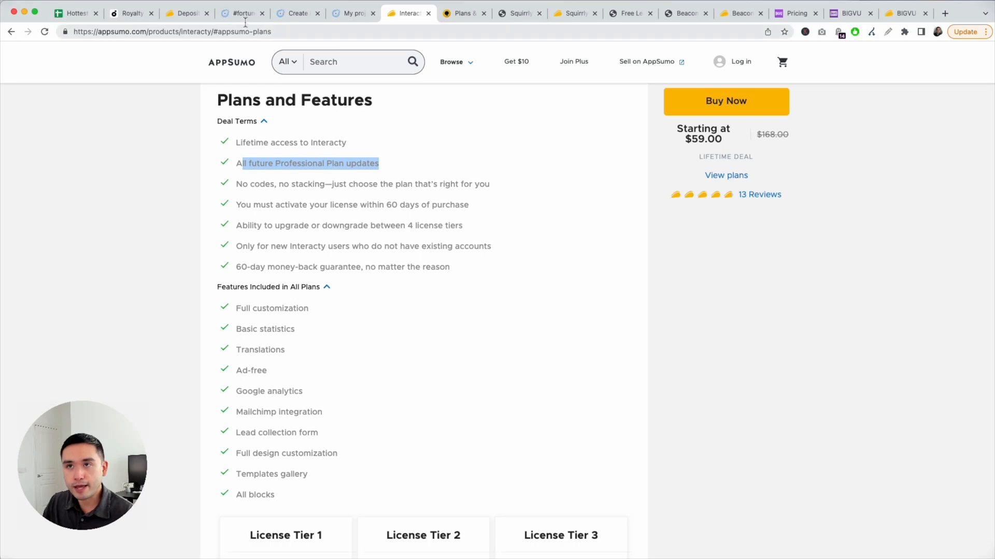
left_click(241, 13)
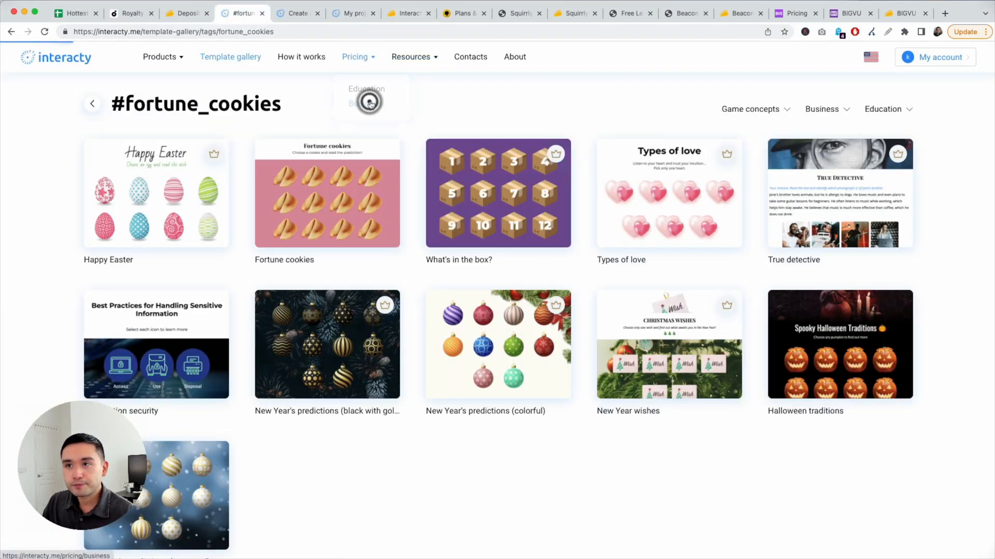
Show Interacty's business plans billed monthly: Pro $59, Pro+ $99, Teams $380.
left_click(366, 101)
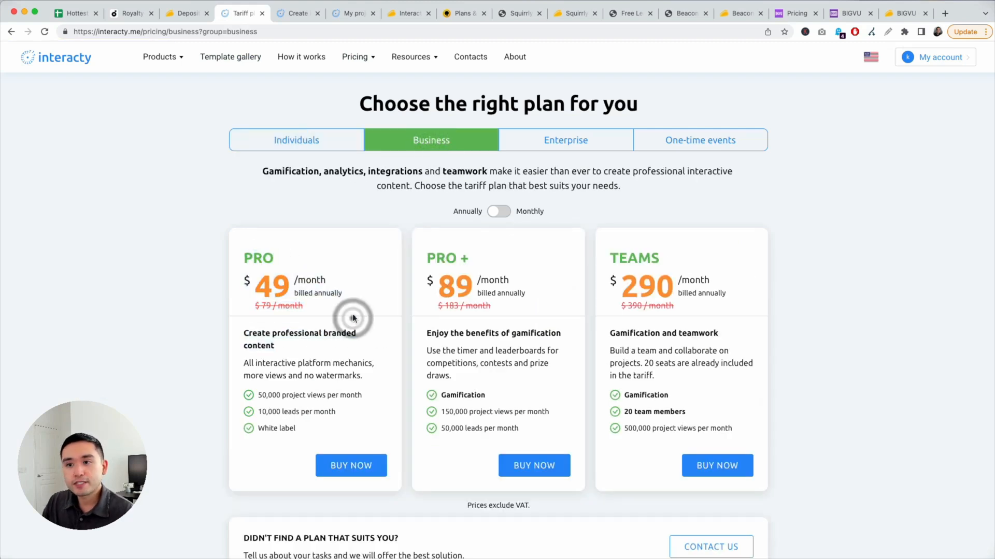
left_click(498, 211)
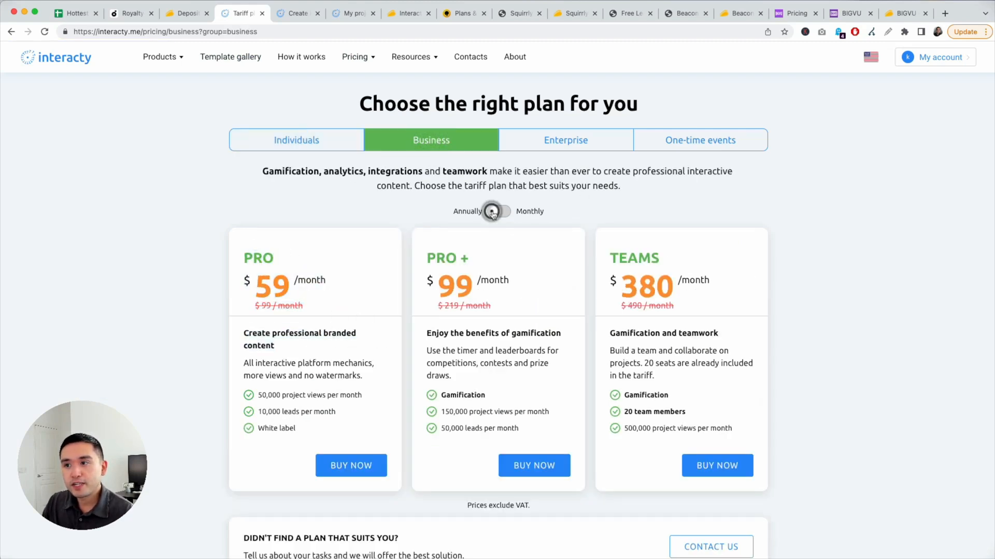
left_click(497, 212)
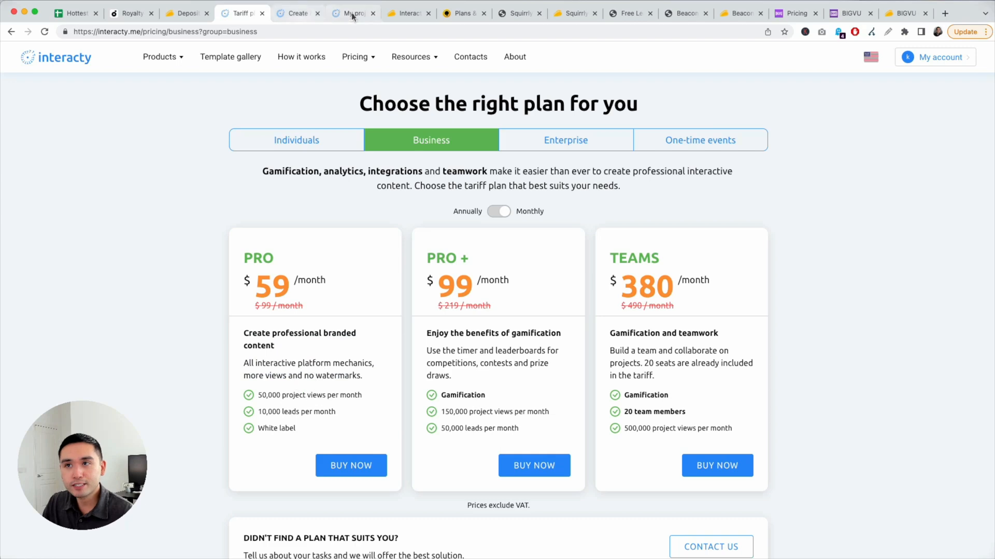
Highlight the PRO plan's project views and leads limits, then return to AppSumo's license tiers.
left_click(408, 13)
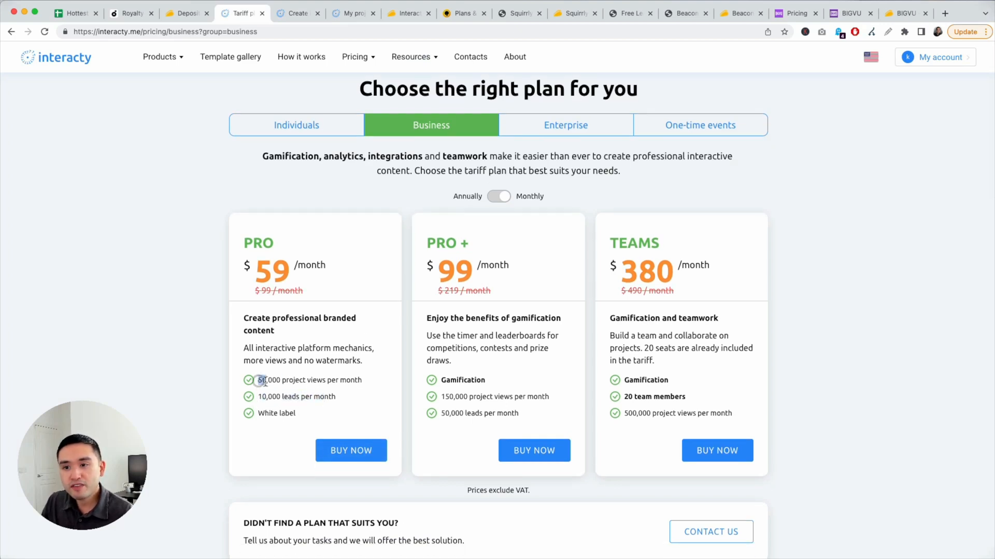
left_click_drag(259, 379, 311, 396)
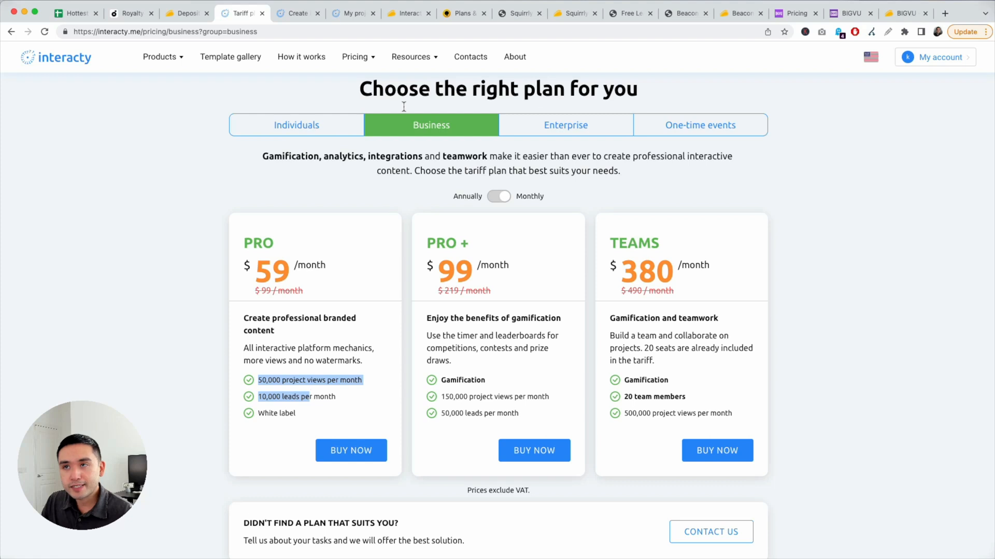
left_click(408, 12)
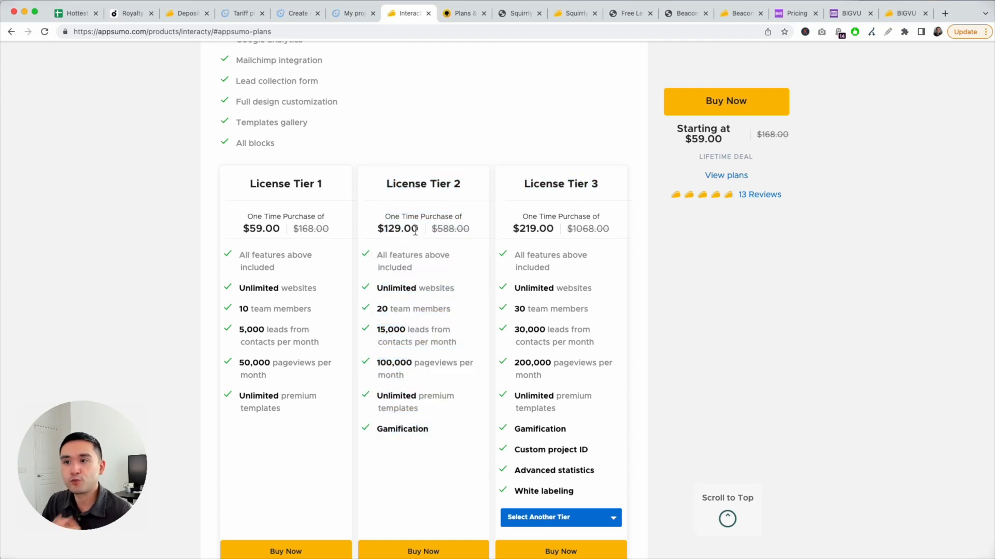
Compare Interacty's AppSumo lifetime tiers with its tariff plans and project editor.
left_click(293, 12)
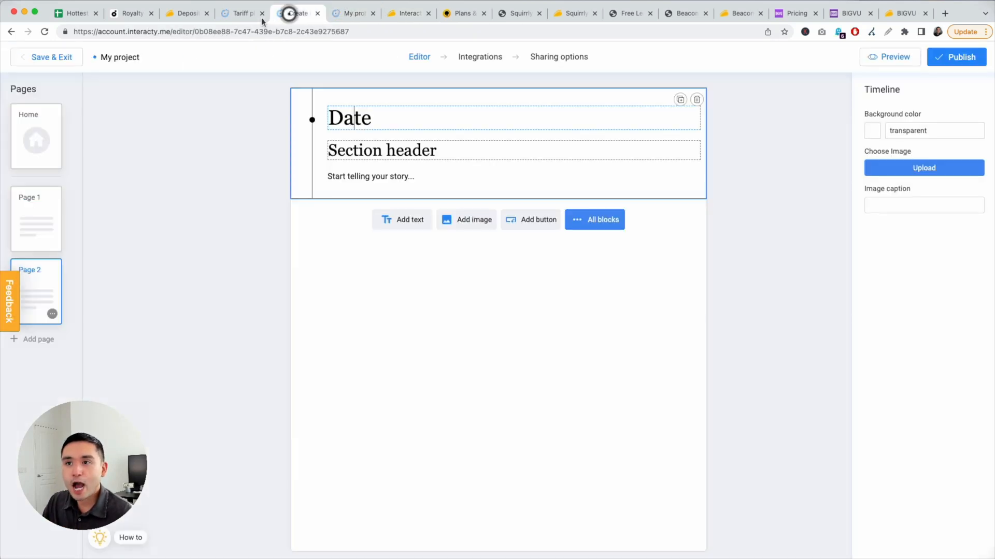
left_click(238, 13)
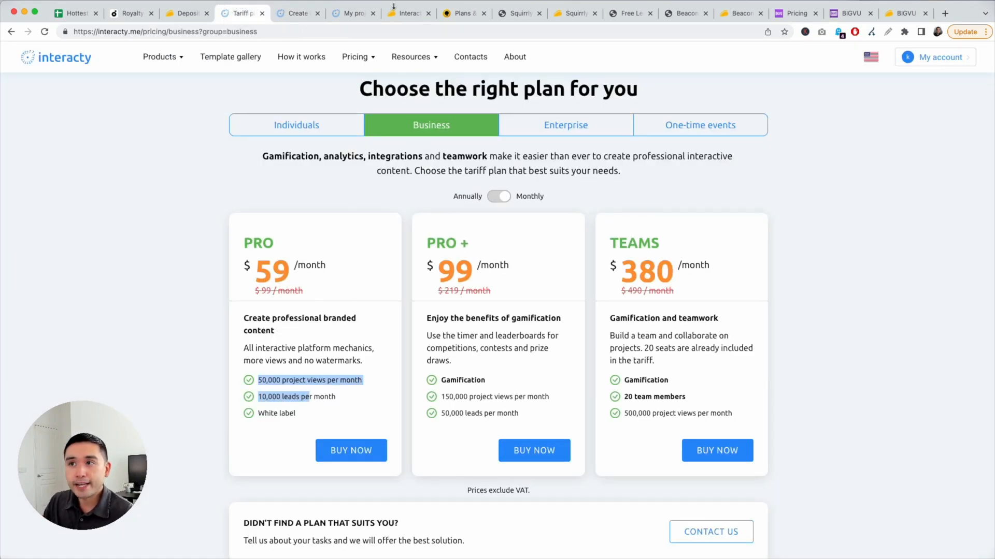
left_click(409, 13)
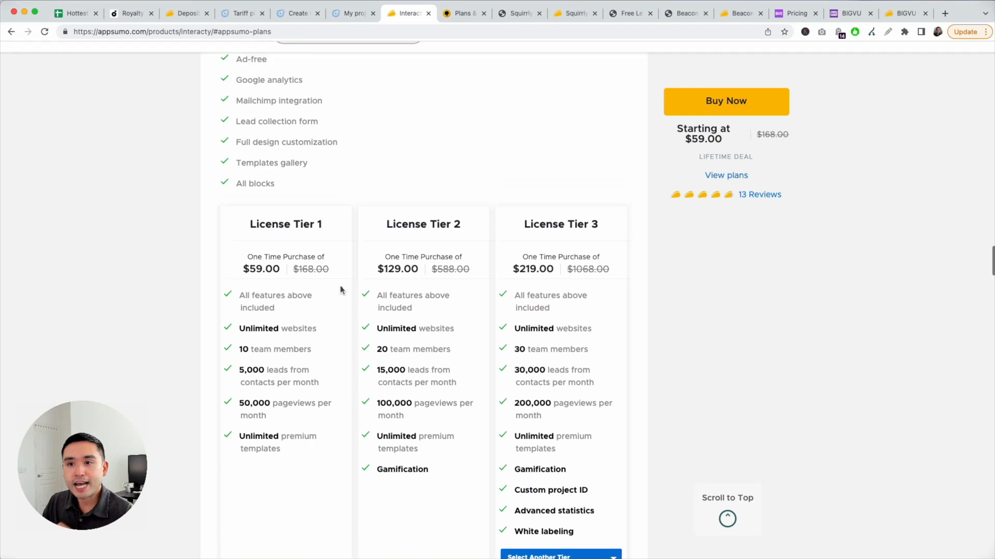
scroll("down", 3)
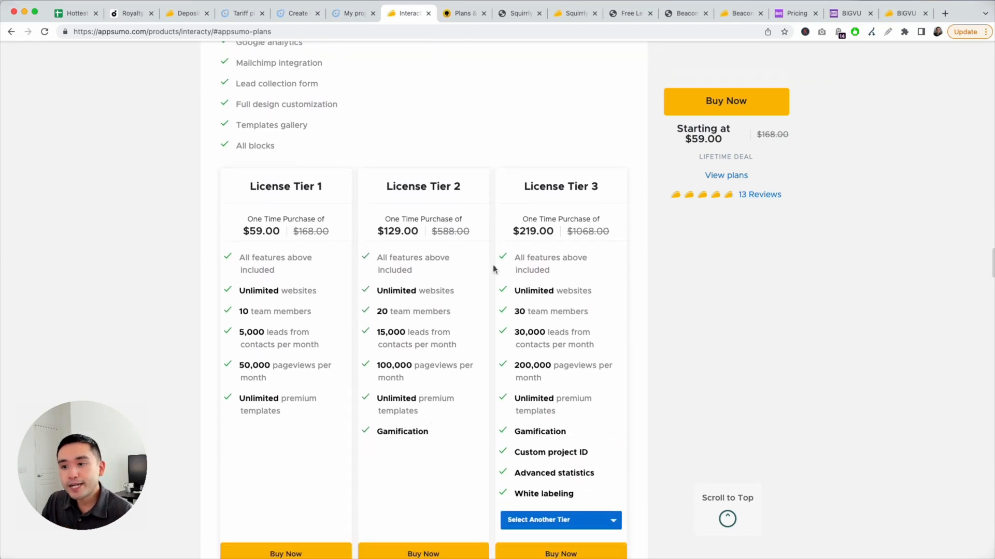
left_click(544, 186)
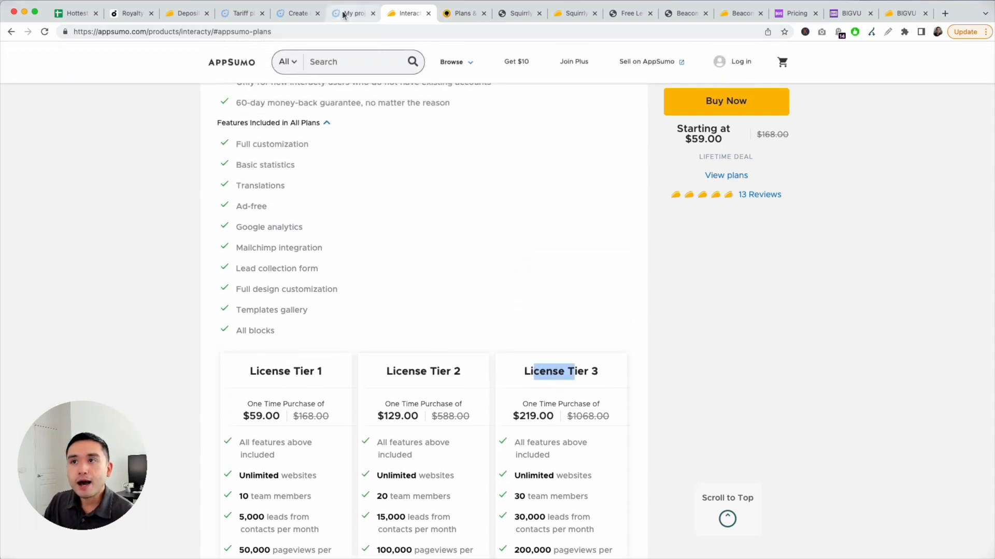
left_click(297, 12)
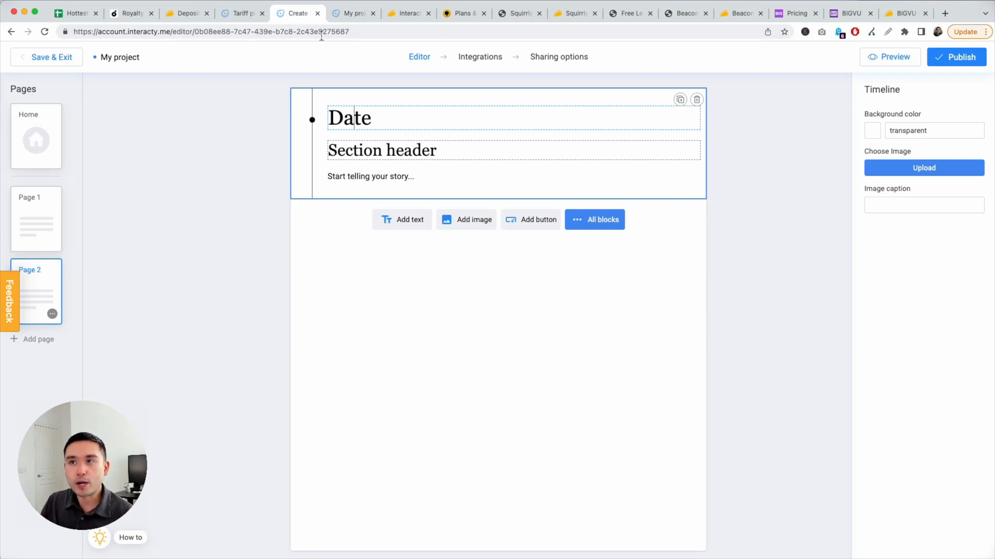
mouse_move(416, 27)
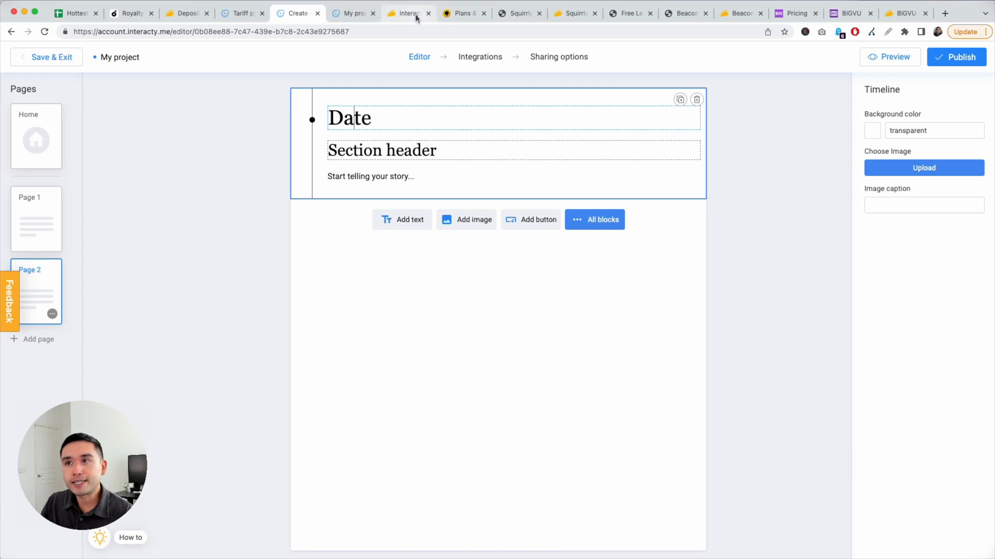
left_click(462, 12)
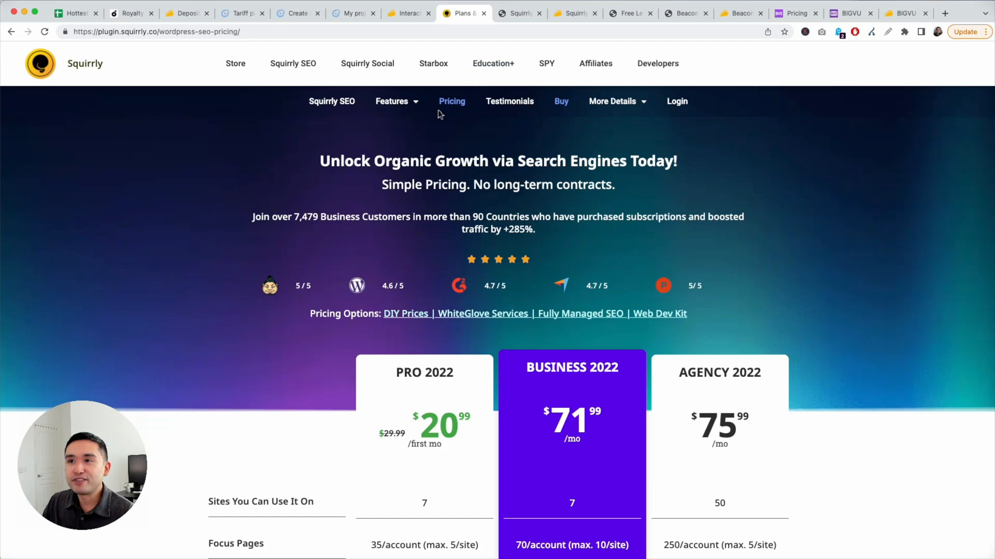
Scroll the Squirrly demo Overview (100% SEO protection, 5 goals) and enter Live Assistant.
left_click(519, 12)
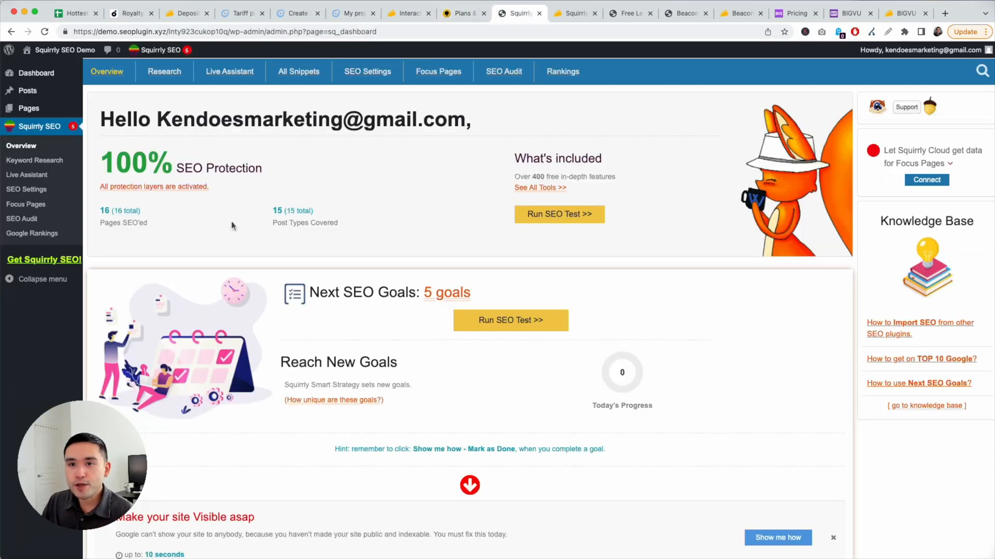
scroll("down", 3)
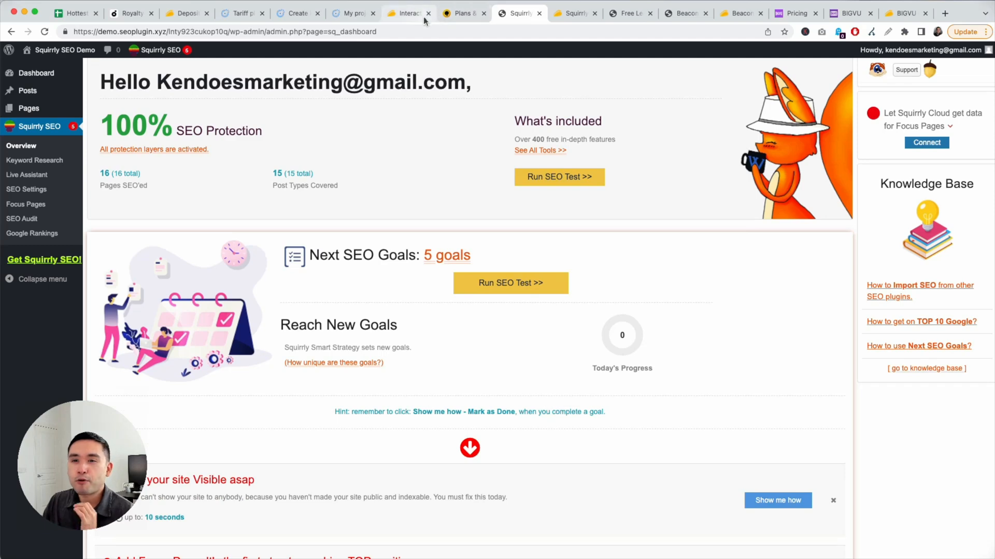
mouse_move(407, 12)
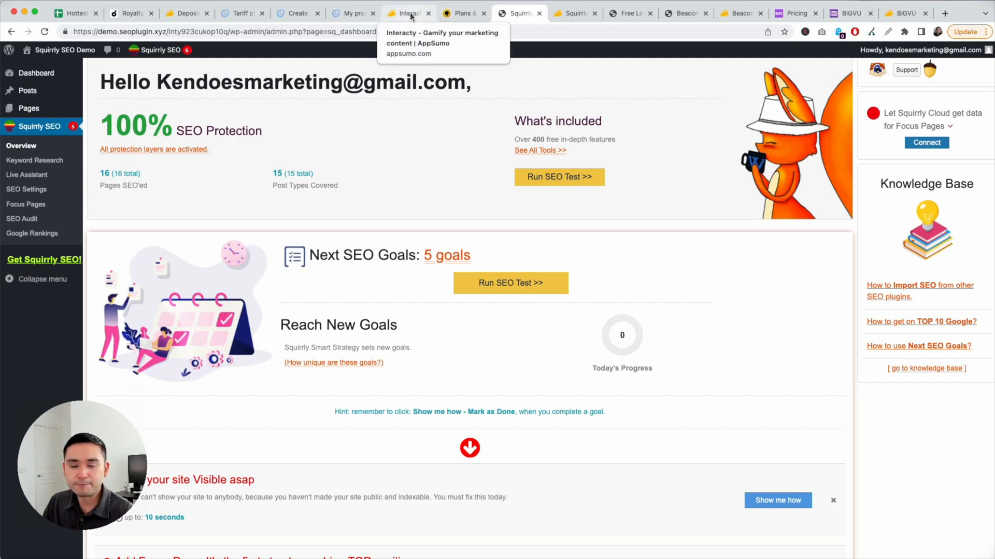
mouse_move(422, 30)
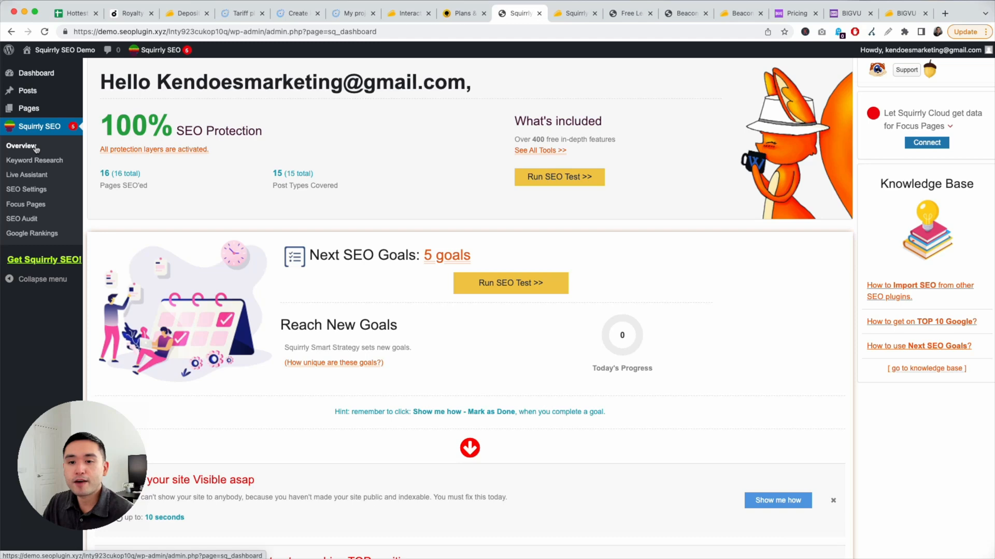
mouse_move(269, 150)
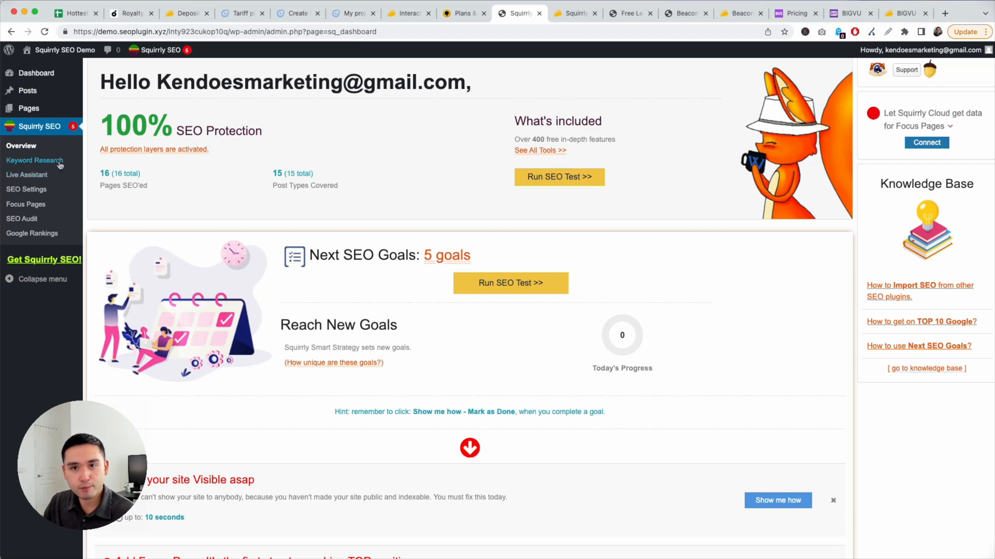
scroll("down", 3)
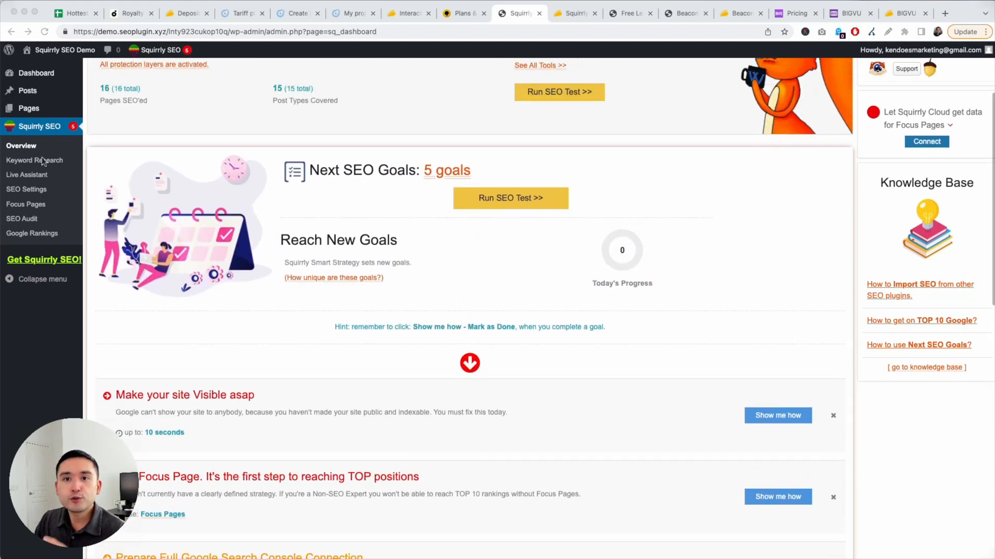
left_click(26, 175)
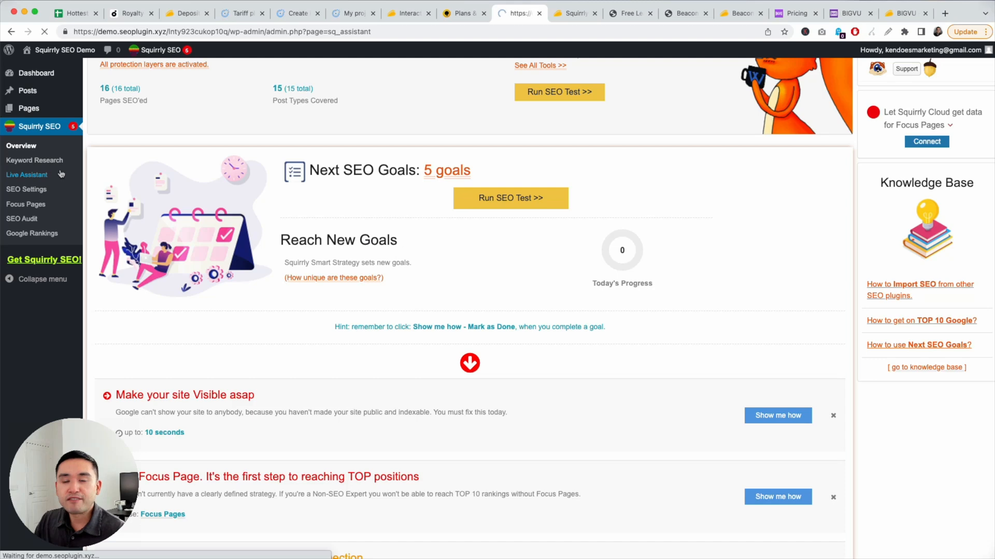
Run the Live Assistant practice round on a sample post, then leave the editor.
left_click(26, 175)
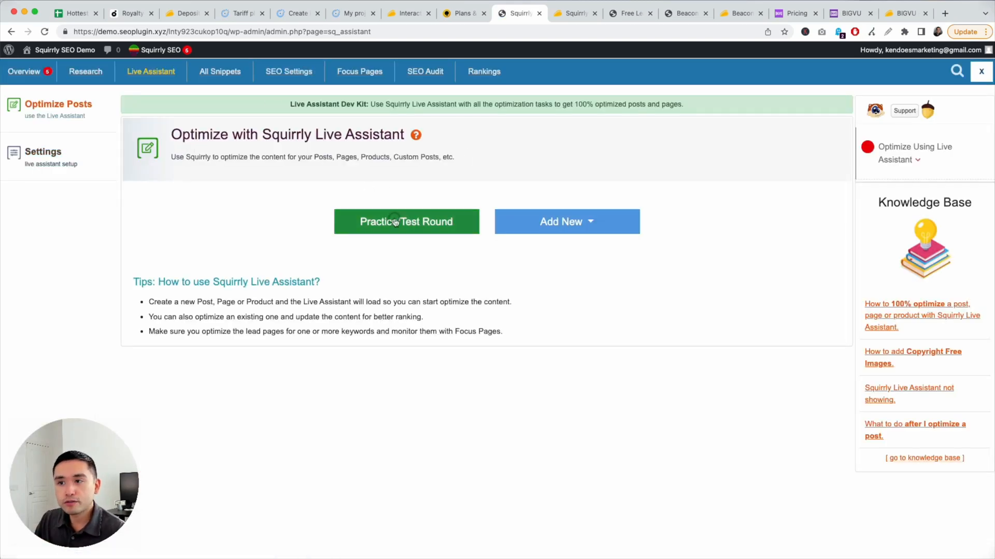
left_click(406, 221)
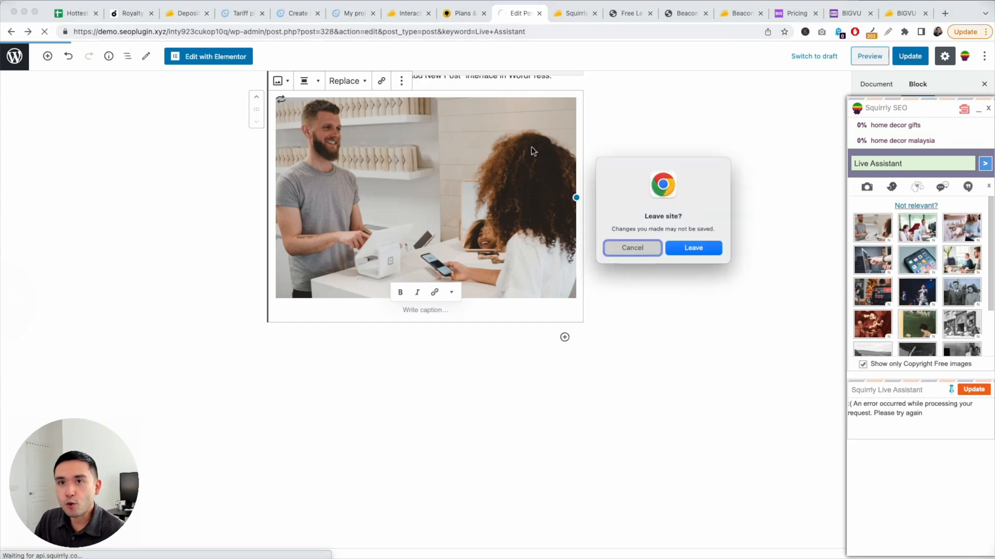
left_click(693, 248)
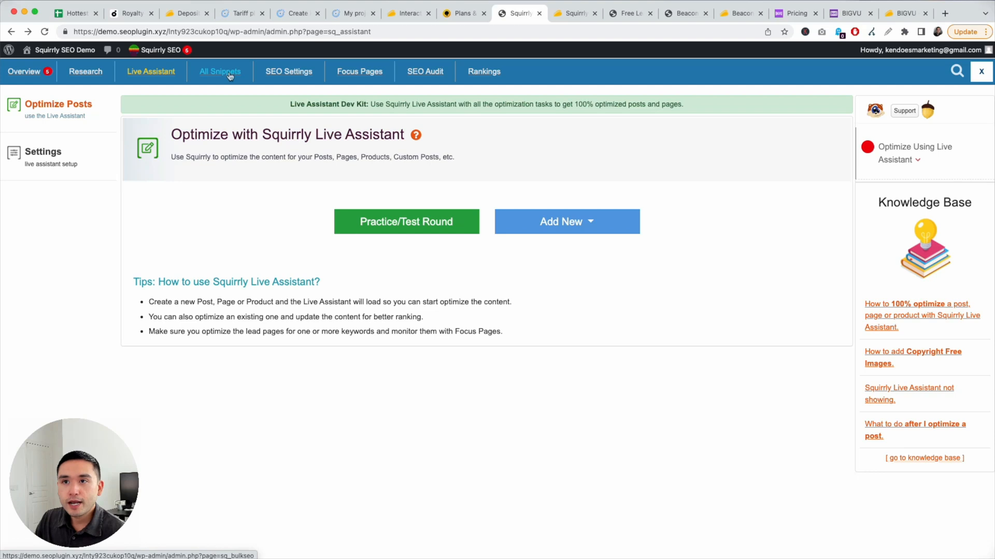
Review Squirrly's Bulk SEO overview, then reach the Home post type's automation patterns.
left_click(221, 71)
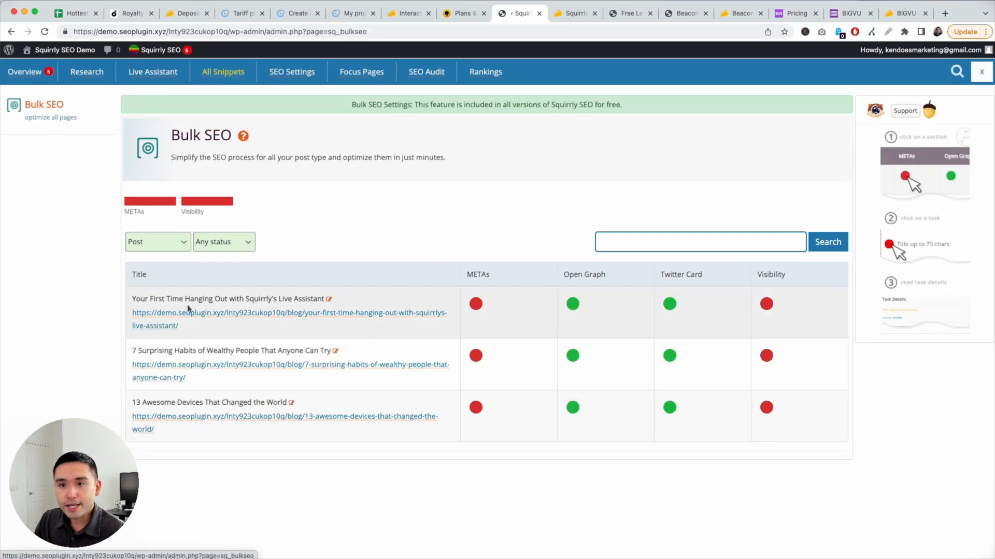
mouse_move(314, 303)
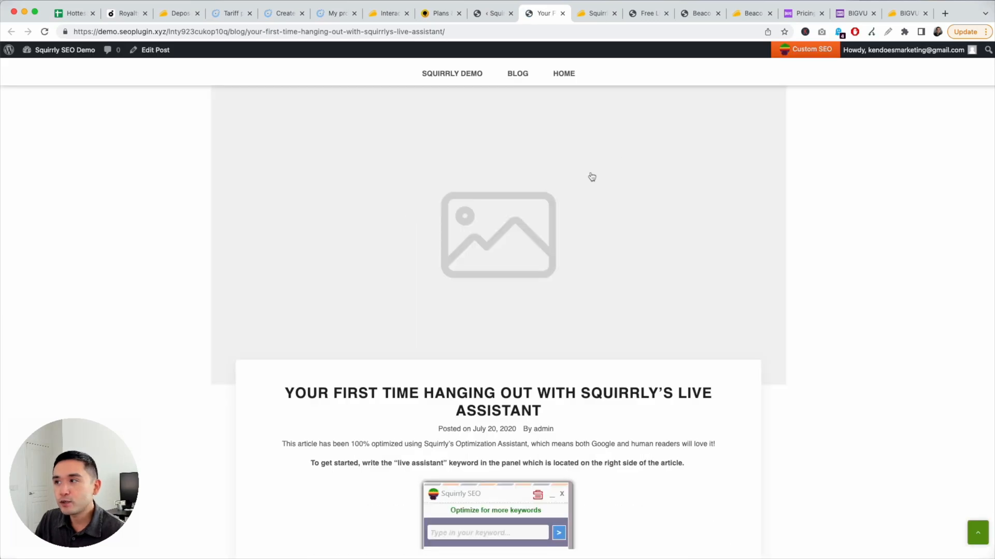
scroll("down", 3)
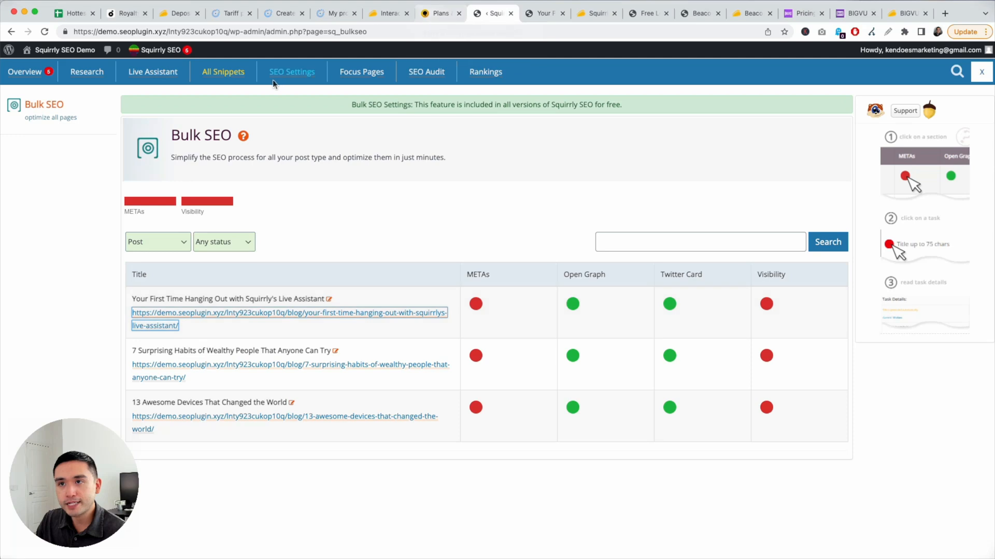
left_click(289, 71)
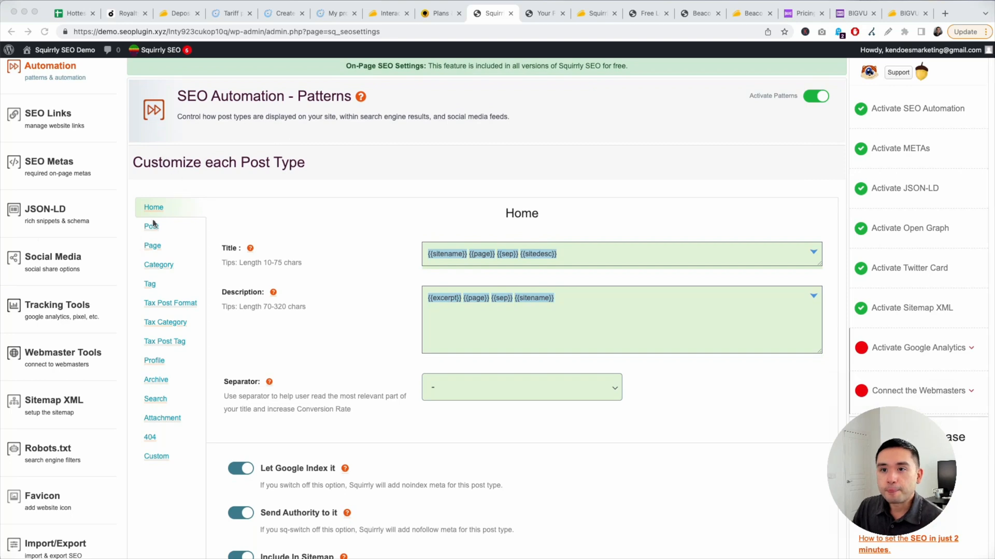
mouse_move(153, 246)
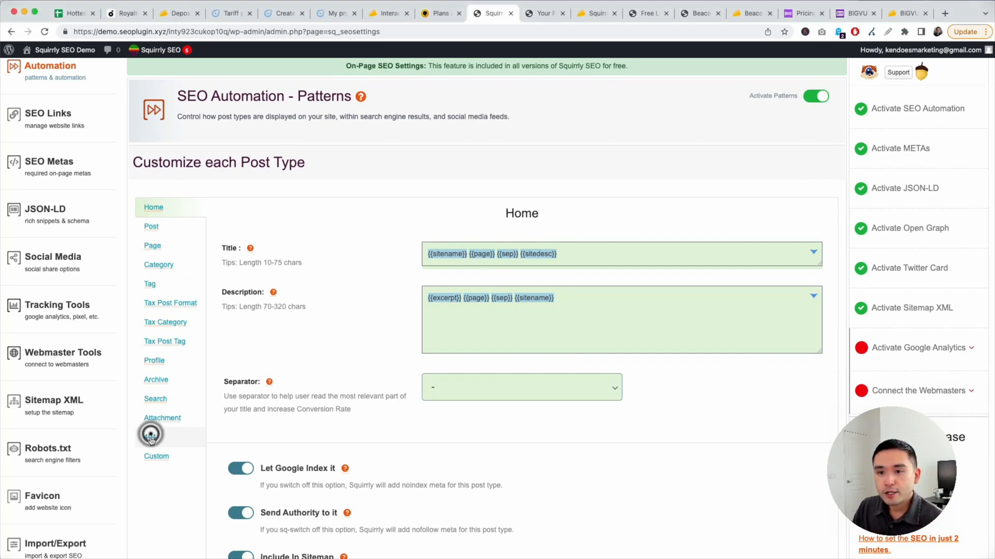
Review the 404 page title and description patterns and scroll through Tracking Tools.
left_click(151, 437)
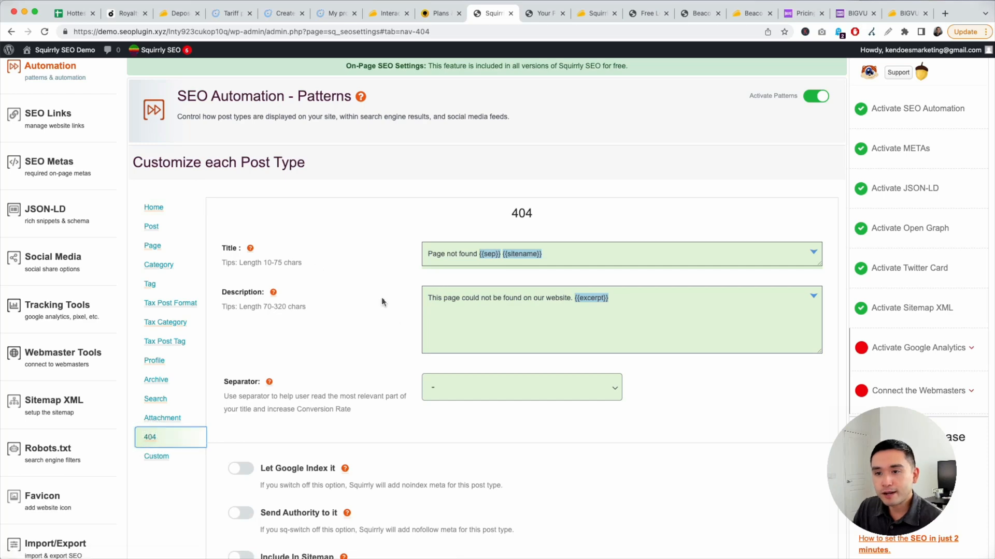
scroll("down", 3)
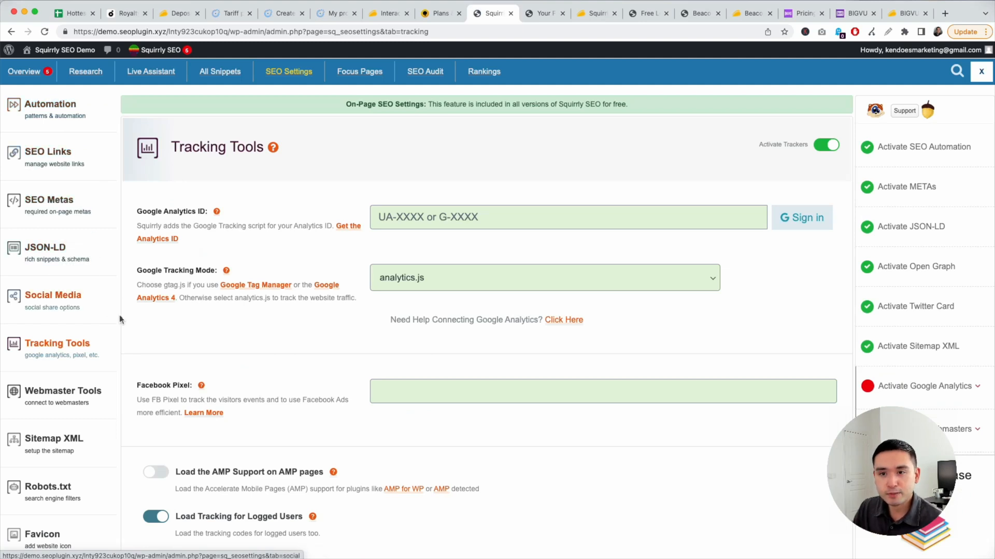
mouse_move(320, 313)
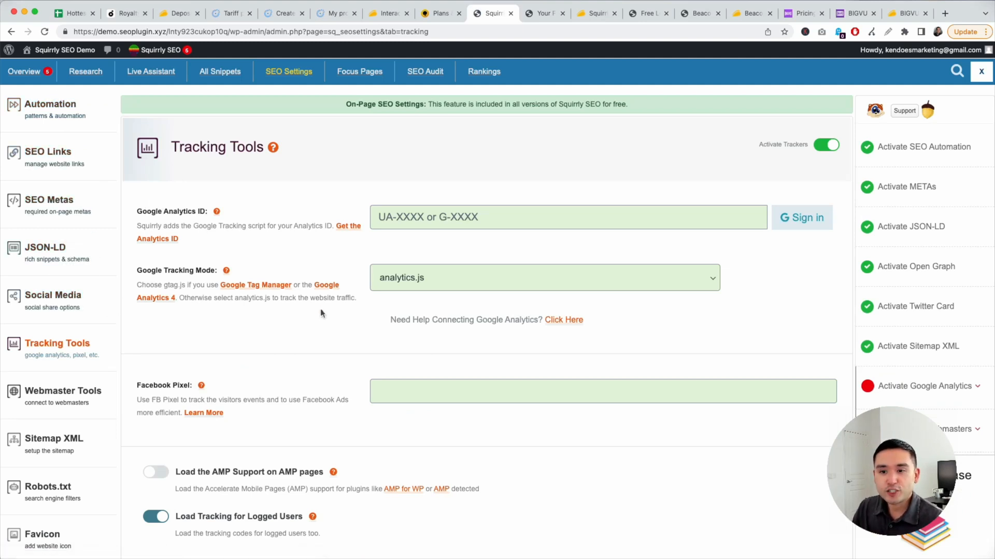
scroll("down", 3)
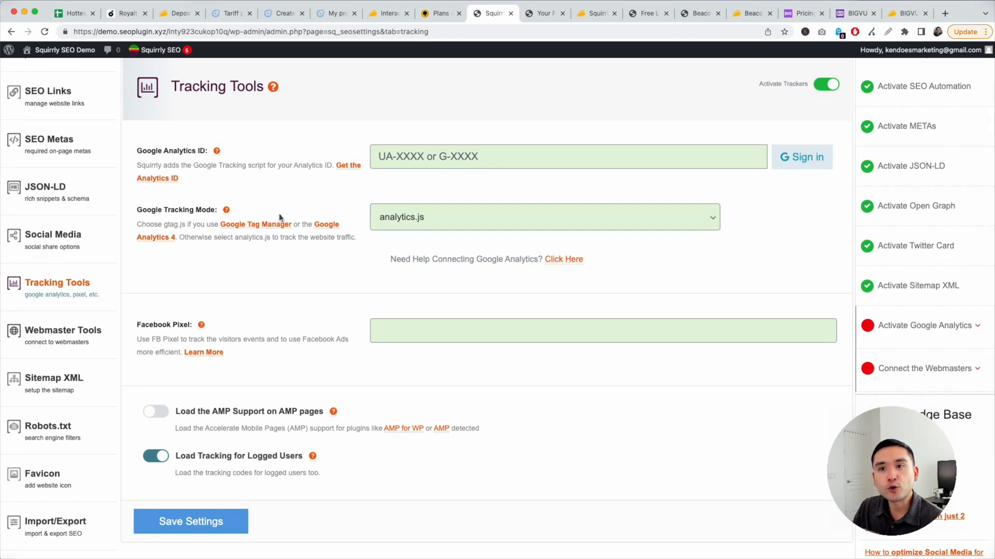
scroll("down", 3)
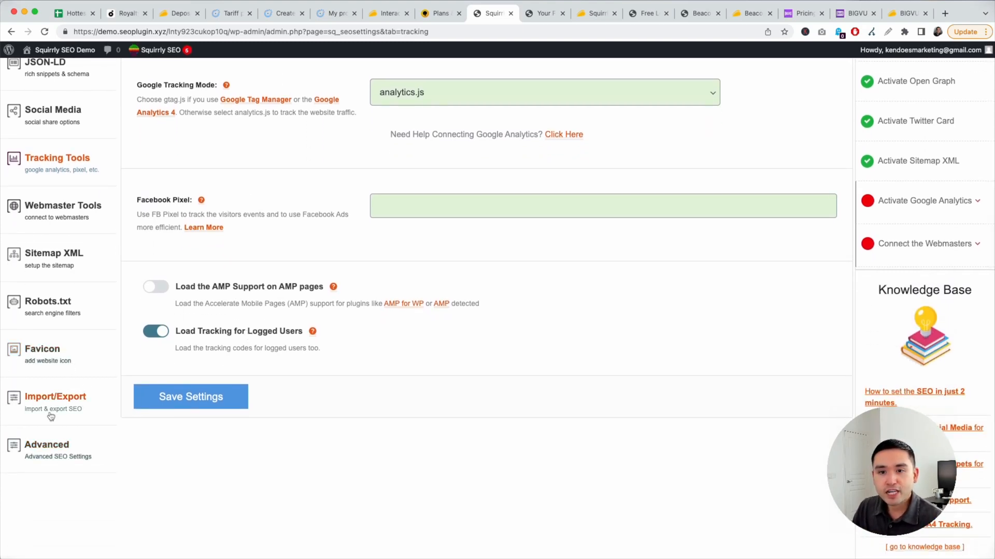
Highlight the Advanced Settings descriptions, then switch to the AppSumo Squirrly SEO deal.
left_click(45, 450)
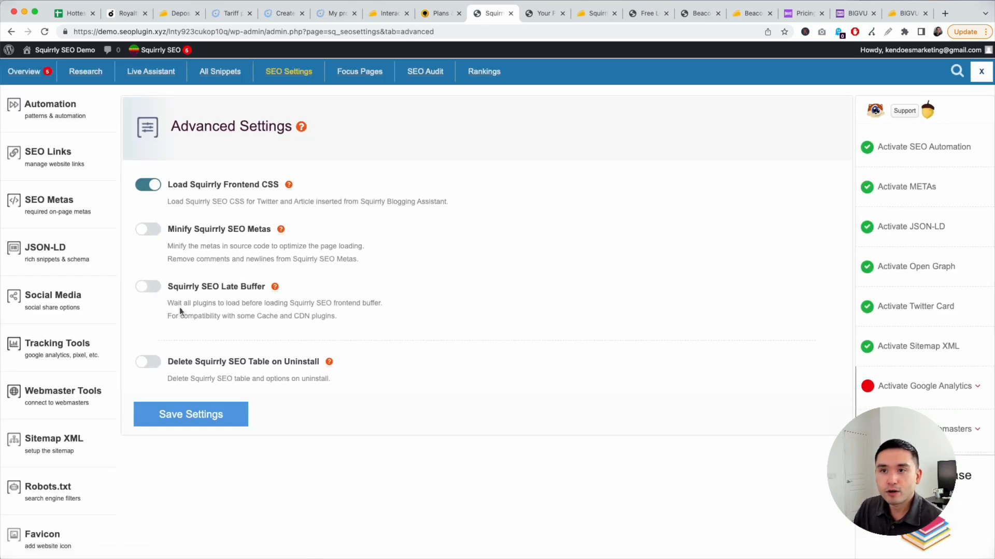
left_click_drag(167, 201, 358, 259)
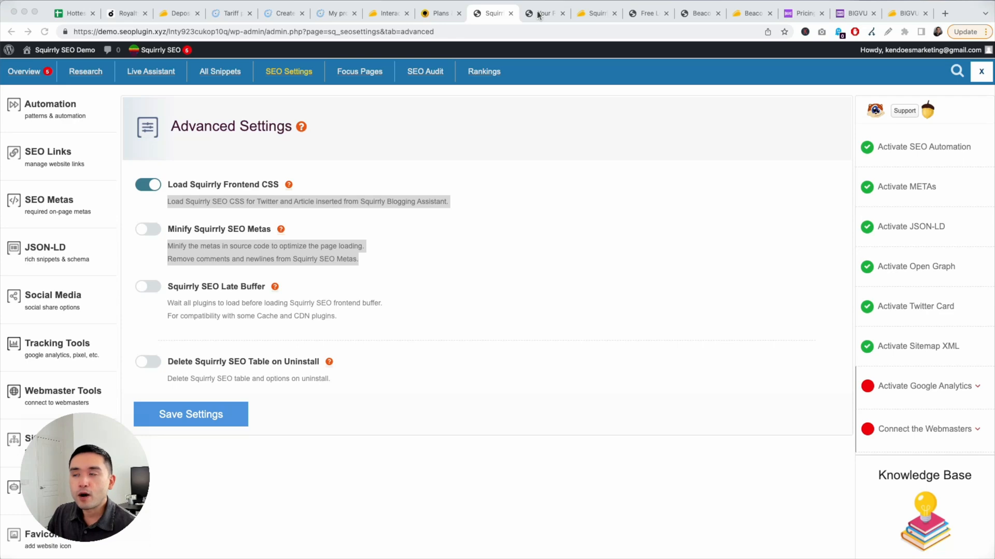
left_click(593, 13)
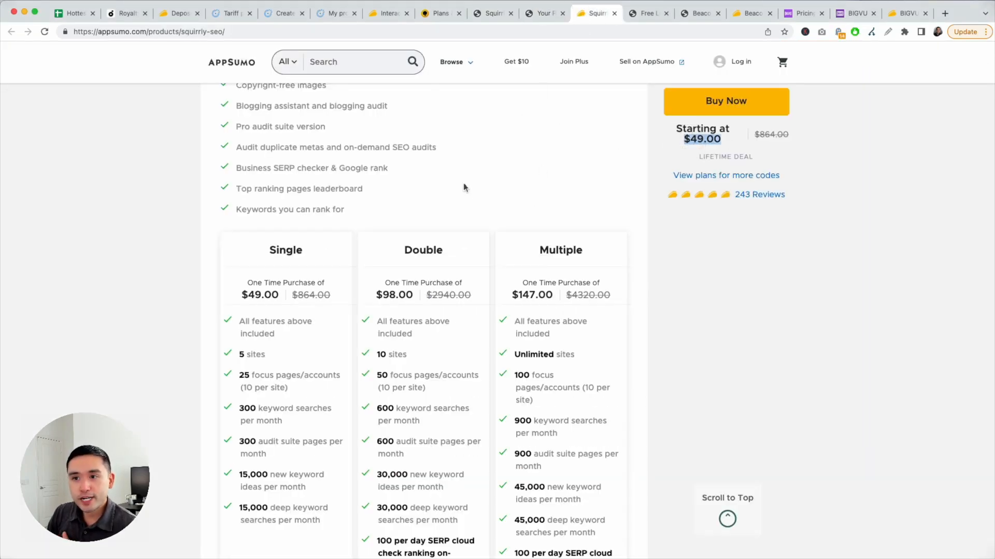
Scroll through Squirrly's $49–$147 Single, Double and Multiple code plans and deal terms.
scroll("down", 3)
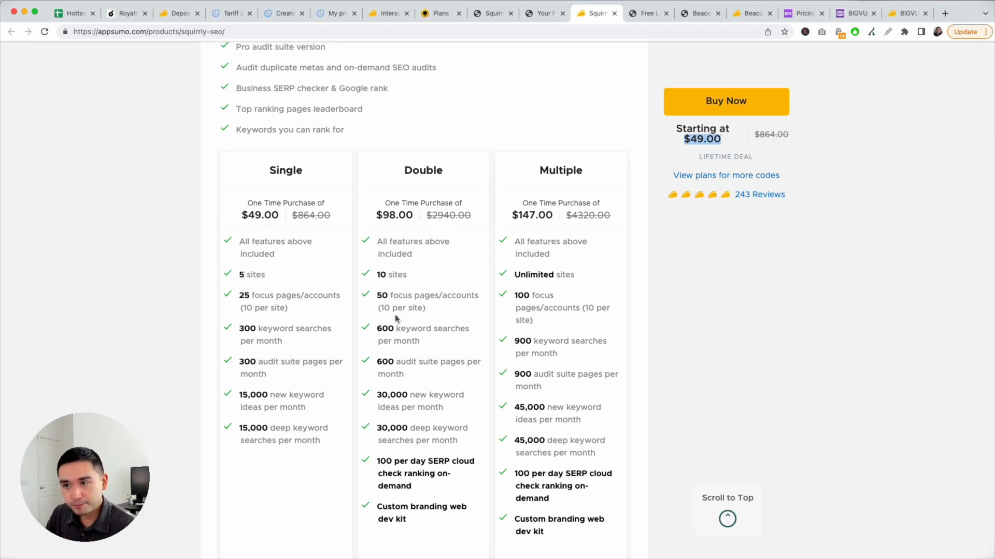
mouse_move(520, 304)
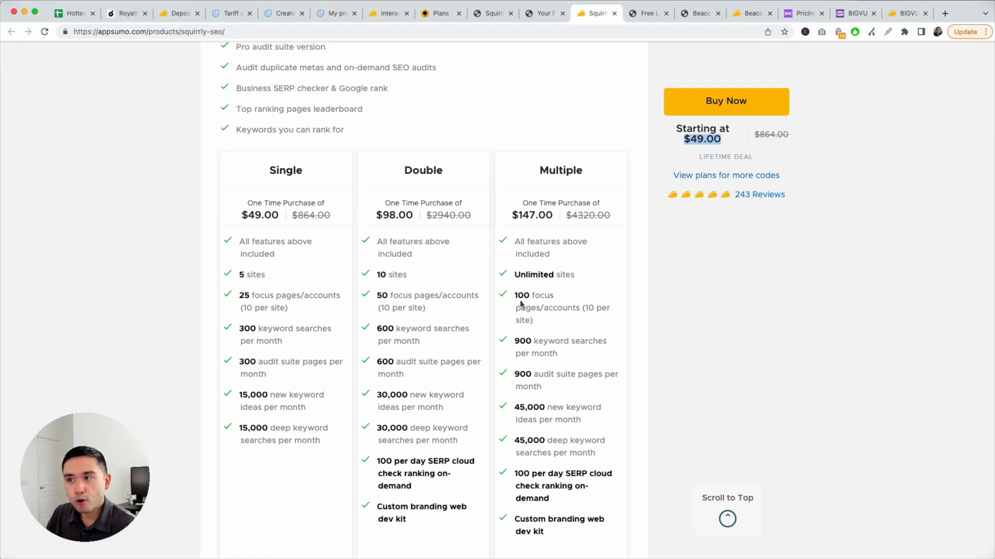
scroll("down", 3)
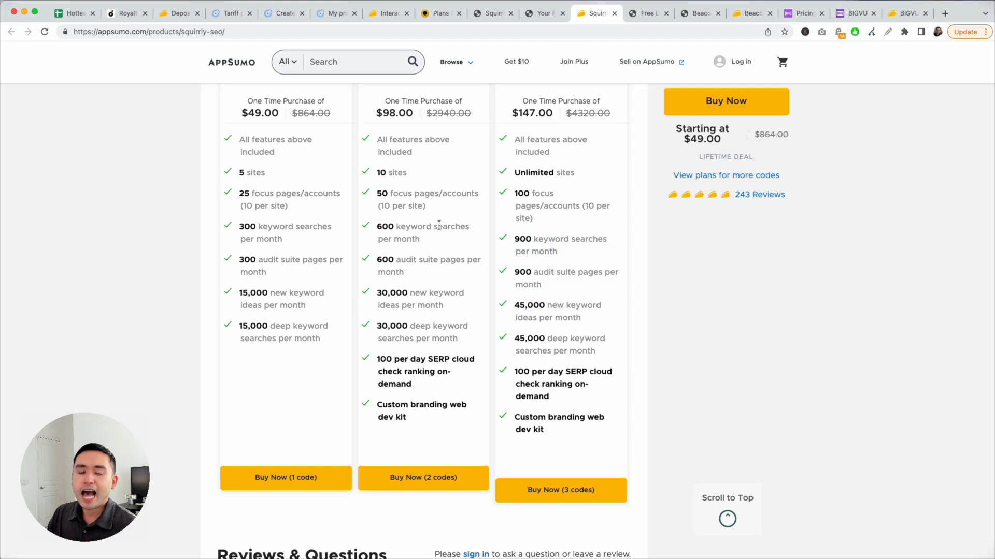
mouse_move(473, 200)
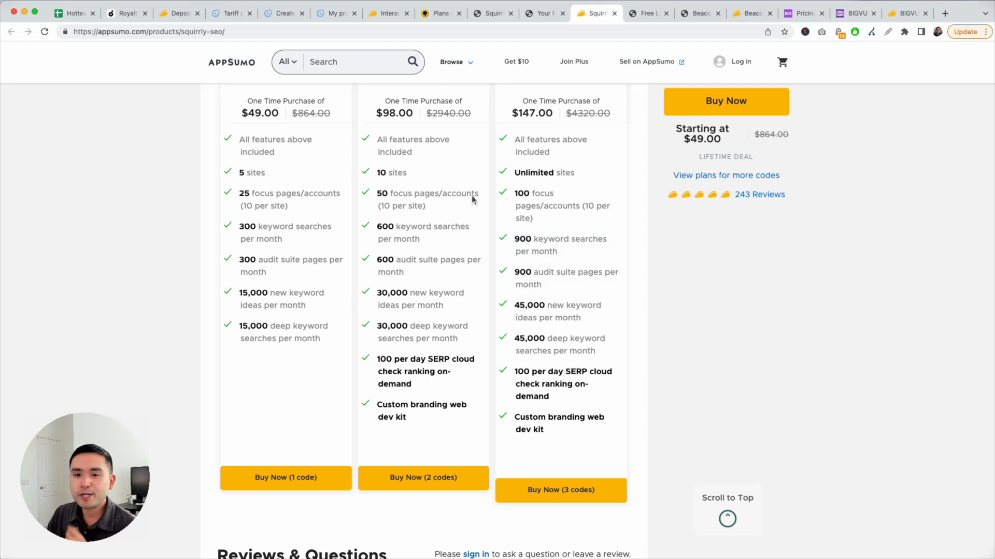
mouse_move(416, 154)
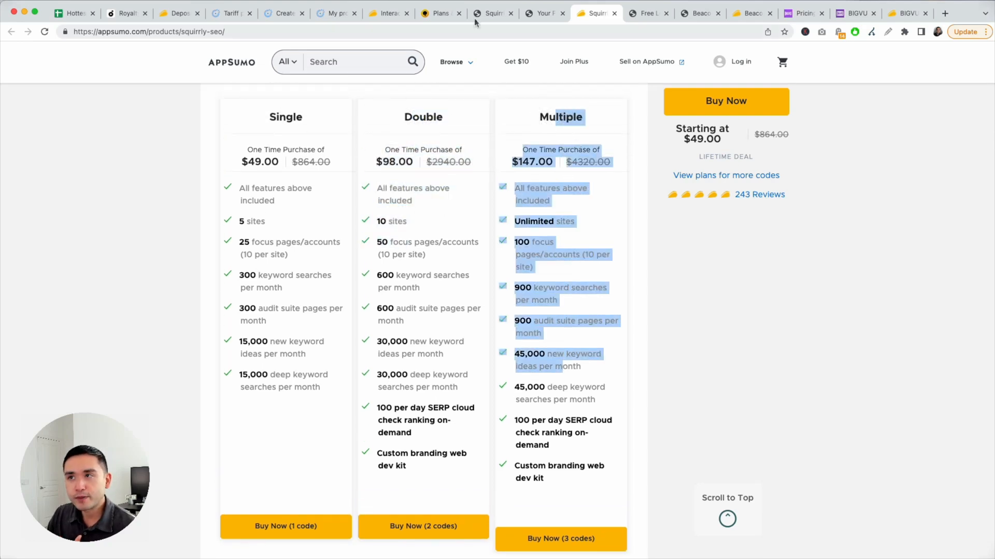
left_click(440, 13)
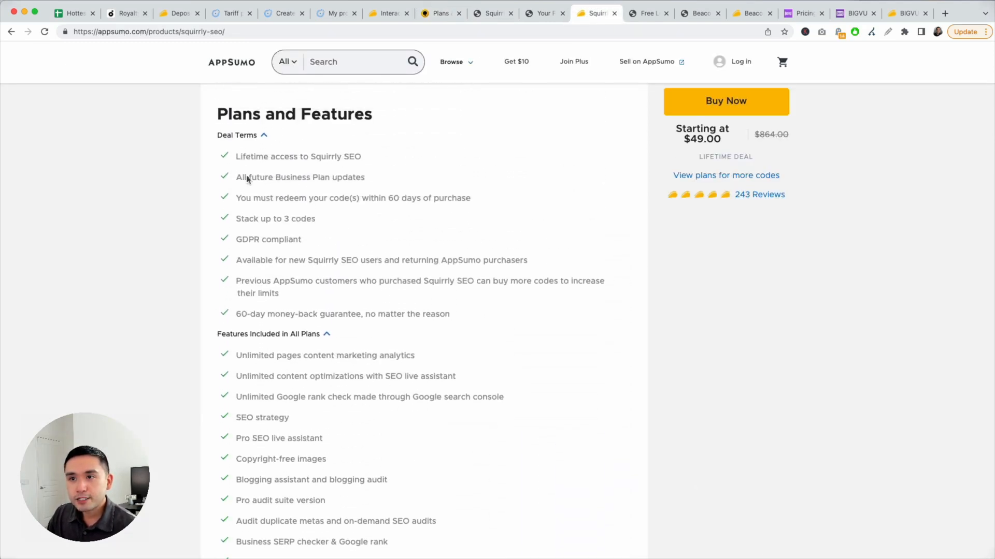
left_click_drag(248, 177, 367, 177)
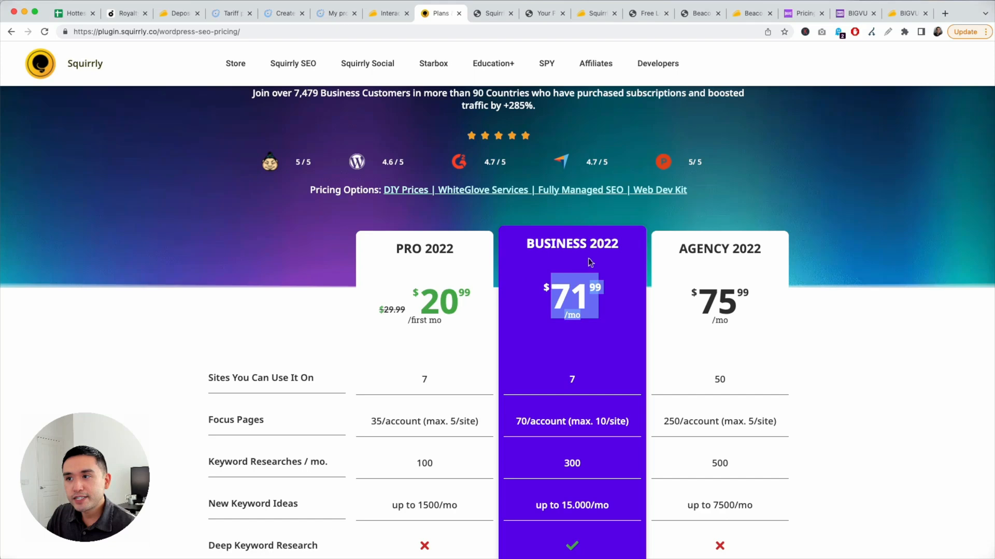
Scroll Squirrly's DIY Pro, Business and Agency comparison table, then return to AppSumo.
scroll("down", 3)
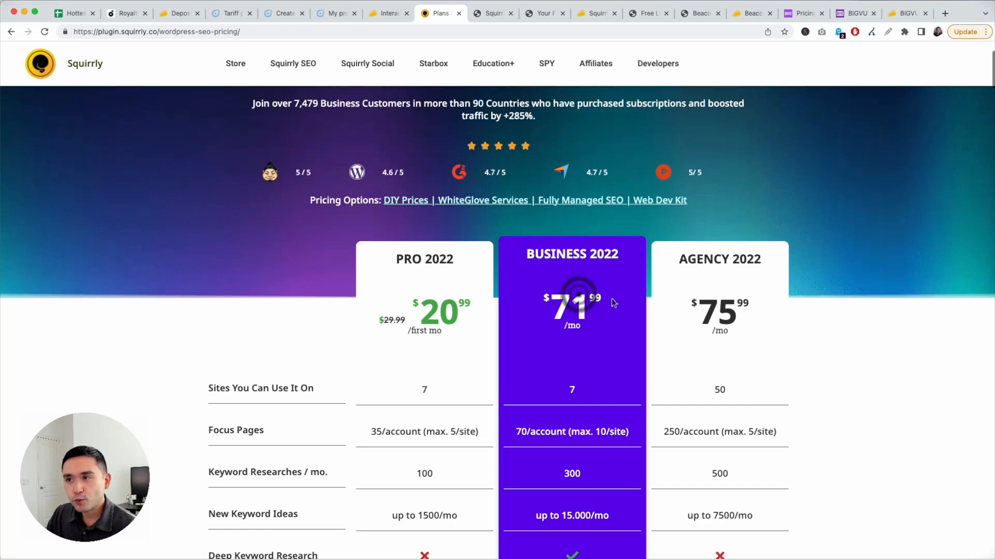
scroll("up", 3)
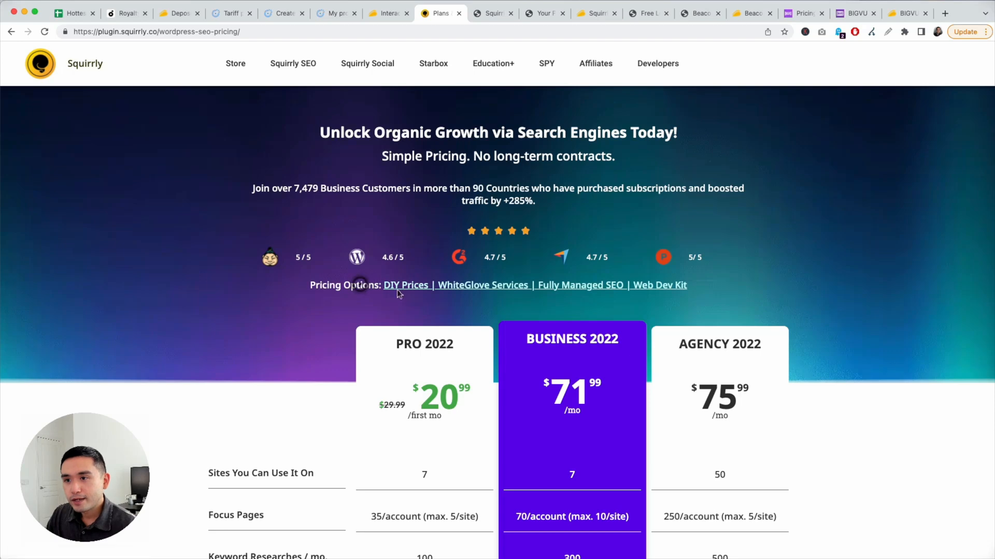
left_click(483, 285)
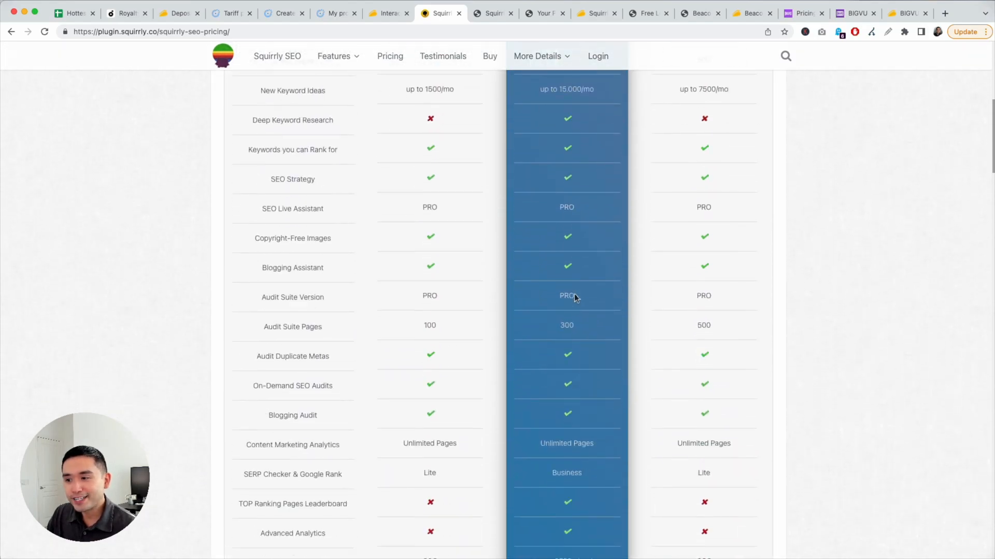
scroll("down", 3)
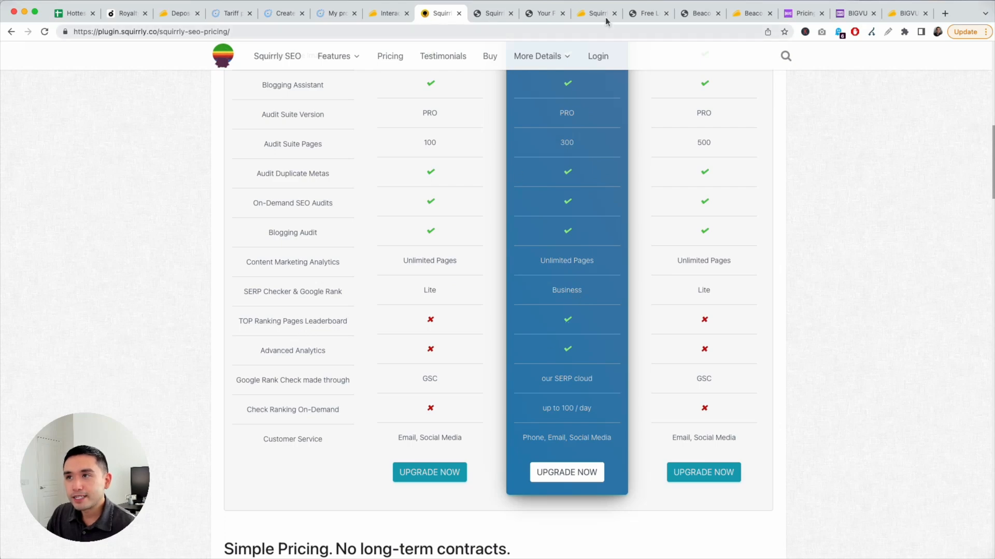
left_click(596, 13)
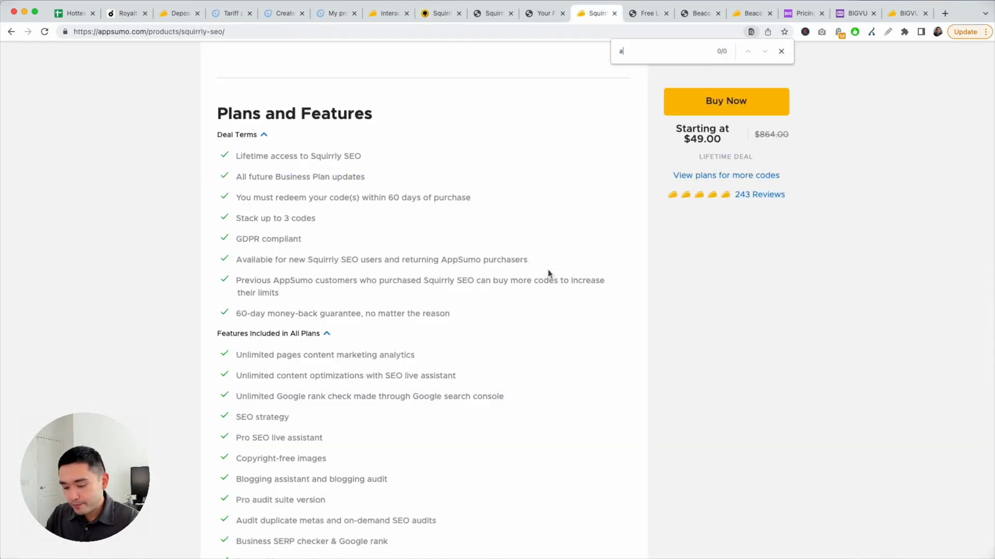
Find 'analyt' on the Squirrly deal page, matching content marketing analytics, then return to top.
type("nalyt")
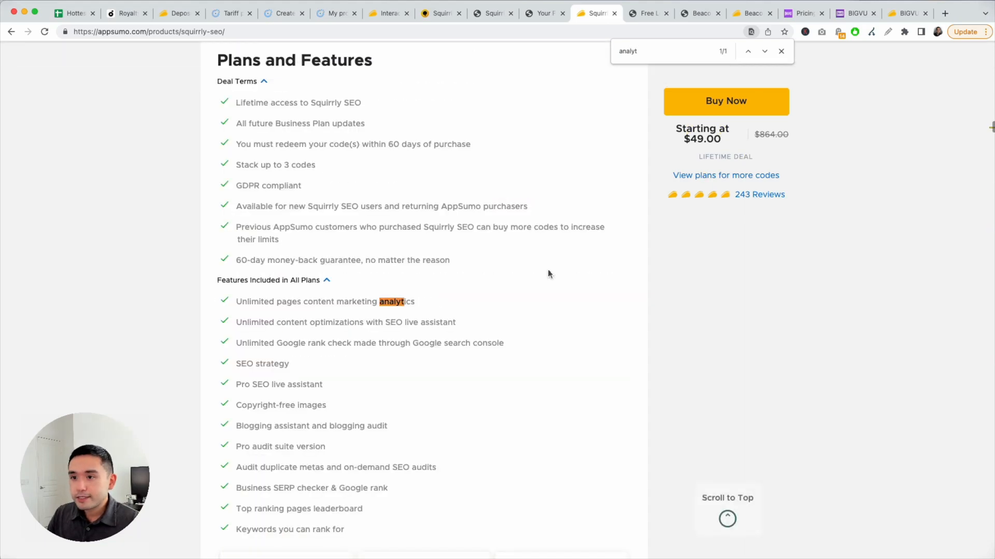
scroll("down", 3)
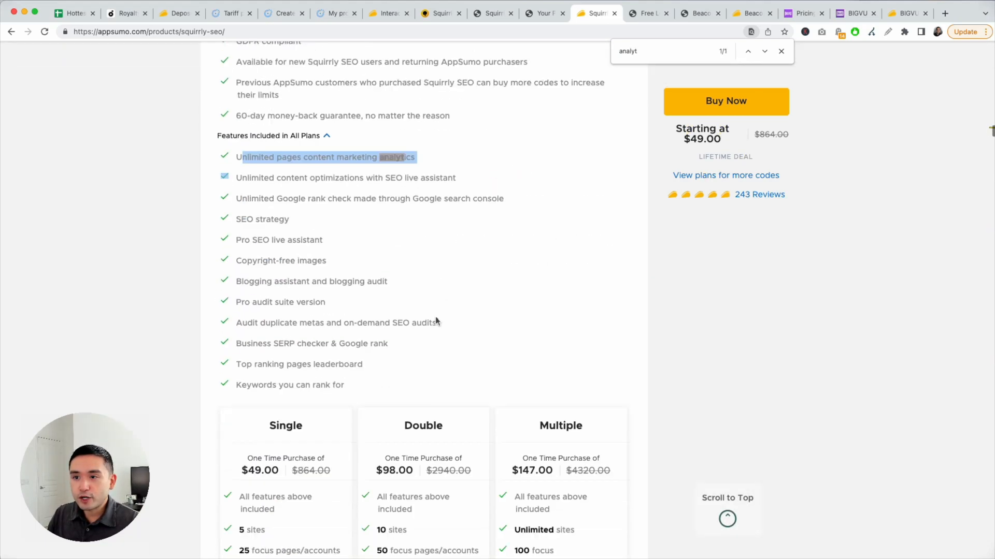
scroll("down", 3)
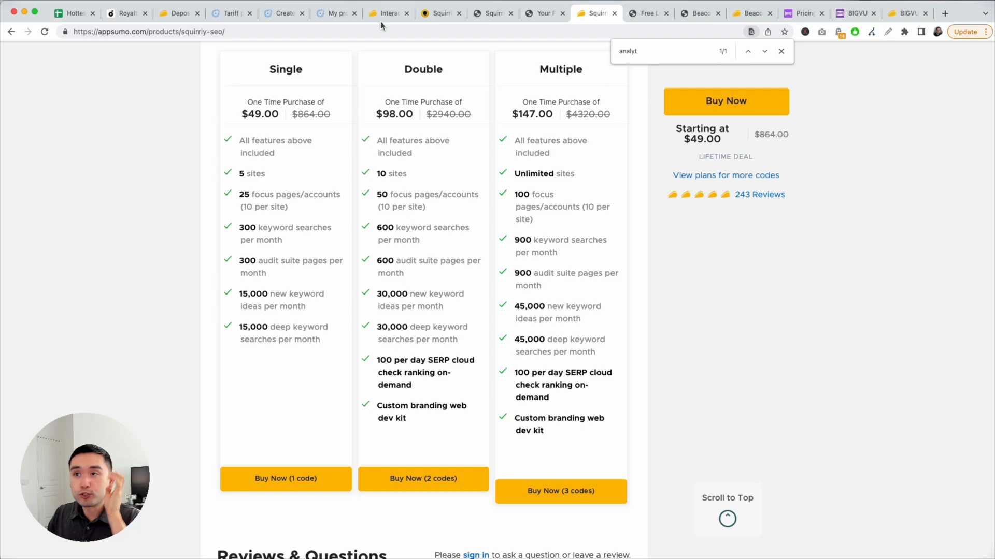
left_click(387, 13)
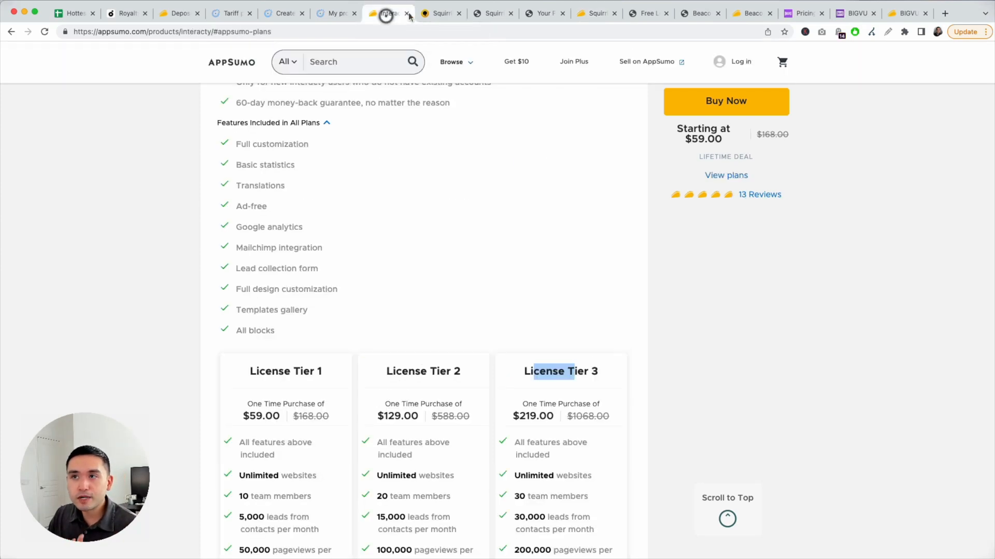
left_click(440, 12)
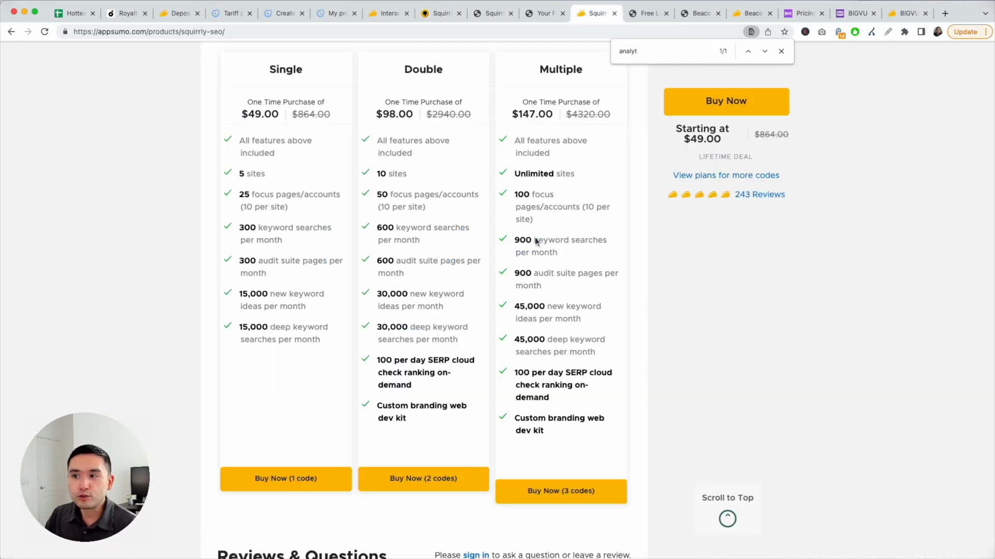
mouse_move(513, 274)
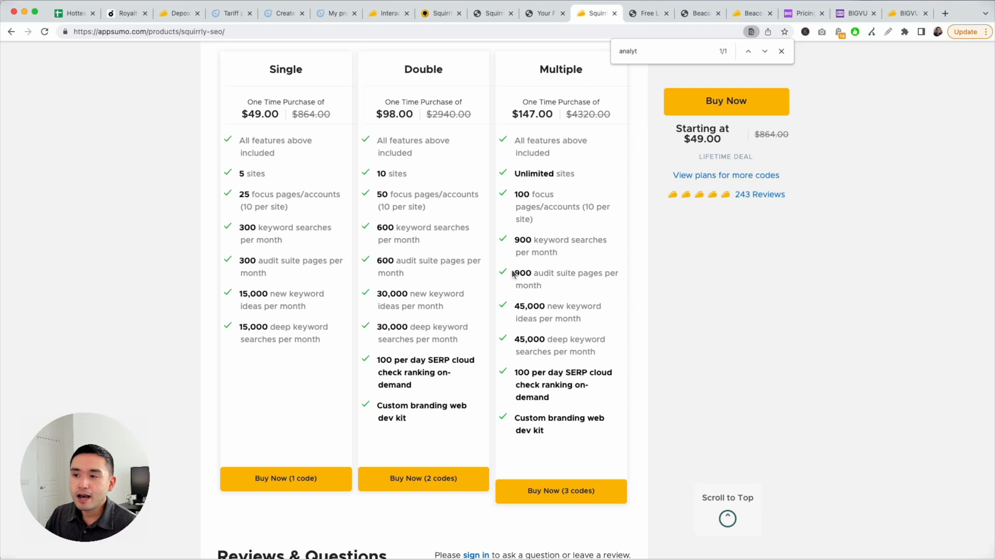
left_click_drag(513, 273, 579, 318)
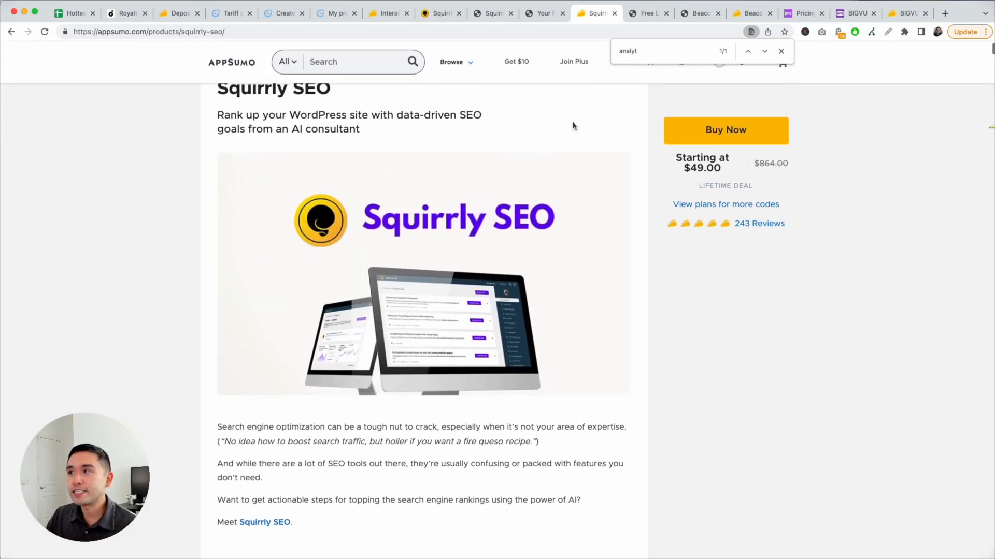
mouse_move(648, 12)
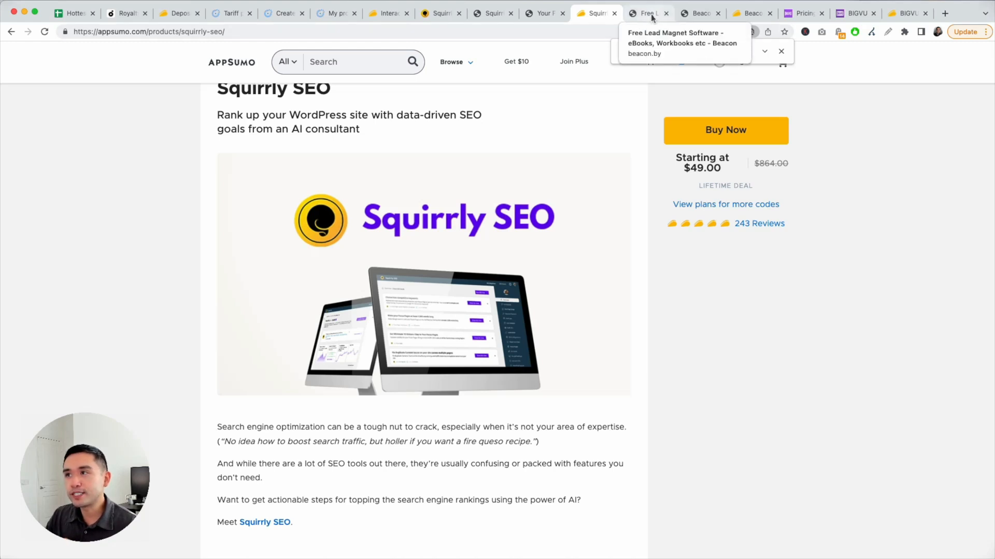
On the Beacon site, browse the Lead Magnet Creator product page.
left_click(647, 12)
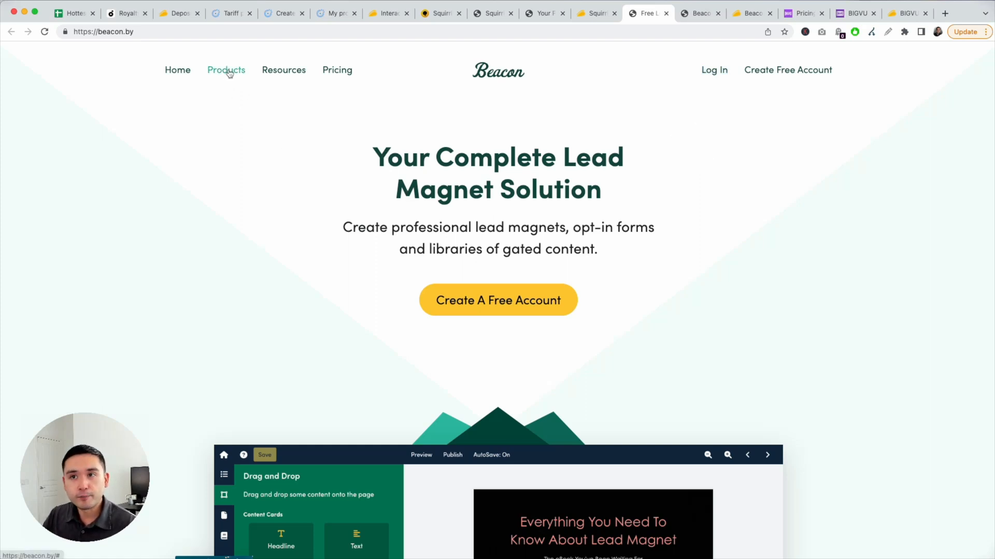
left_click(226, 70)
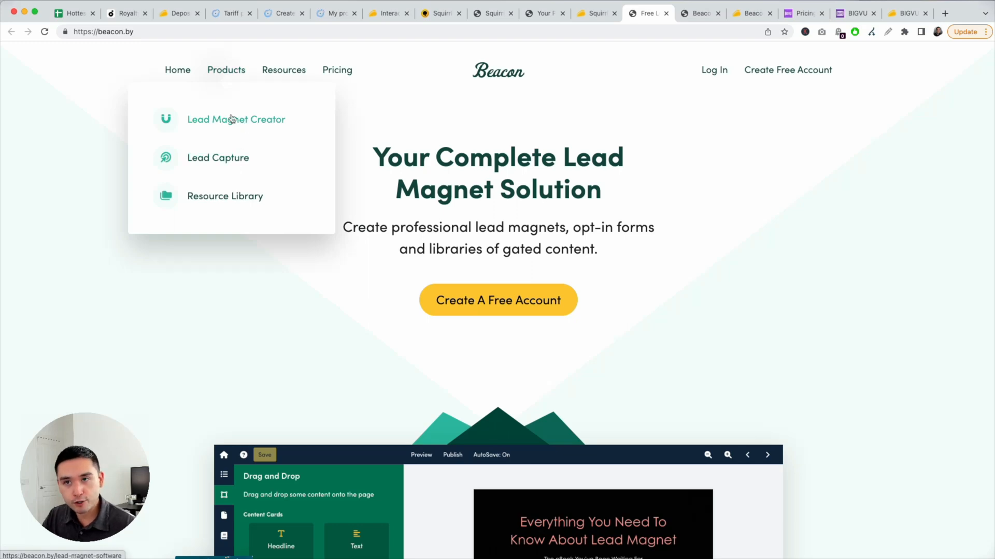
left_click(236, 119)
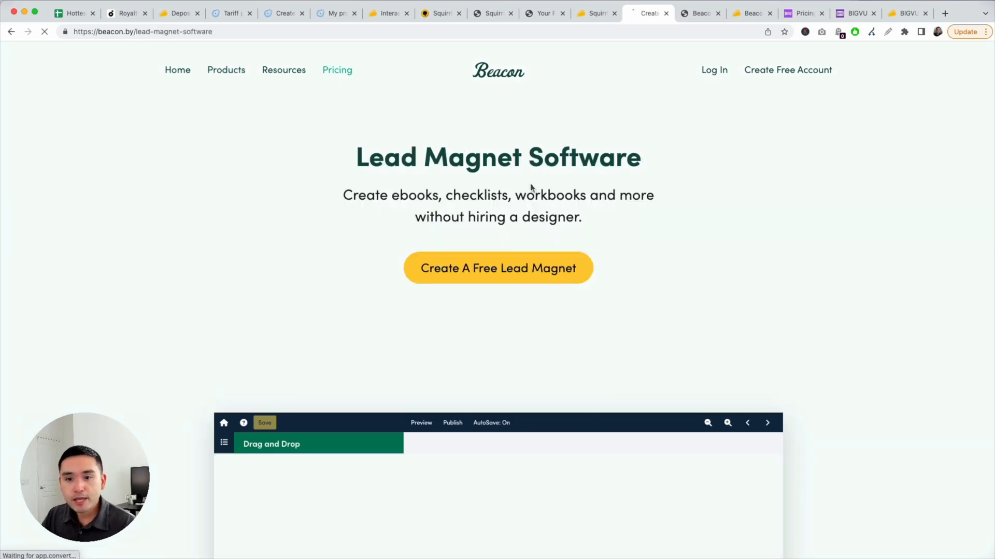
scroll("down", 3)
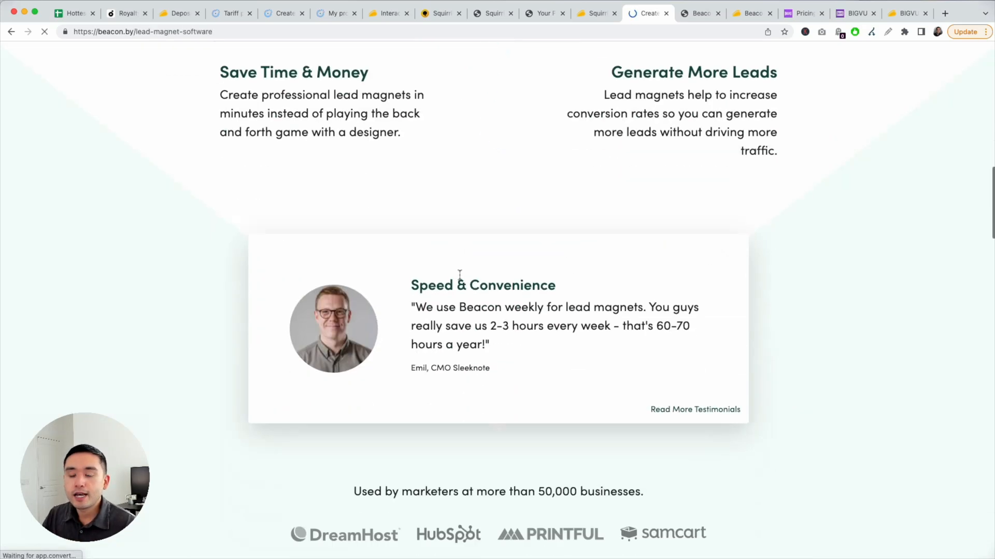
scroll("up", 3)
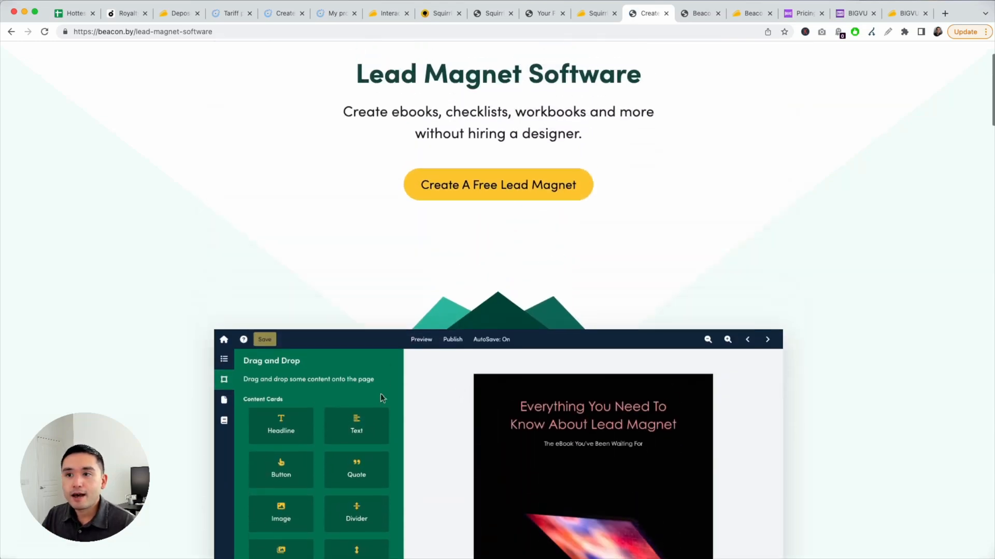
scroll("down", 3)
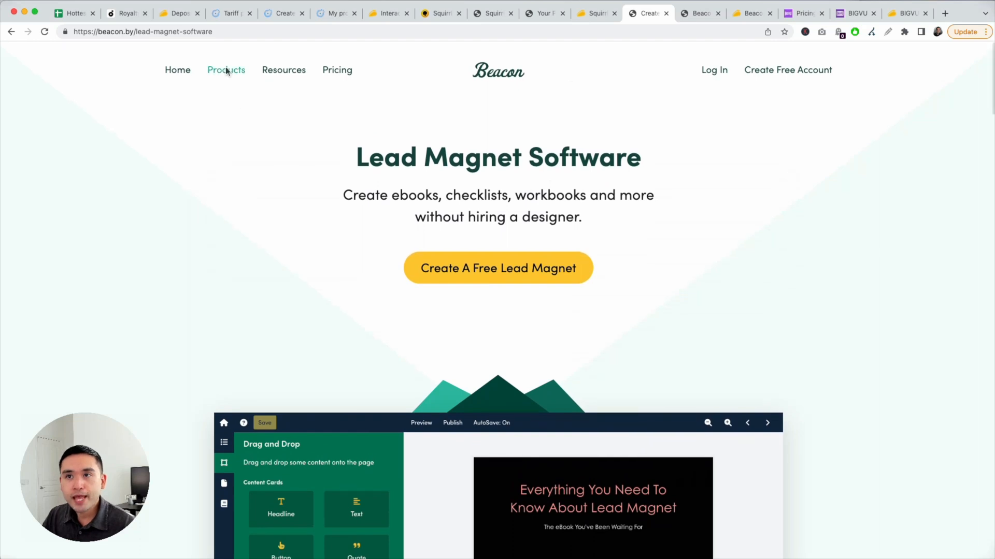
Browse Beacon's Lead Capture product page.
left_click(226, 70)
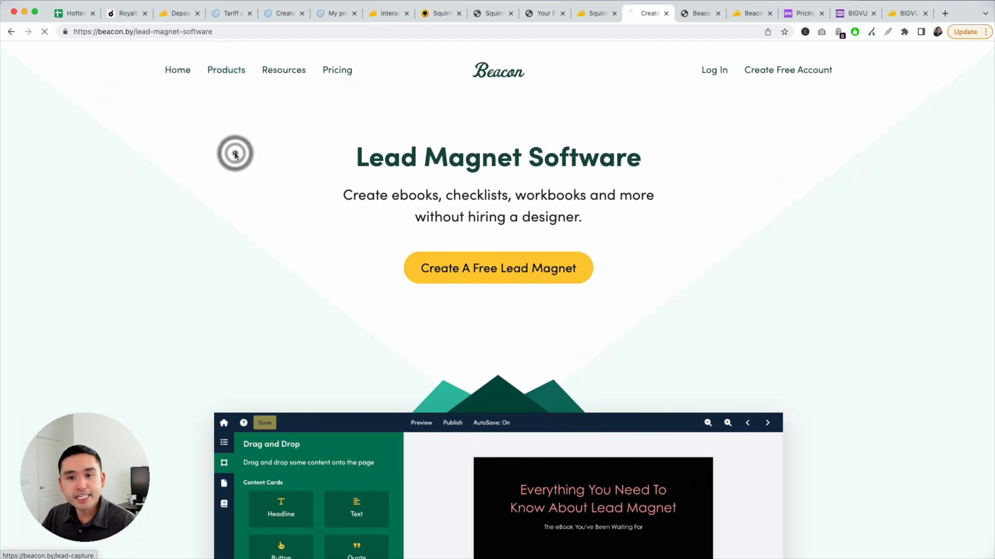
left_click(497, 267)
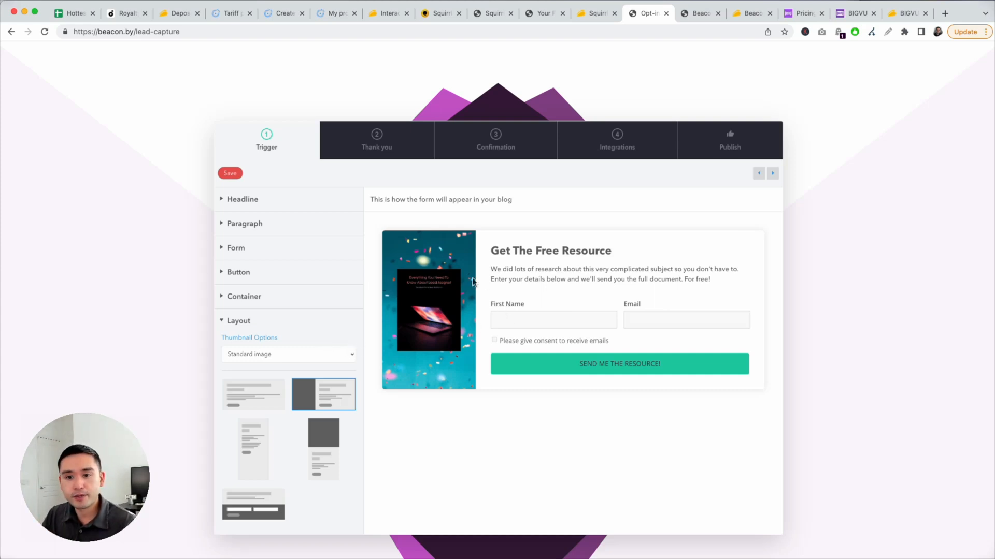
scroll("down", 3)
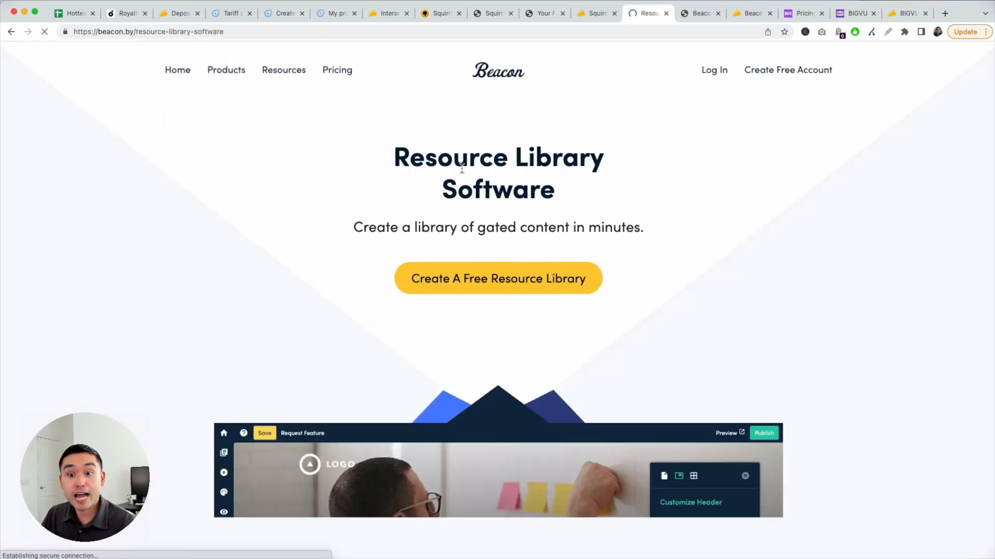
scroll("down", 3)
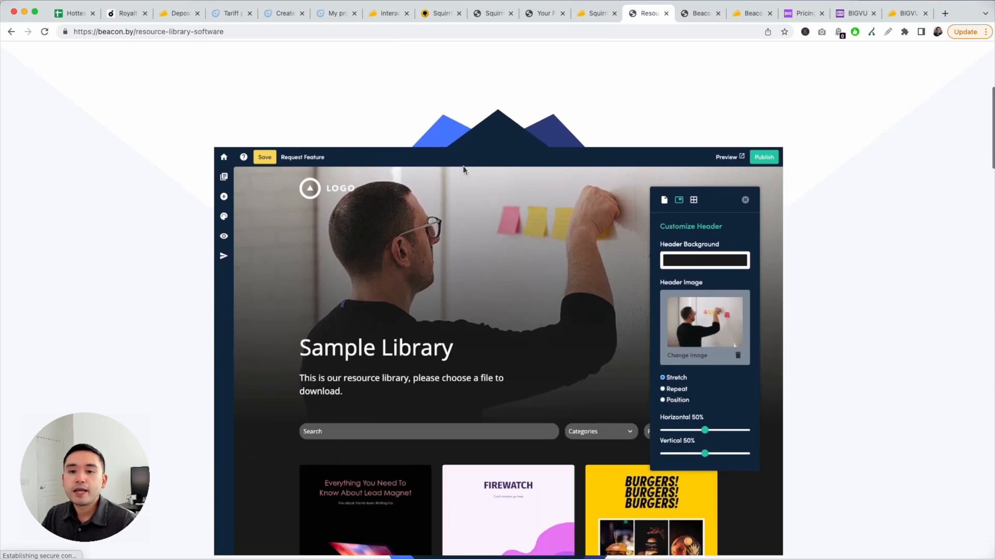
scroll("down", 3)
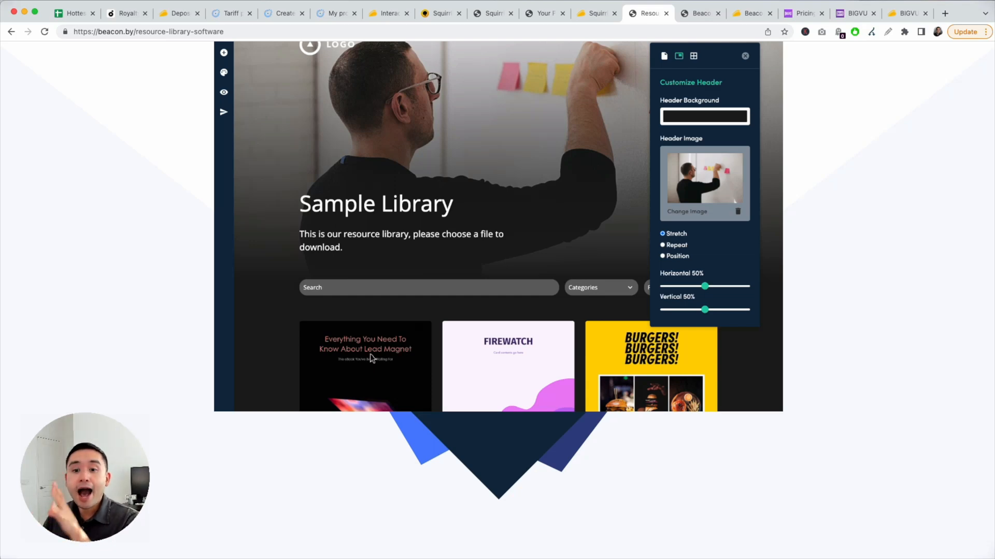
mouse_move(371, 359)
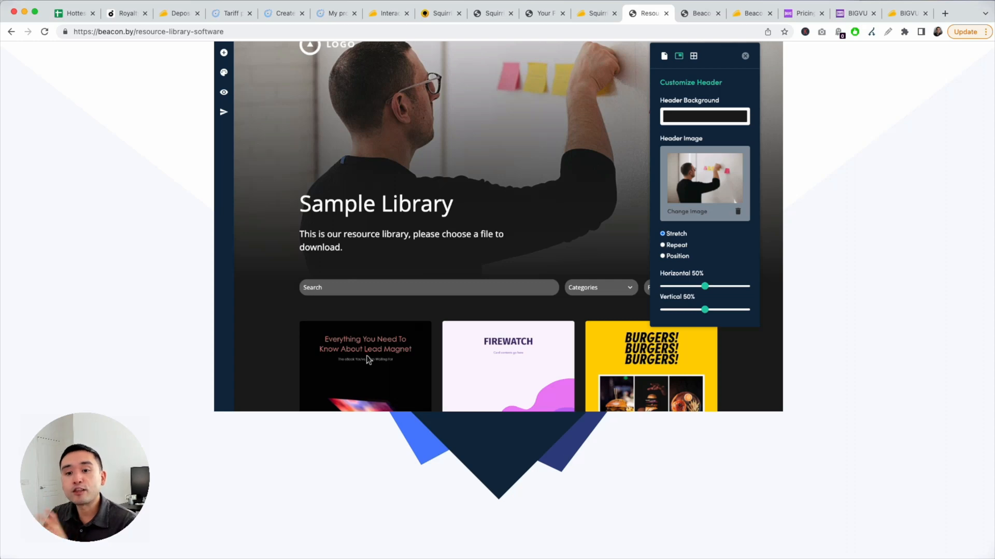
mouse_move(416, 364)
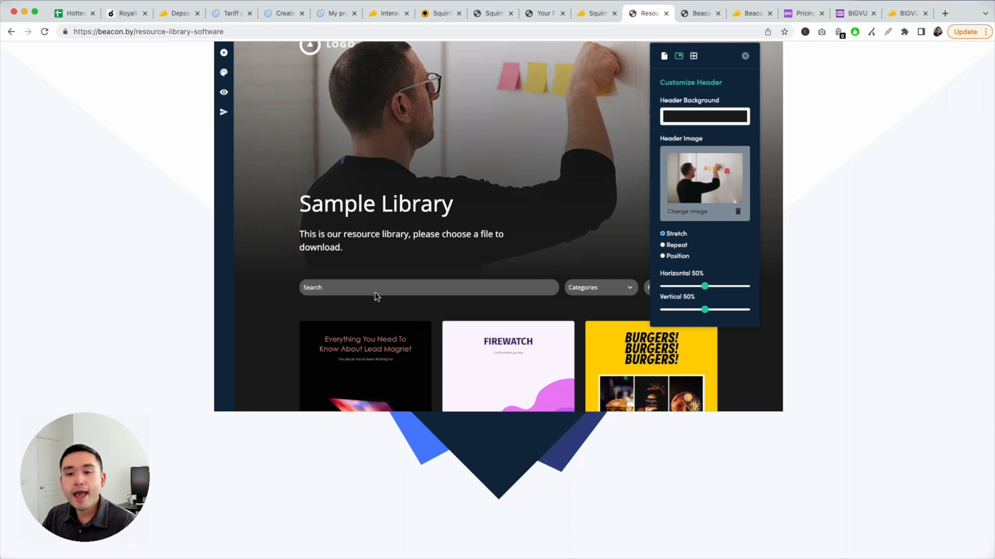
Scroll the Resource Library page's Sample Library editor, then switch to Beacon's dashboard.
scroll("down", 3)
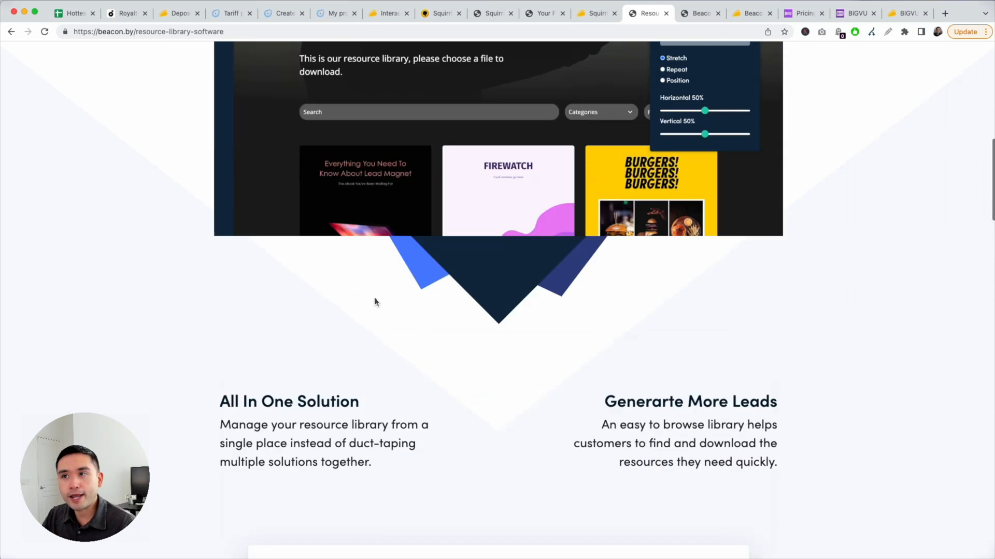
scroll("down", 3)
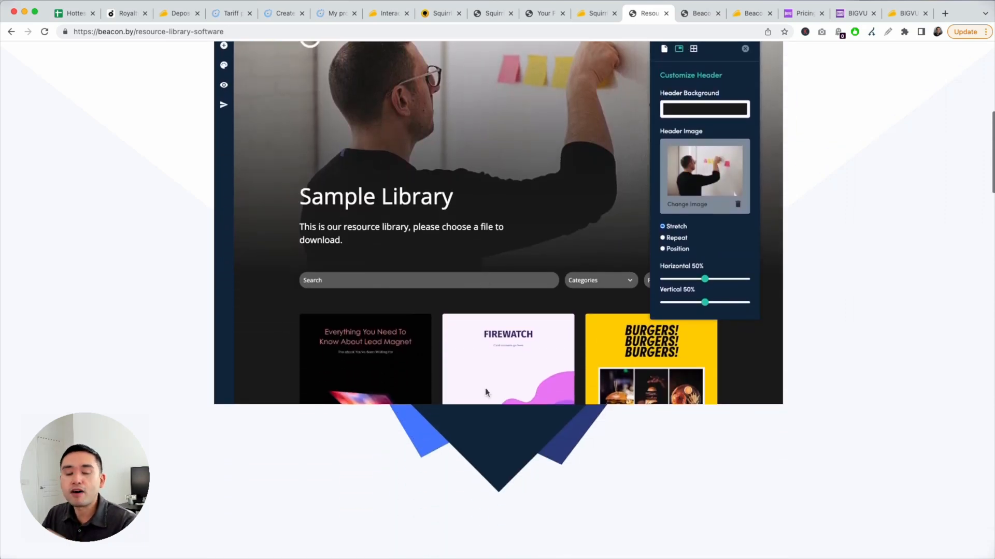
scroll("down", 3)
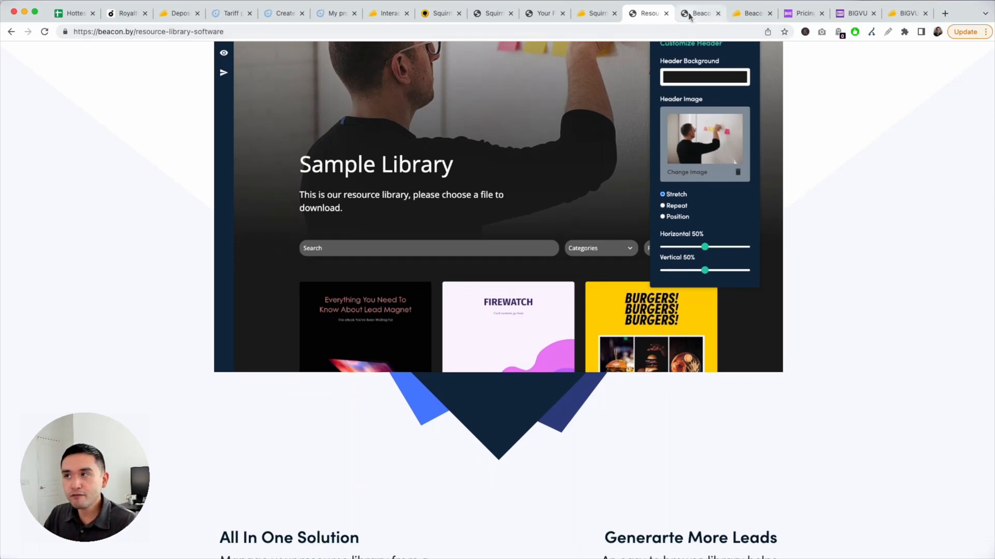
left_click(700, 12)
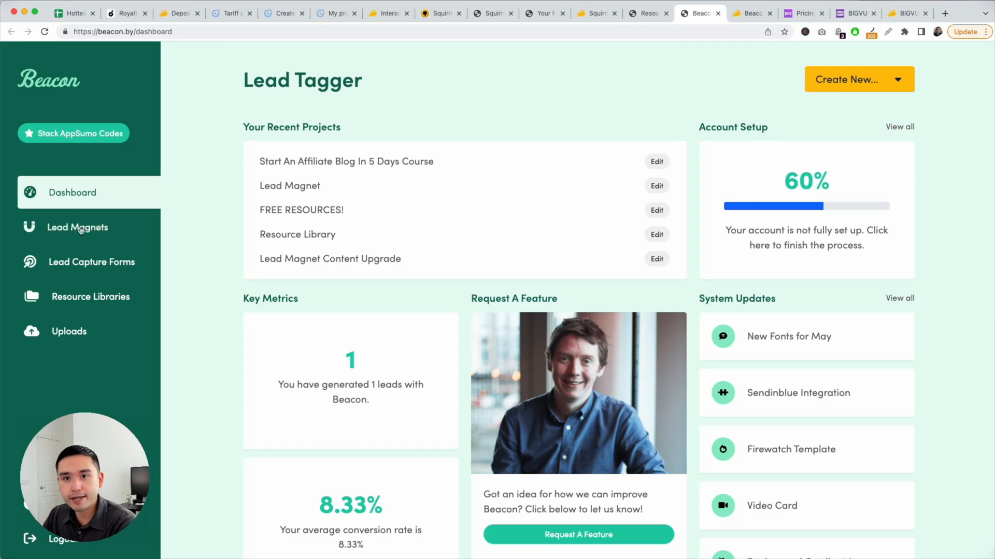
Start a new Checklist lead magnet and title it 'Lead Magnet Content Upgrade'.
left_click(77, 227)
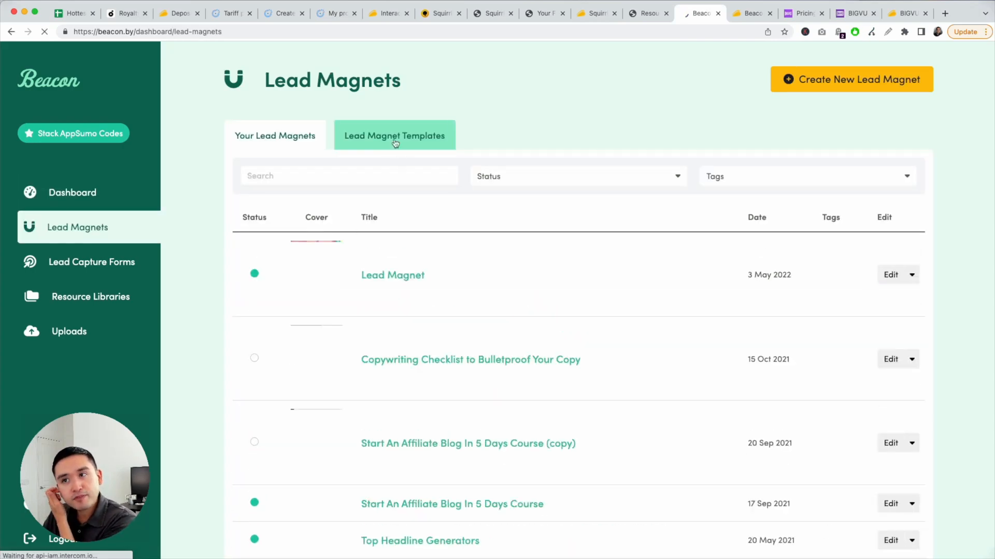
left_click(850, 79)
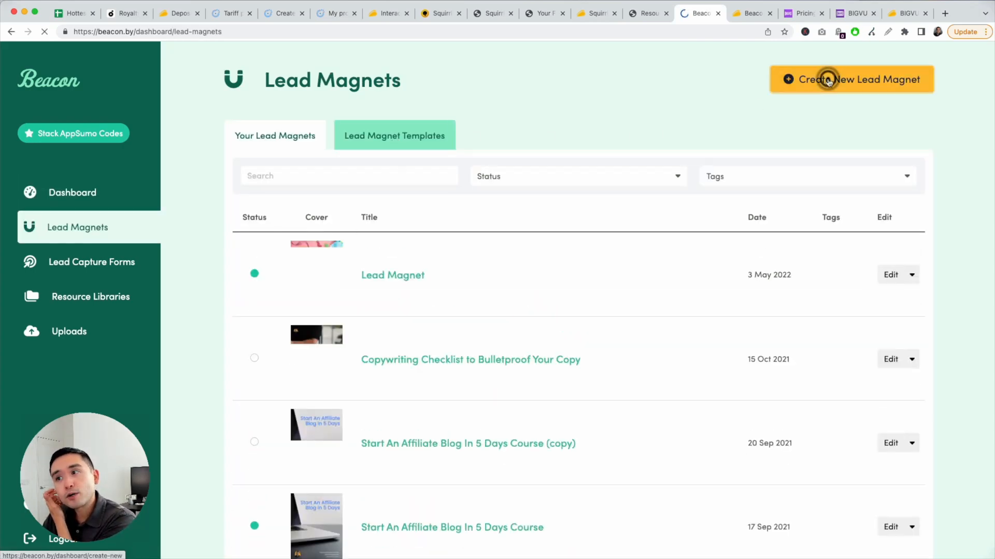
left_click(850, 79)
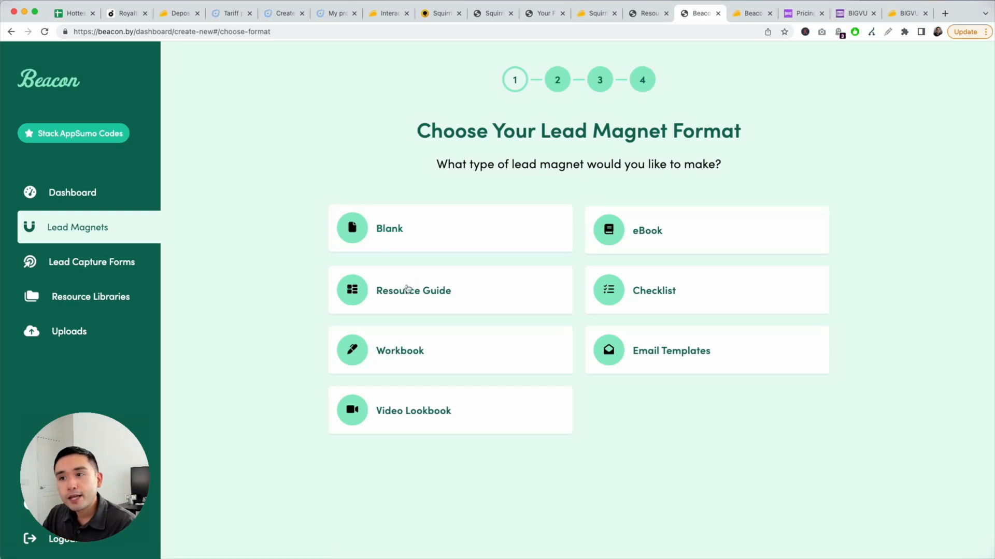
mouse_move(635, 306)
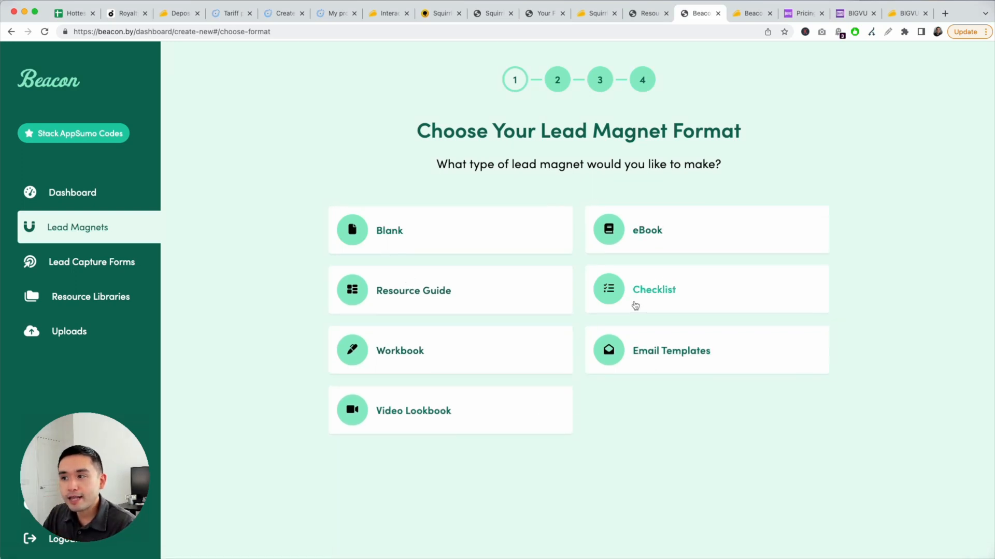
left_click(653, 289)
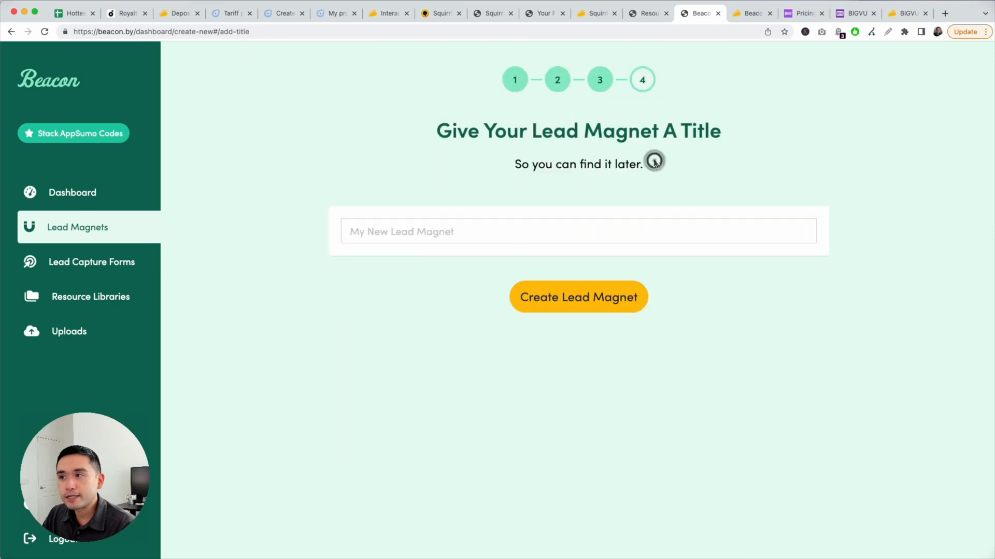
type("Lead Magnet Content Upgrade")
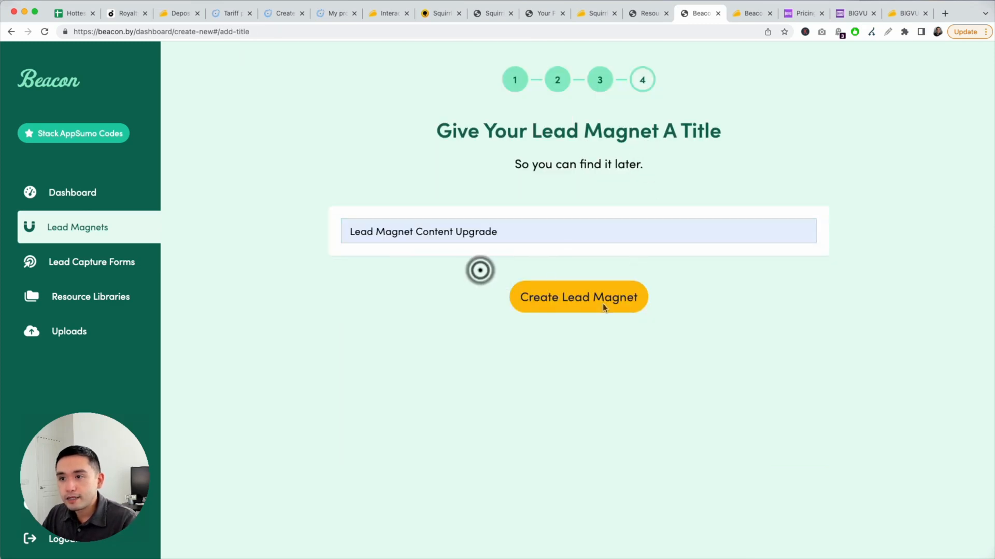
Create the 'Lead Magnet Content Upgrade' checklist and open its Introduction page.
left_click(577, 297)
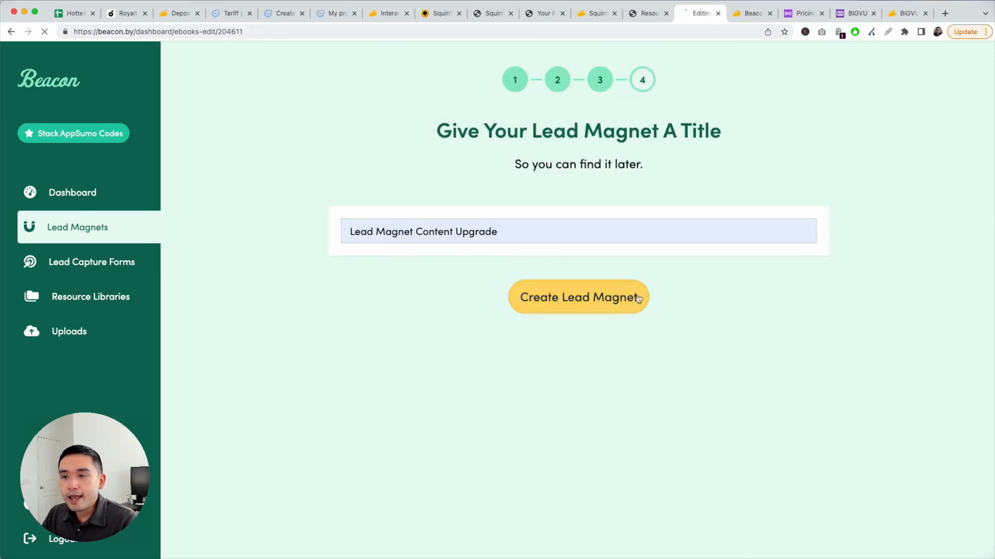
left_click(577, 297)
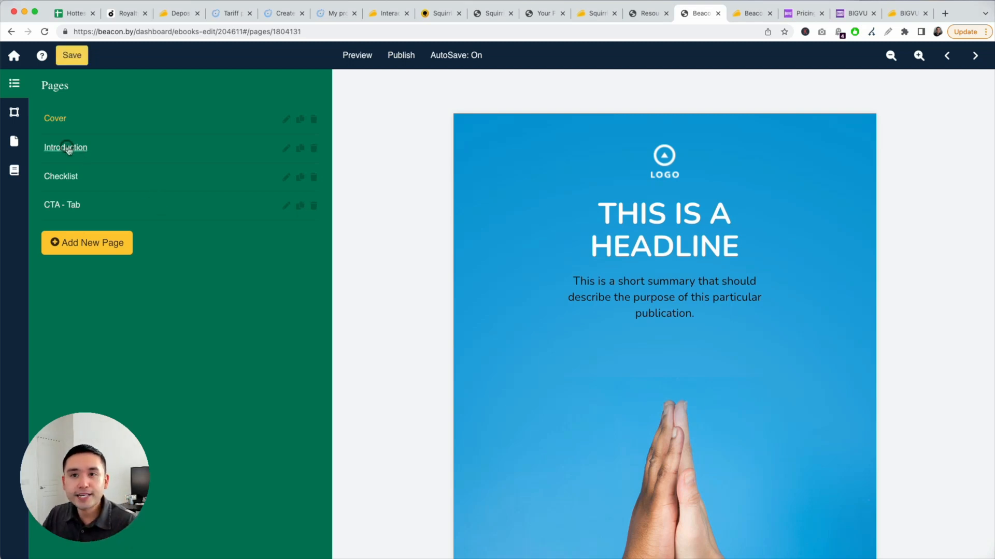
left_click(65, 147)
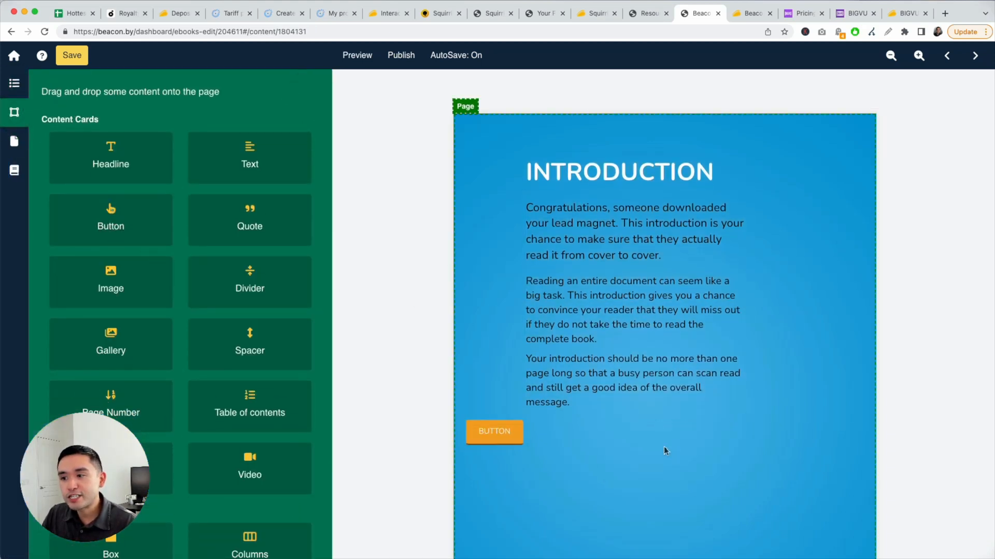
Give the Introduction button a red background, 22px text, Square style and Center alignment.
left_click(494, 432)
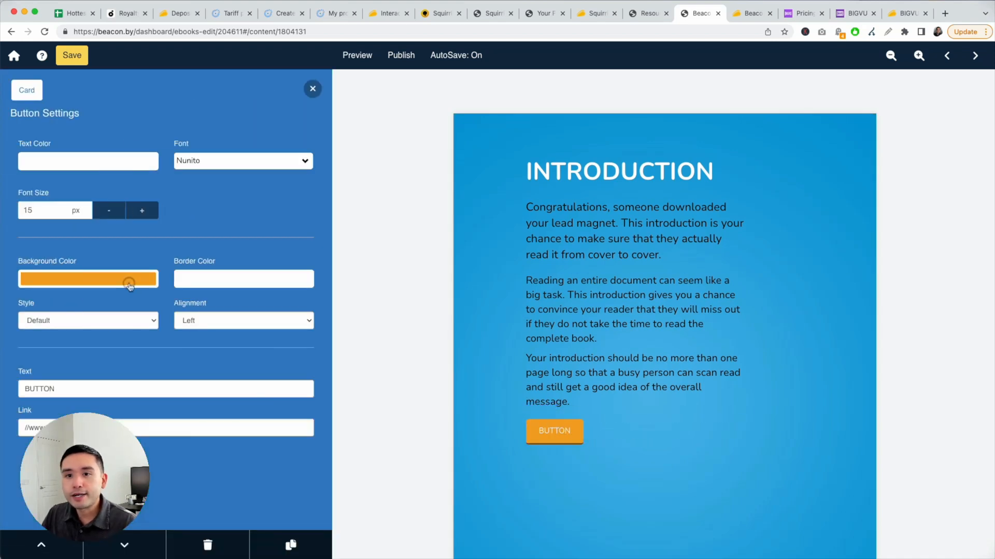
left_click(88, 278)
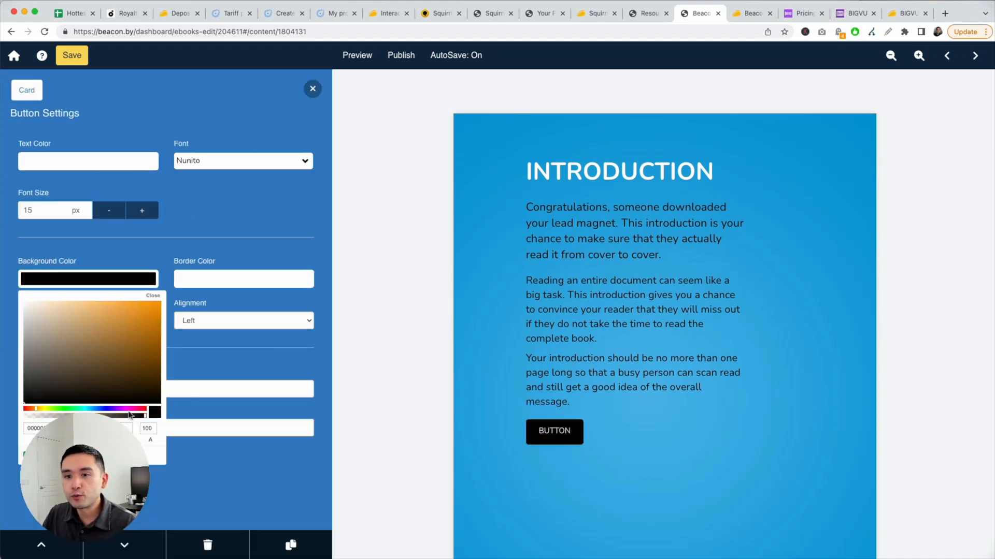
left_click(141, 311)
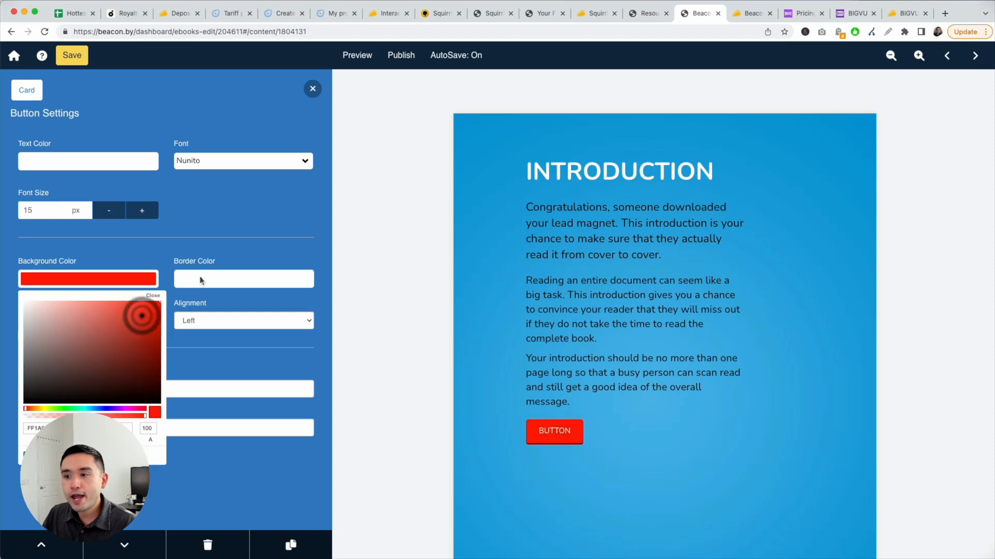
left_click(141, 210)
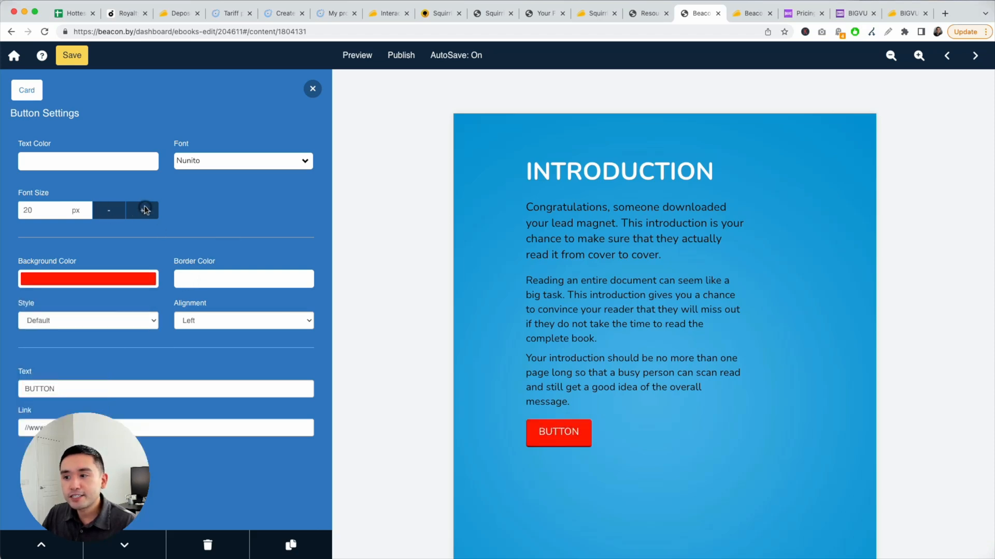
left_click(142, 210)
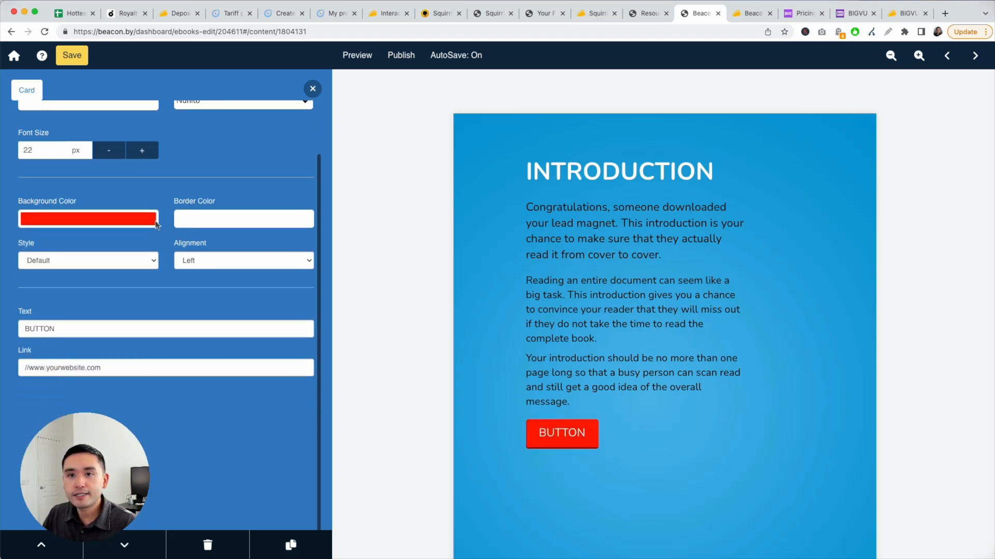
left_click(88, 260)
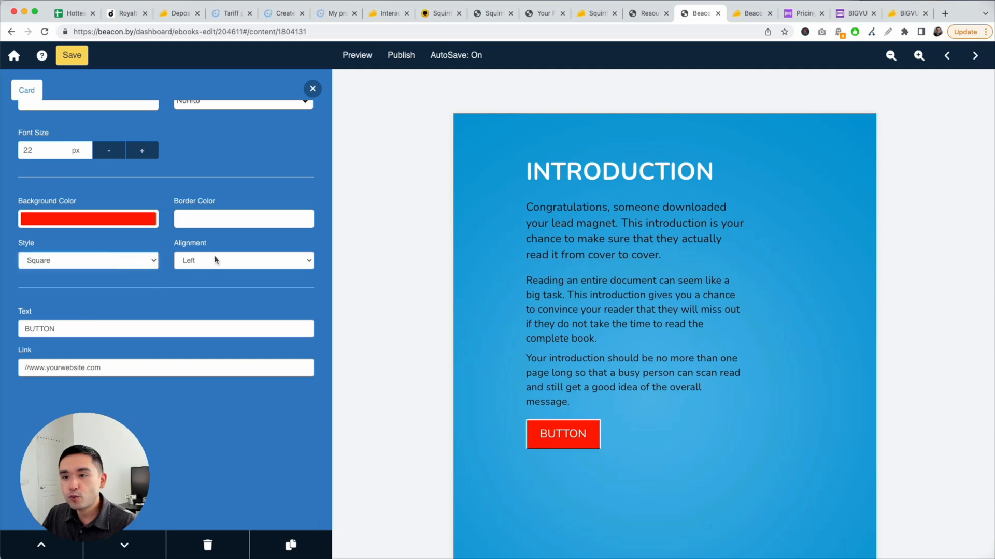
left_click(243, 261)
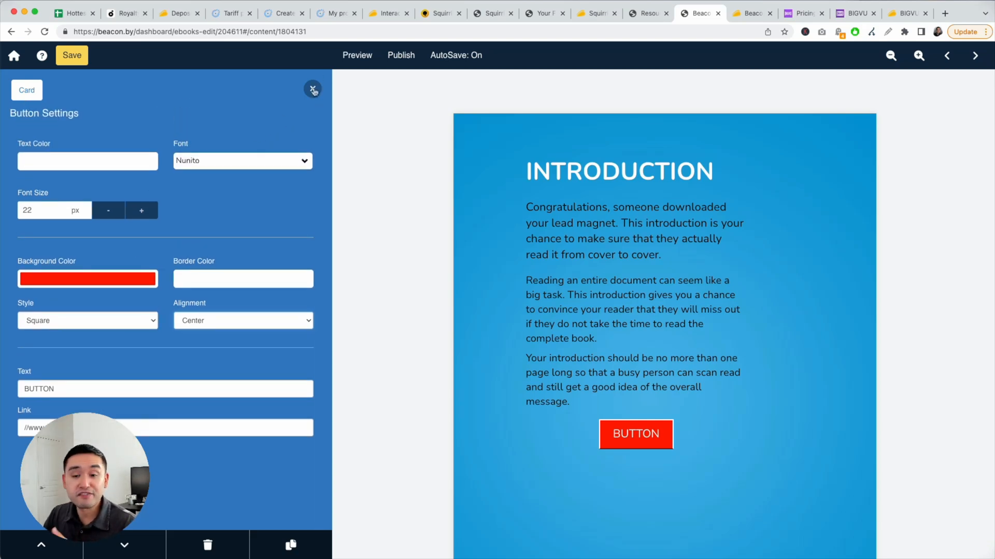
left_click(312, 88)
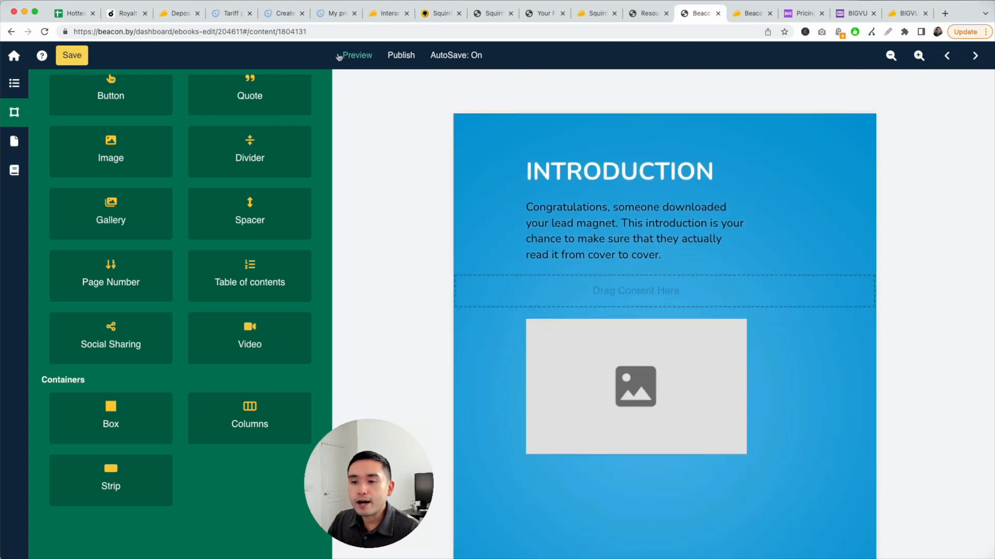
Save and preview the lead magnet, scrolling down to the checklist page.
left_click(71, 54)
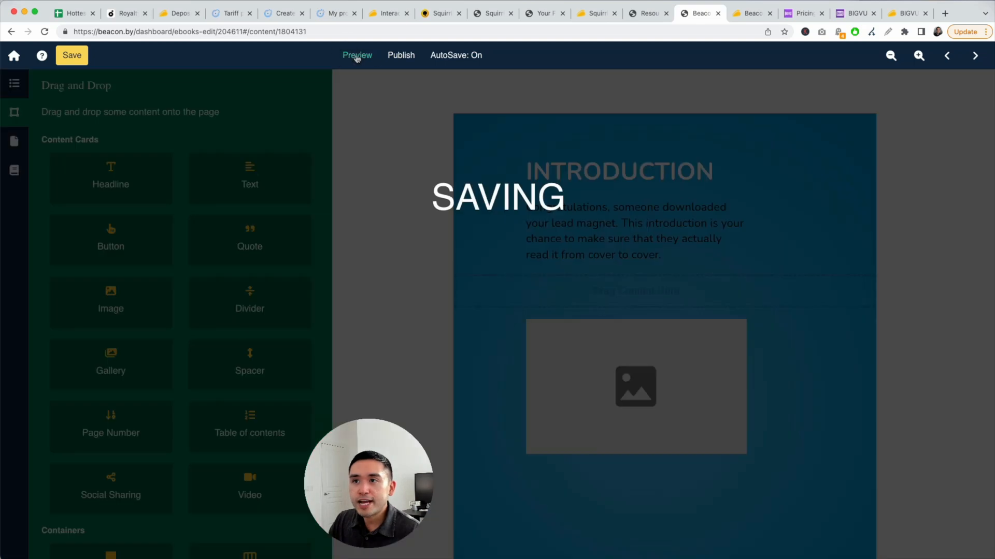
left_click(356, 56)
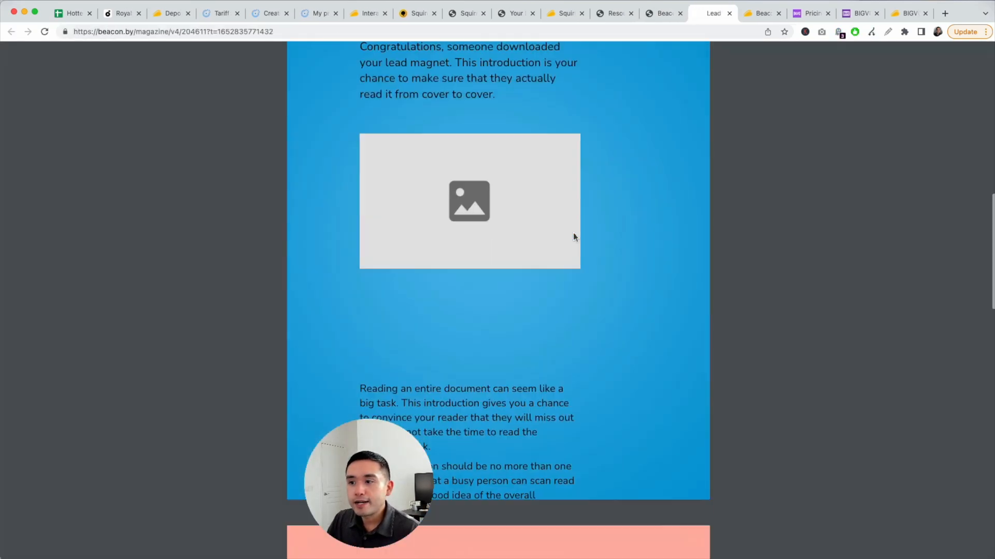
scroll("down", 3)
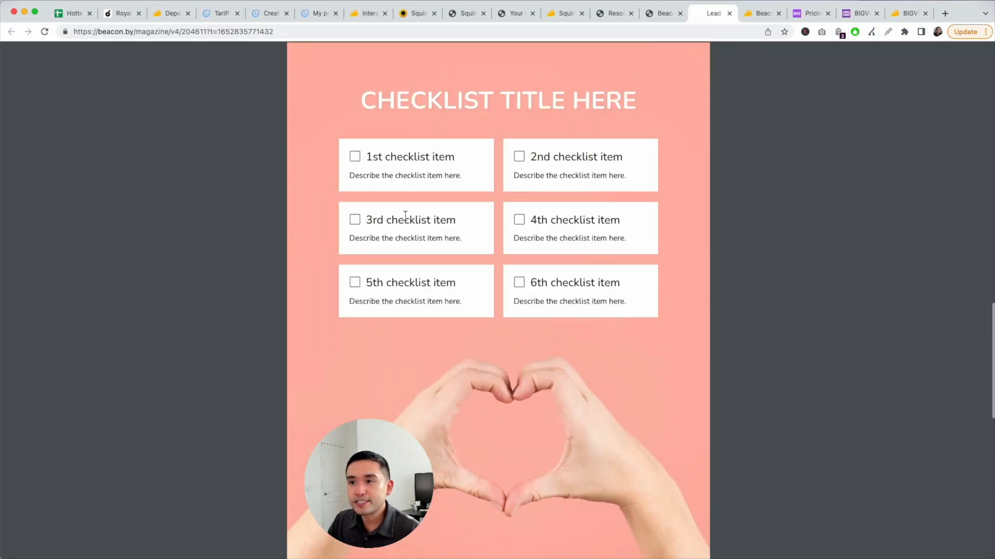
scroll("down", 3)
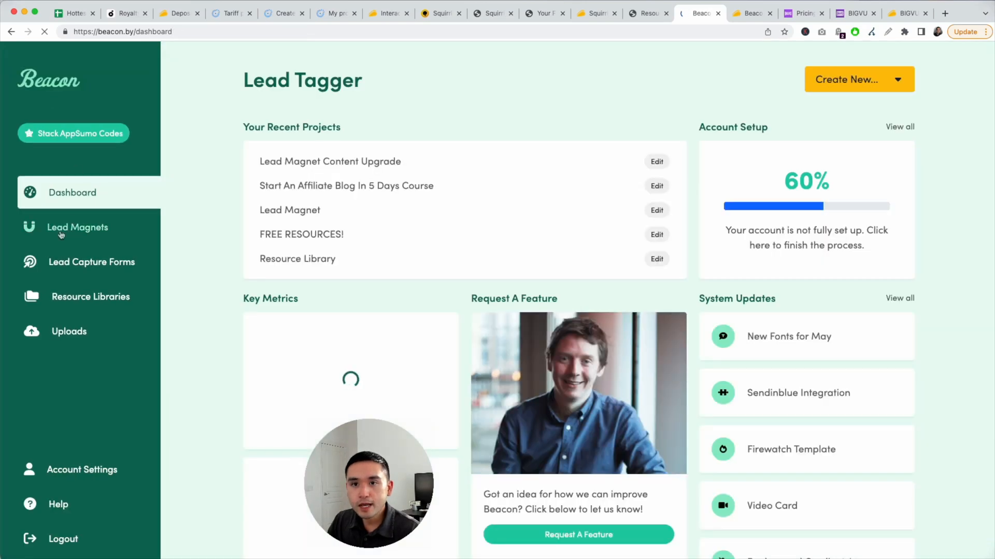
Browse Lead Magnets, Lead Capture Forms and Resource Libraries, then open FREE RESOURCES!
left_click(77, 227)
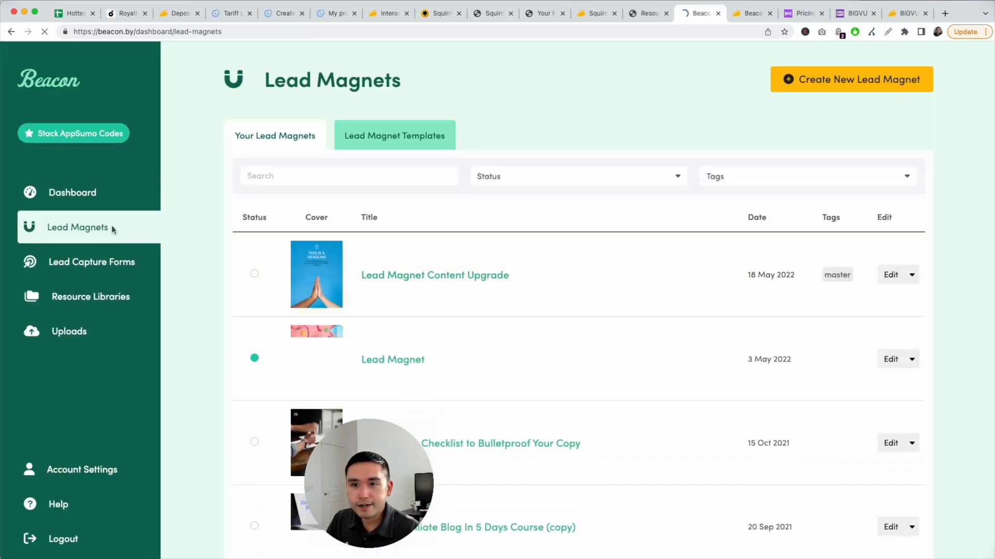
left_click(91, 262)
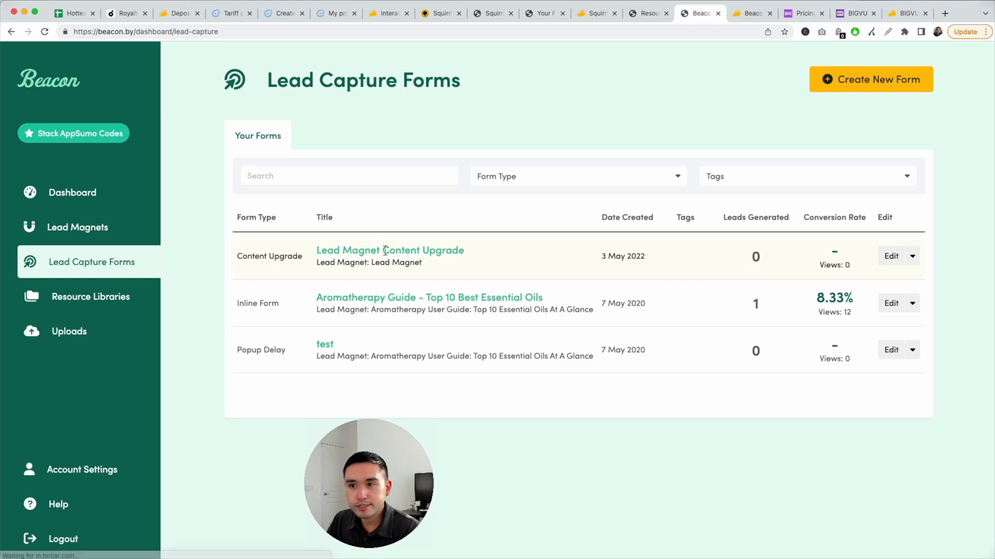
left_click(91, 296)
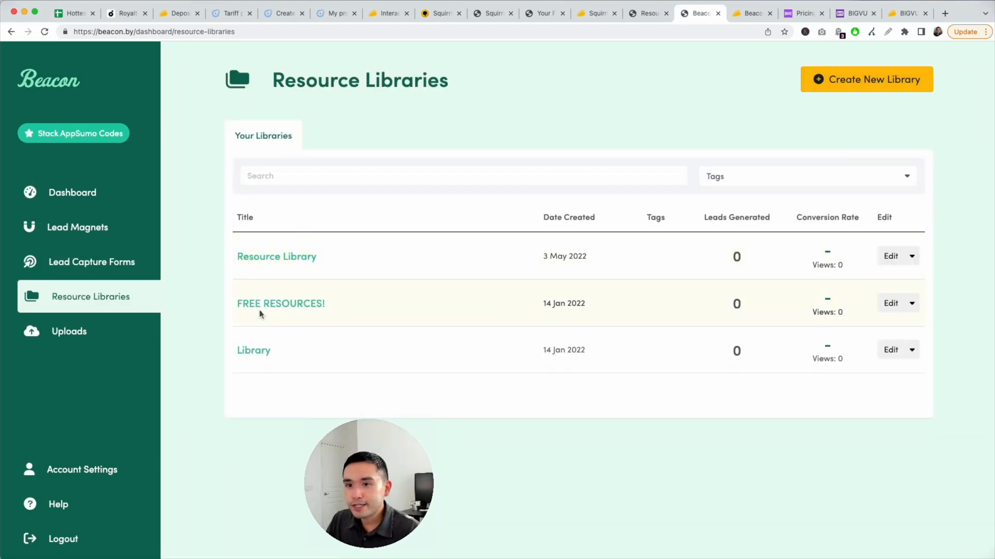
left_click(280, 303)
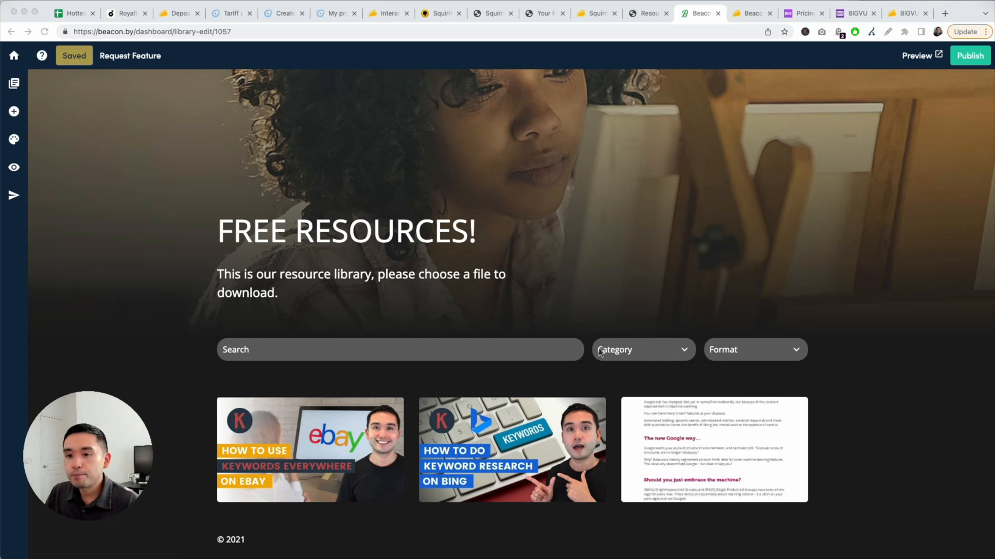
mouse_move(13, 83)
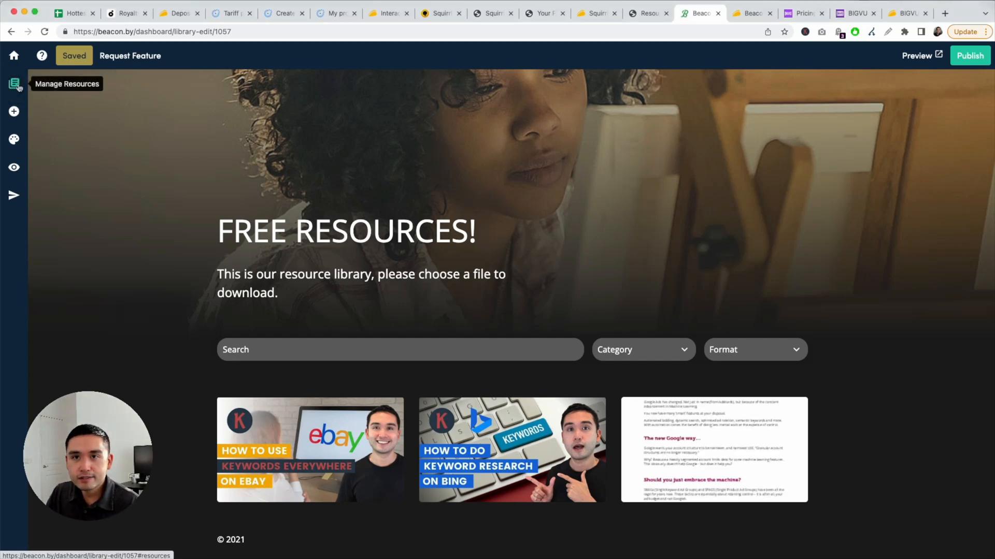
Review the library's resources and add-resource options, then open Customize Page.
left_click(13, 83)
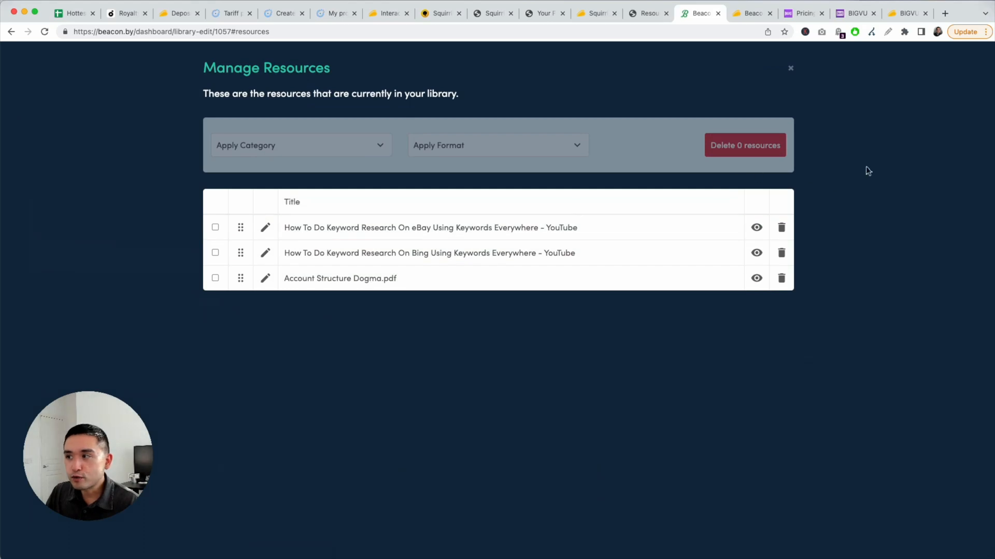
left_click(791, 68)
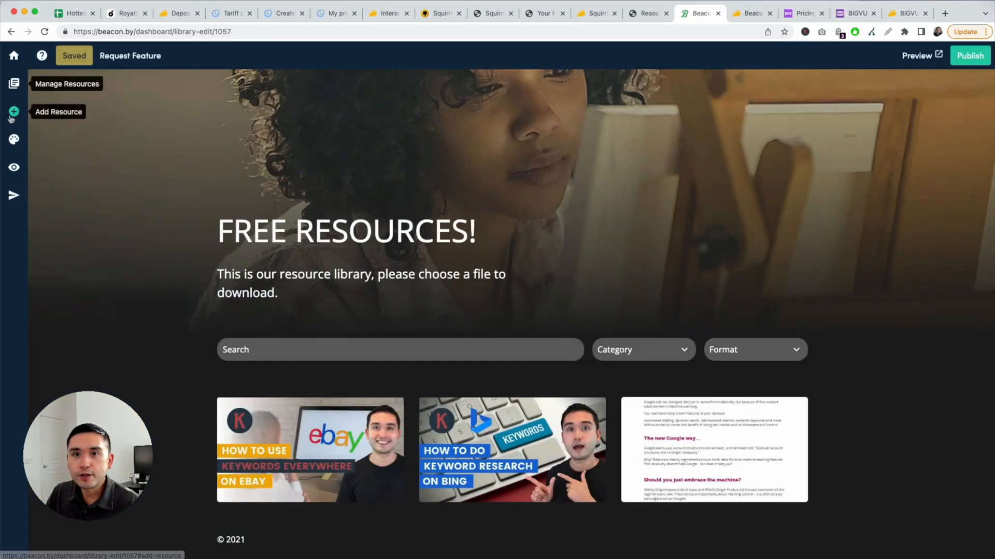
left_click(13, 112)
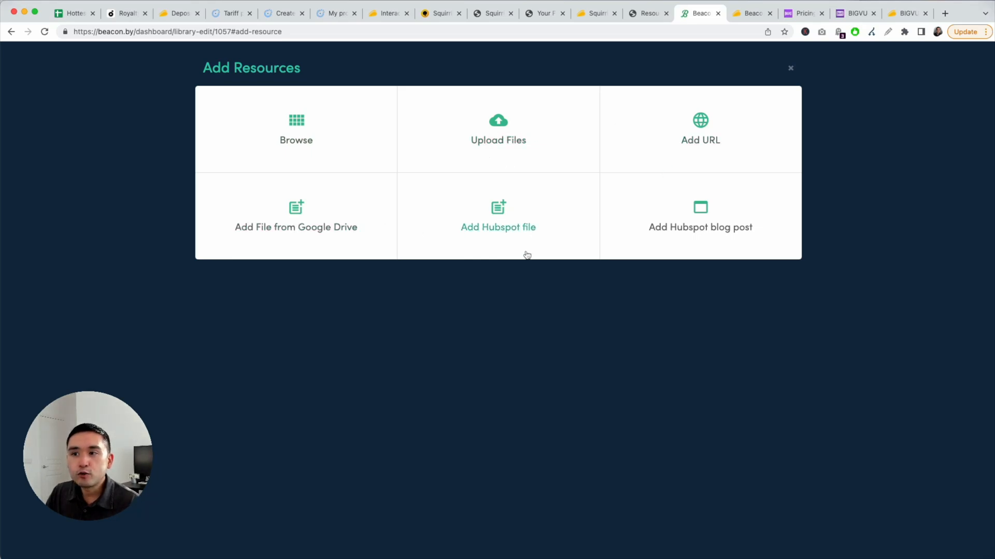
left_click(791, 68)
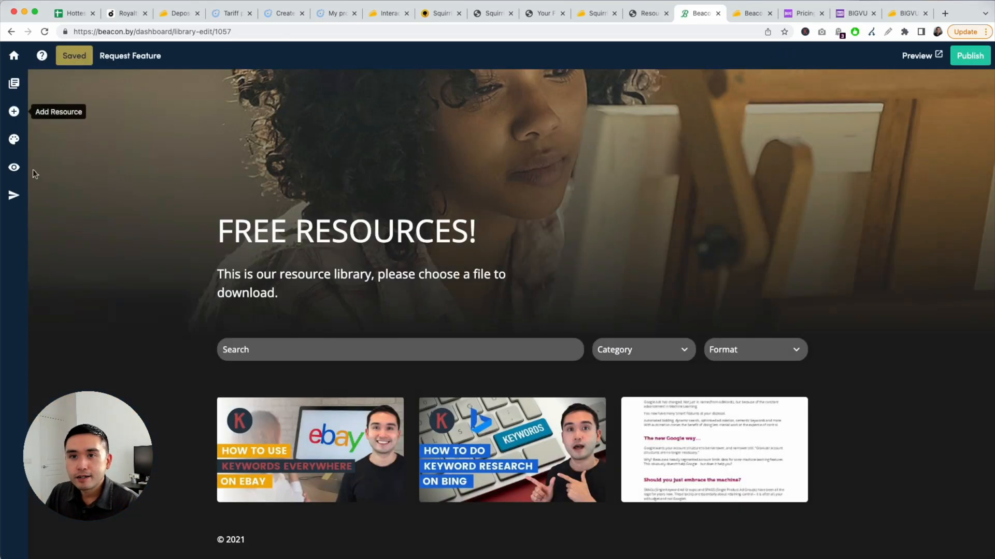
left_click(13, 139)
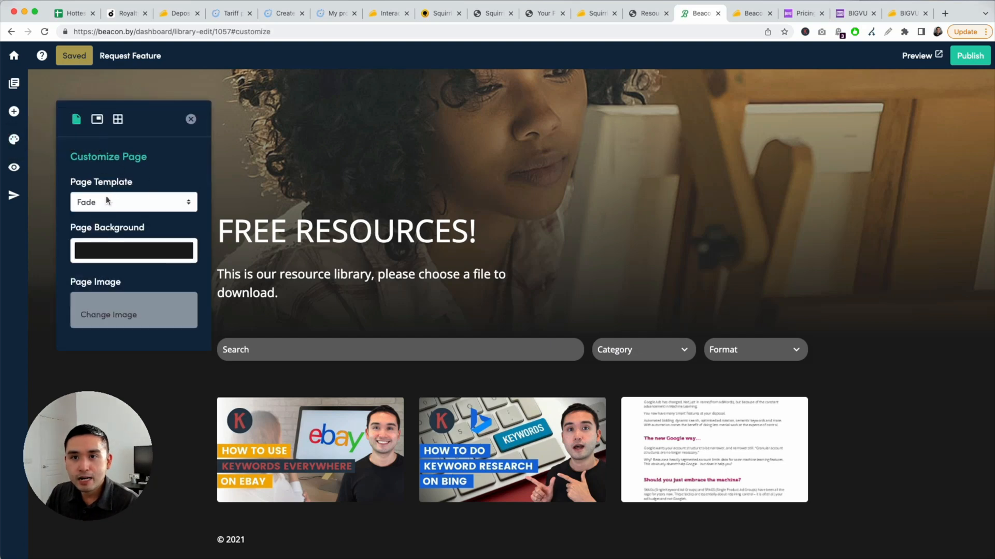
Change the library's page template from Fade to Overlap, then to Hub.
left_click(133, 202)
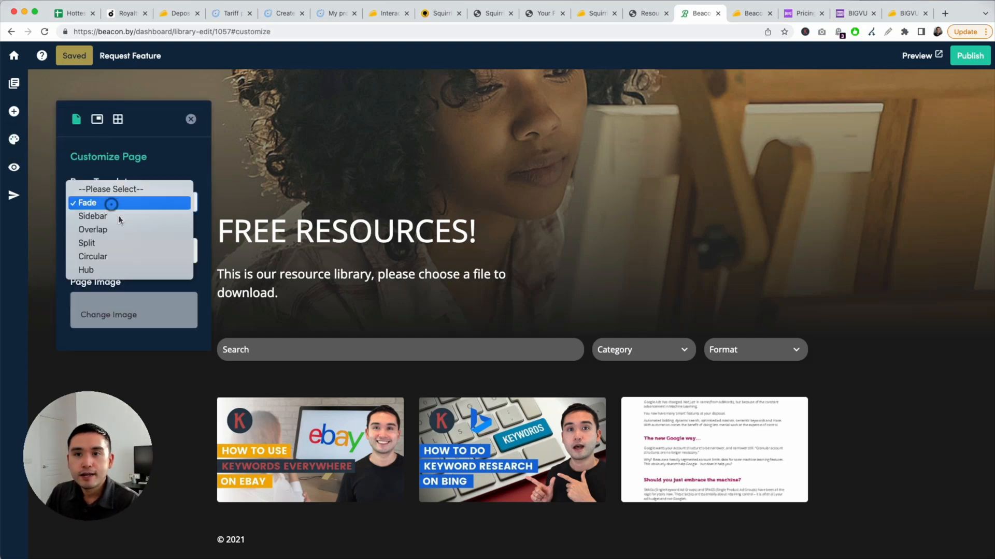
left_click(93, 229)
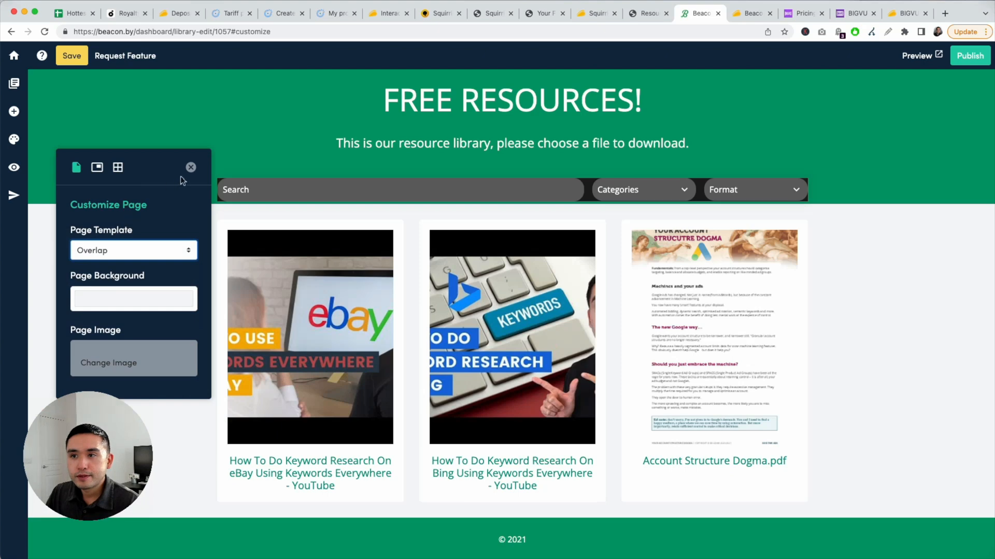
left_click(133, 250)
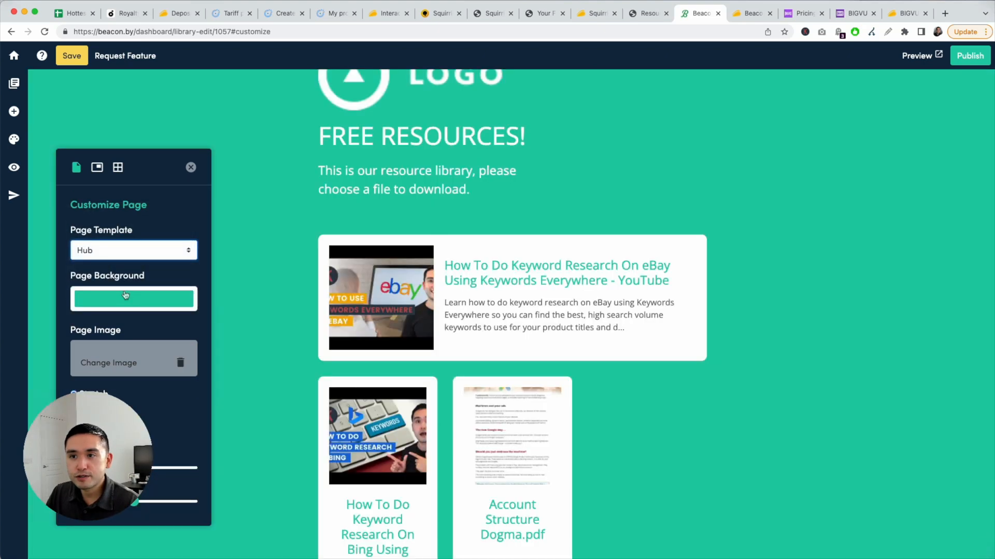
scroll("down", 3)
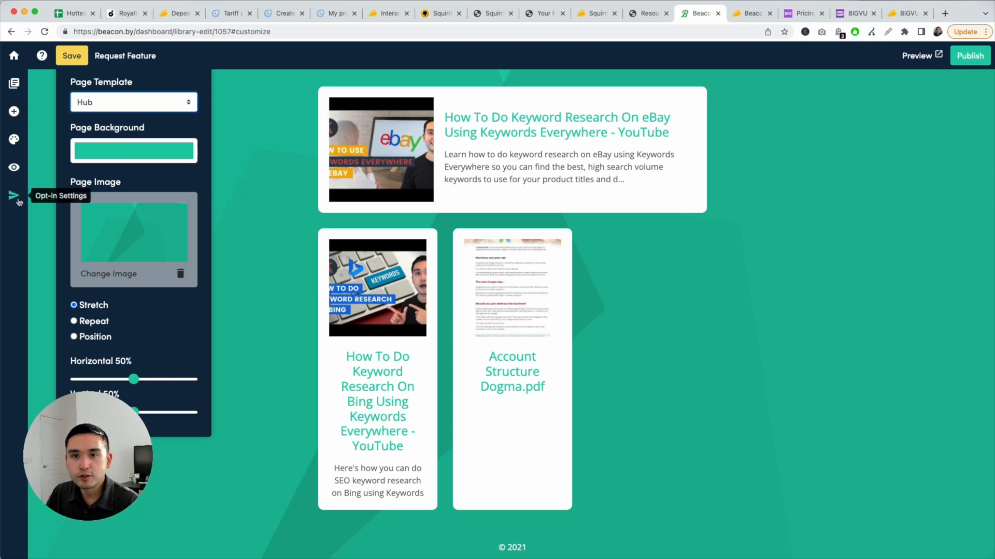
Review opt-in settings, toggling instant access on and off, then return to AppSumo's Beacon tab.
left_click(14, 196)
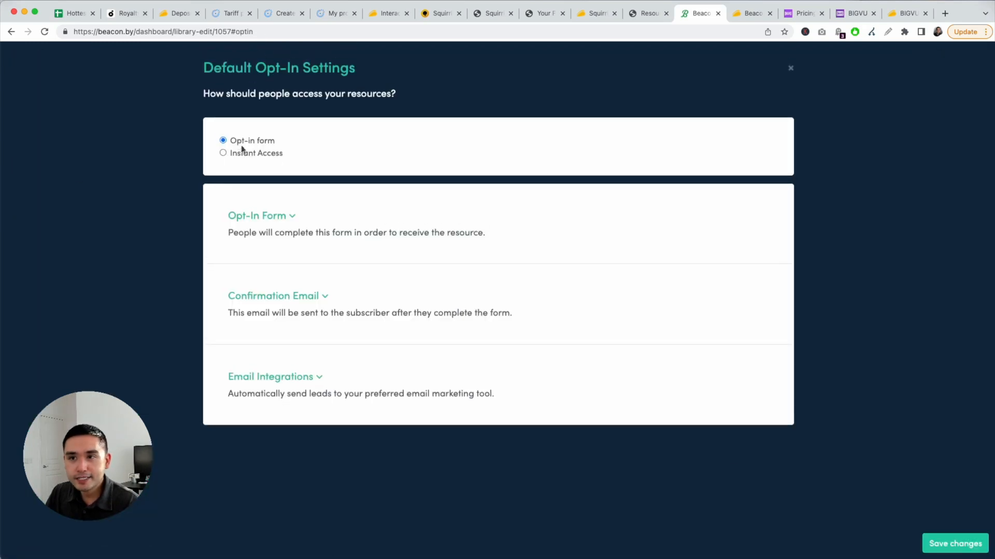
left_click(223, 153)
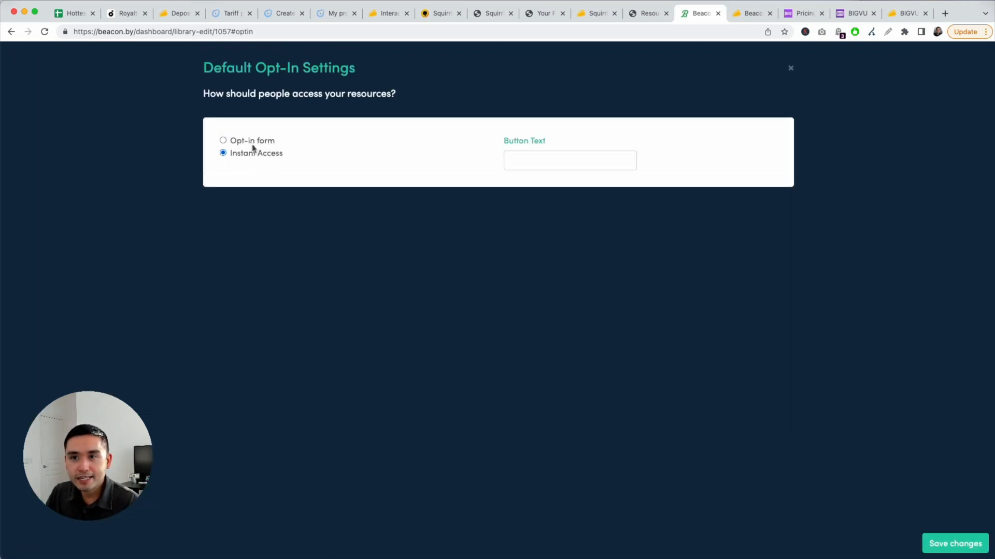
left_click(223, 141)
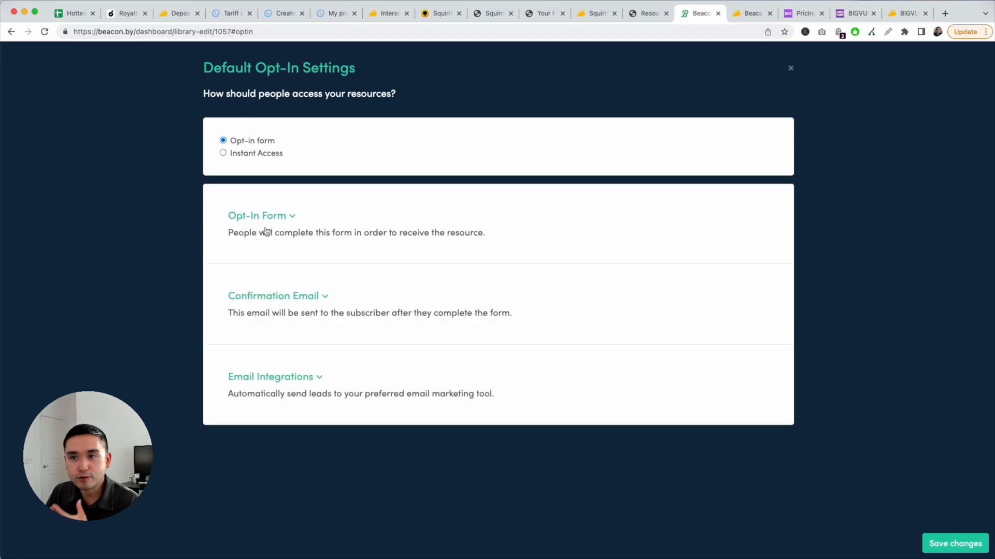
left_click(257, 216)
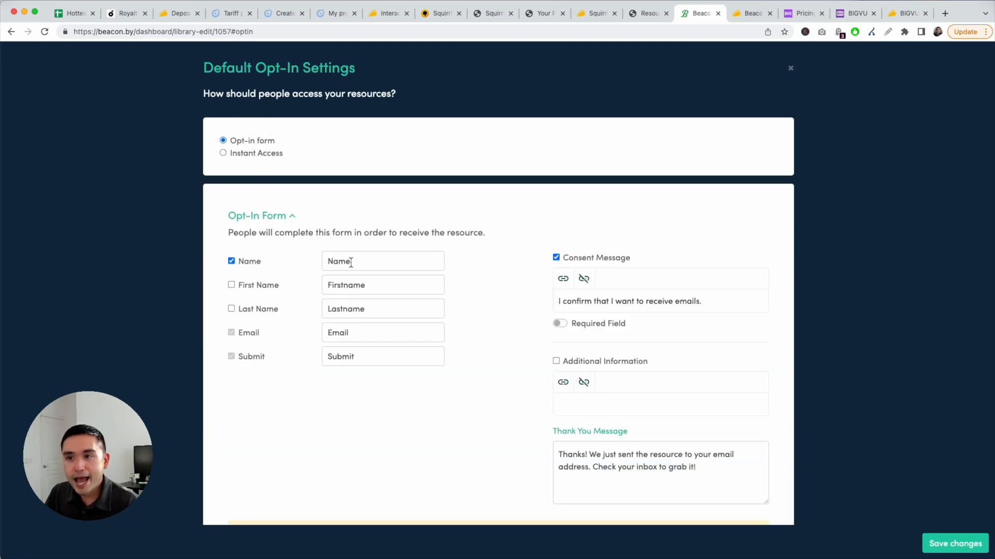
scroll("down", 3)
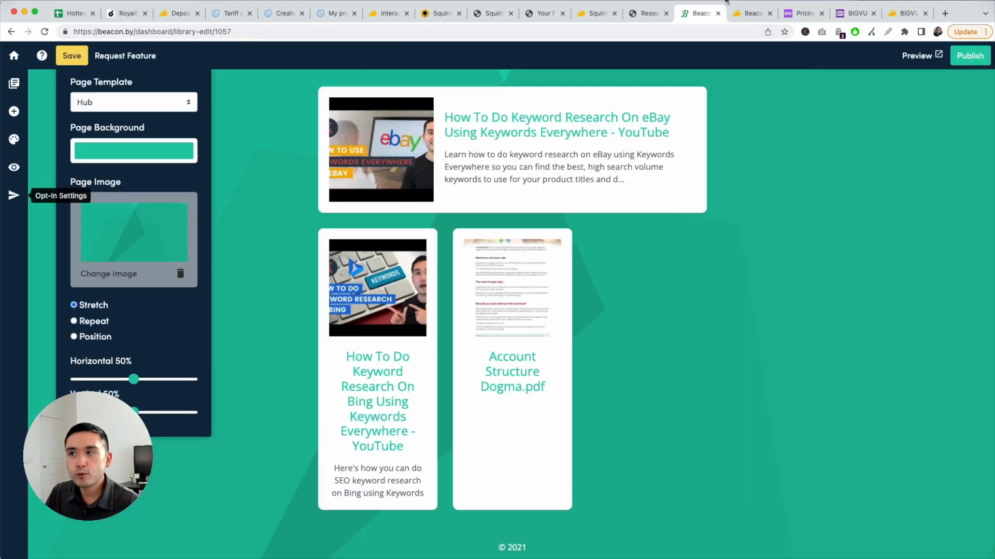
left_click(751, 13)
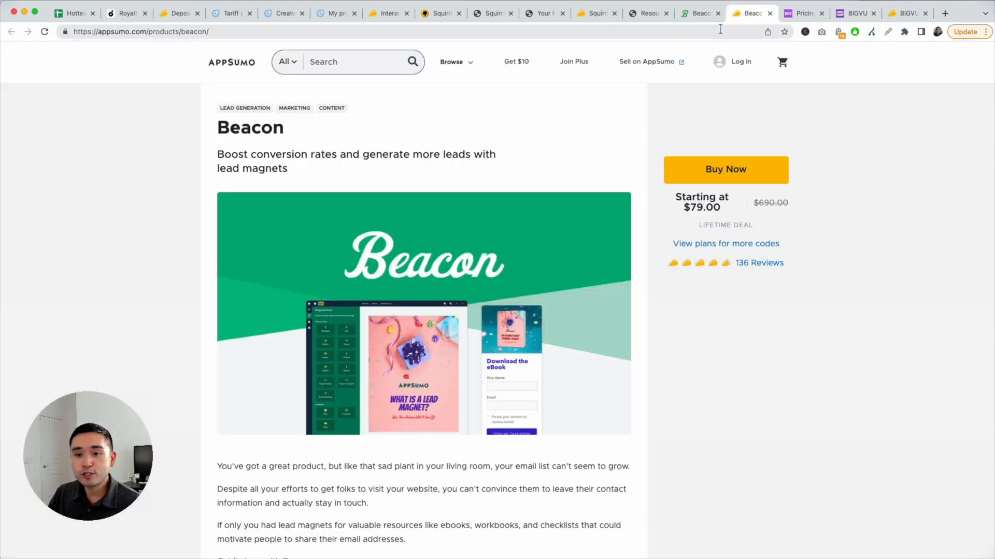
Toggle AppSumo's Multiple tier between 3 and 4 codes to compare tier prices.
scroll("down", 3)
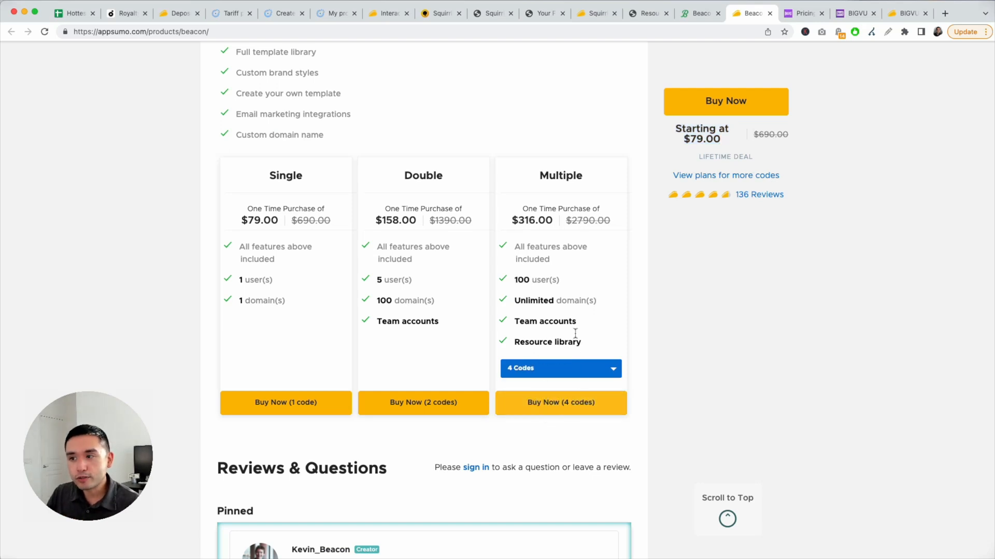
left_click(560, 367)
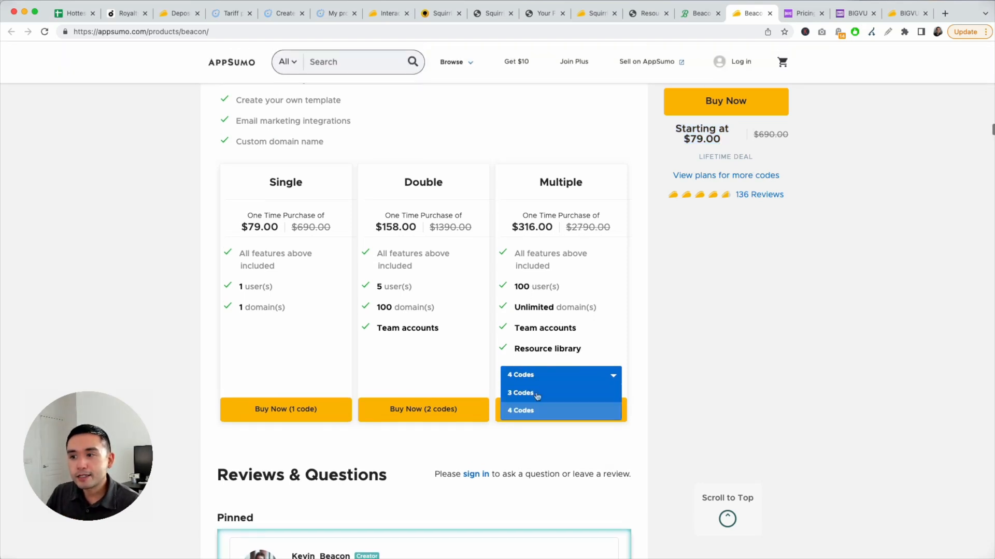
left_click(520, 392)
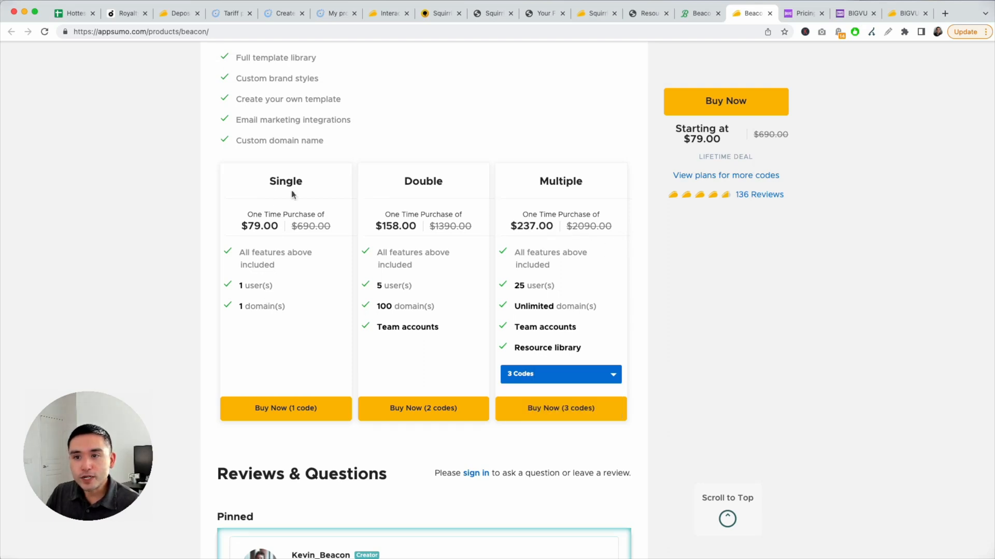
left_click_drag(289, 184, 285, 301)
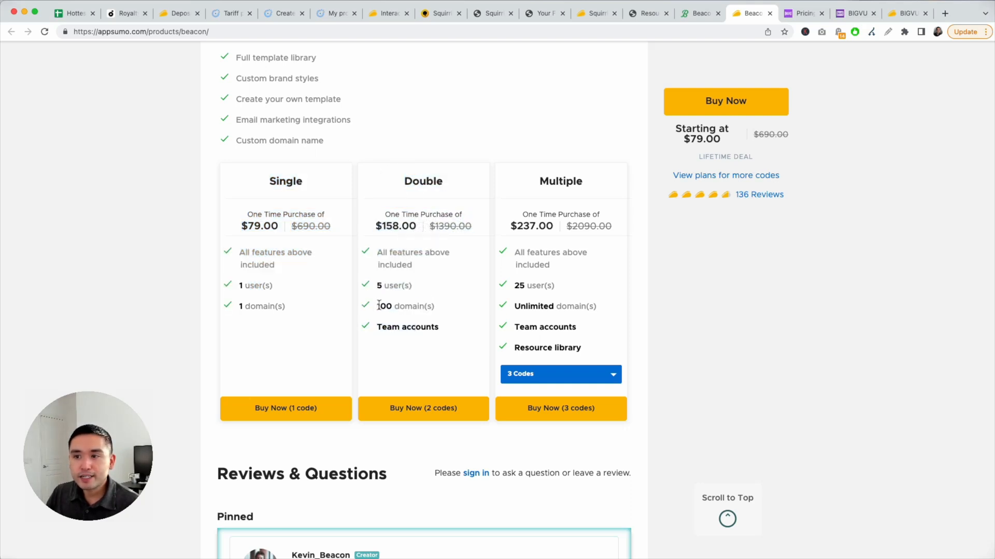
left_click_drag(378, 305, 438, 327)
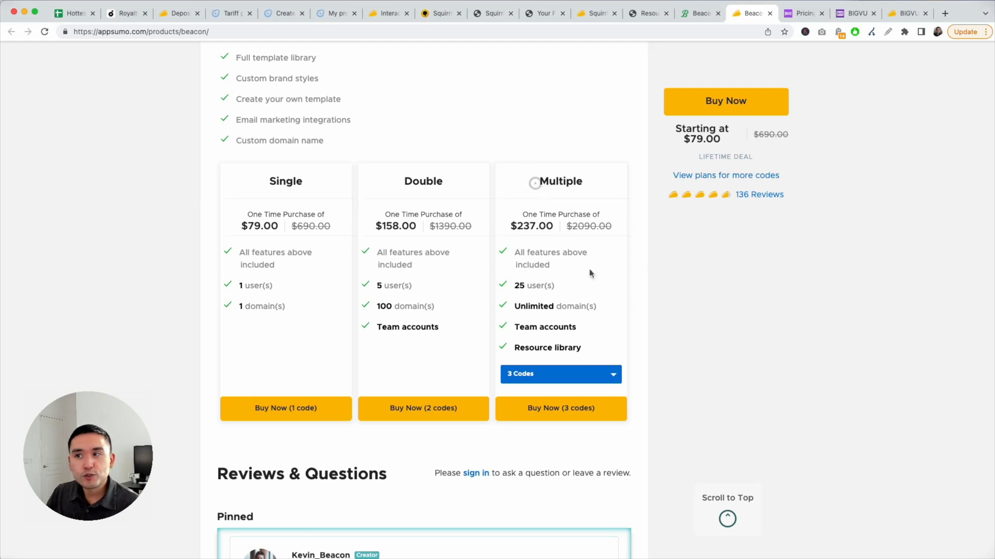
left_click(559, 374)
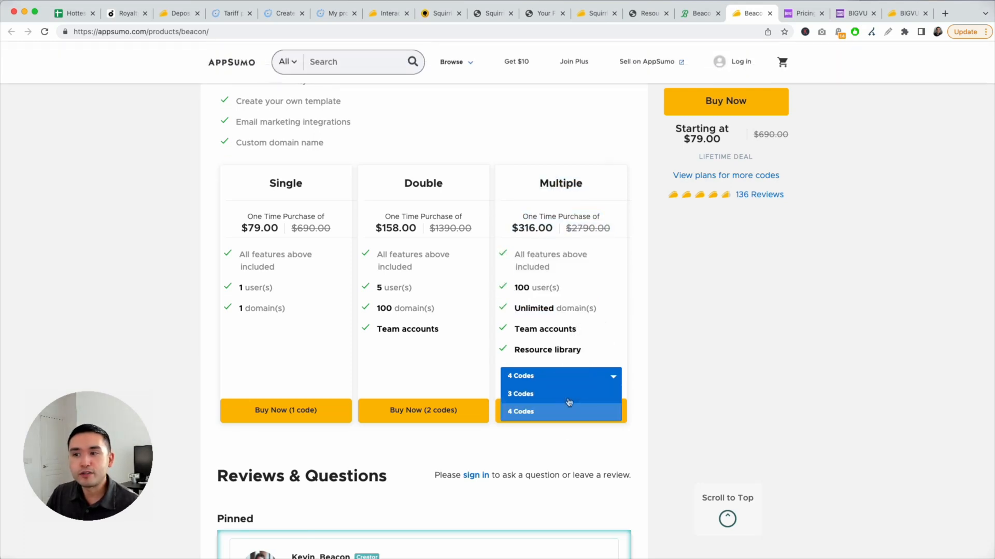
left_click(520, 393)
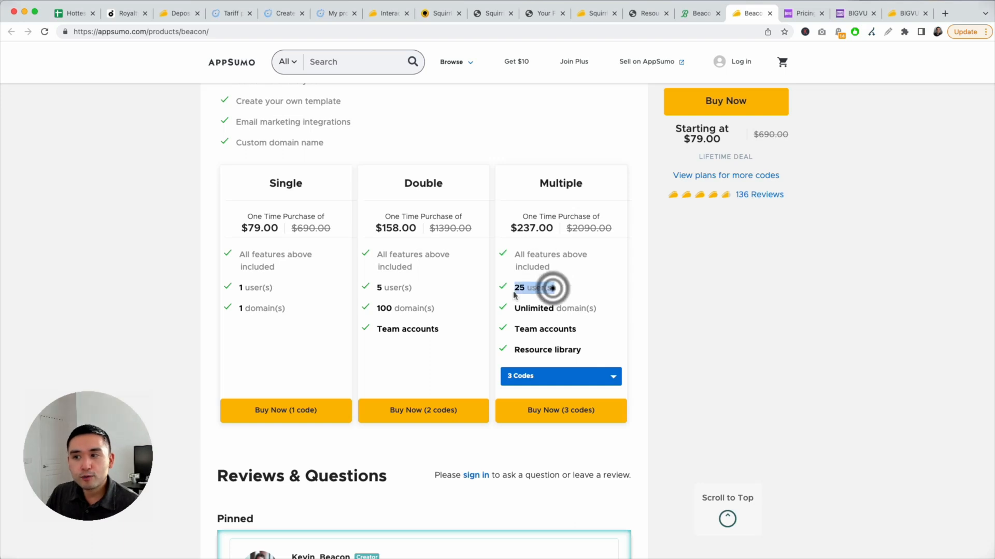
left_click(560, 375)
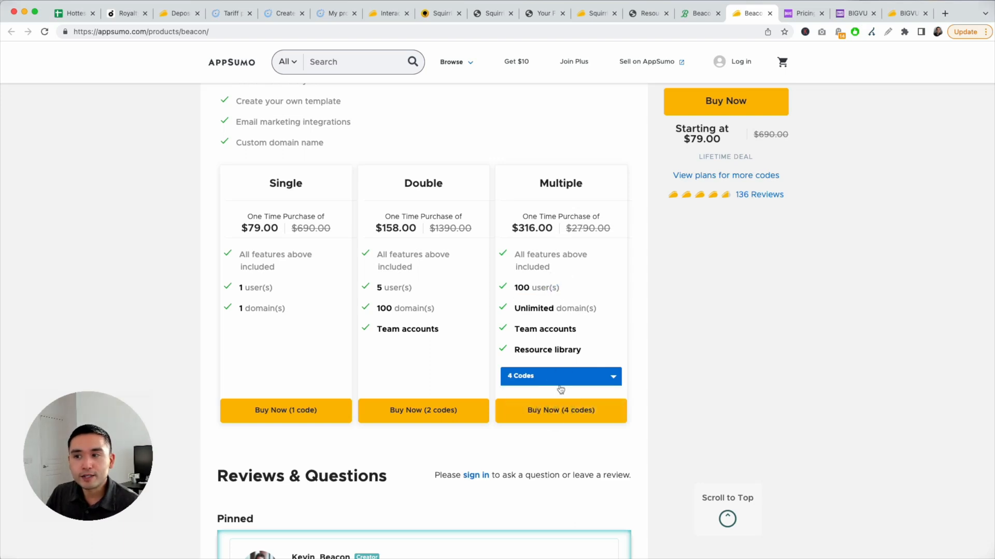
mouse_move(557, 378)
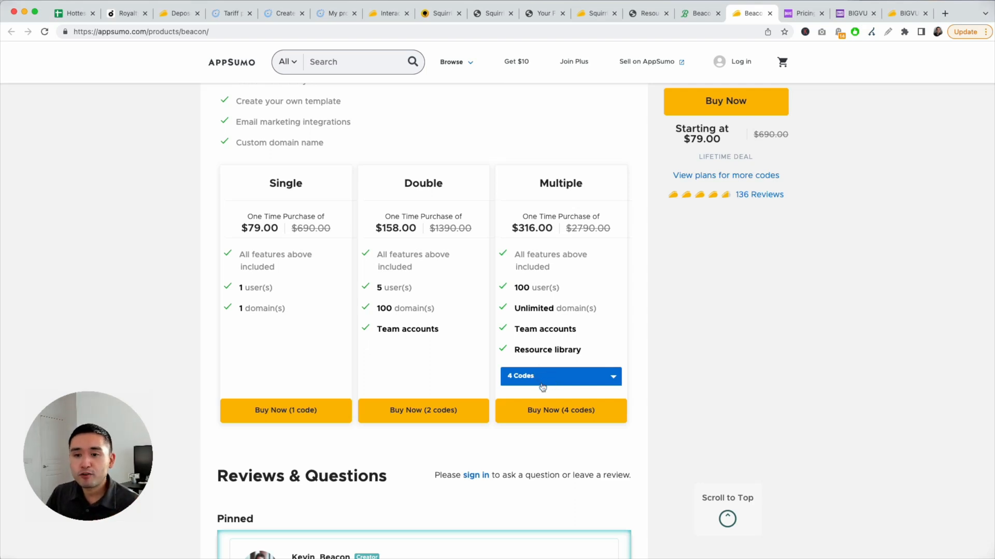
left_click(560, 375)
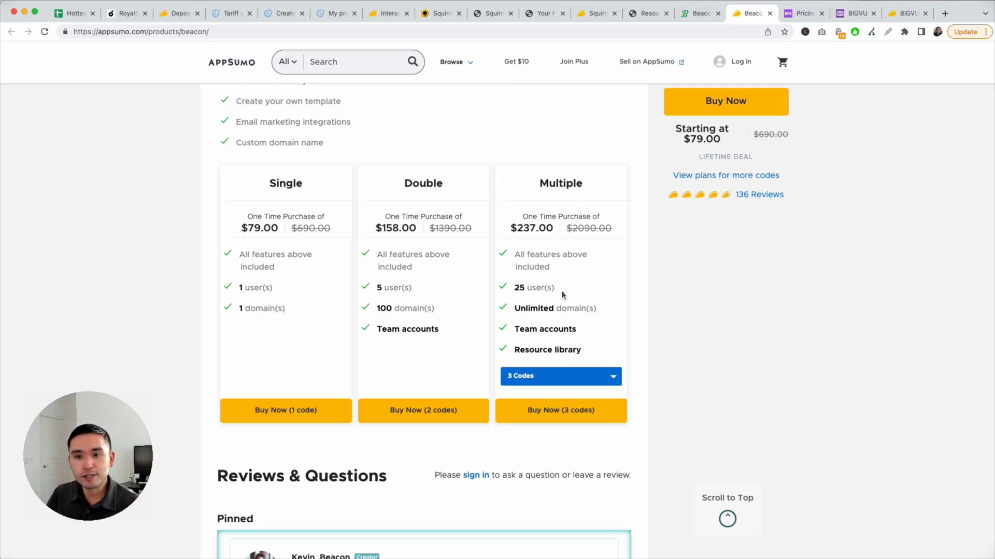
scroll("up", 3)
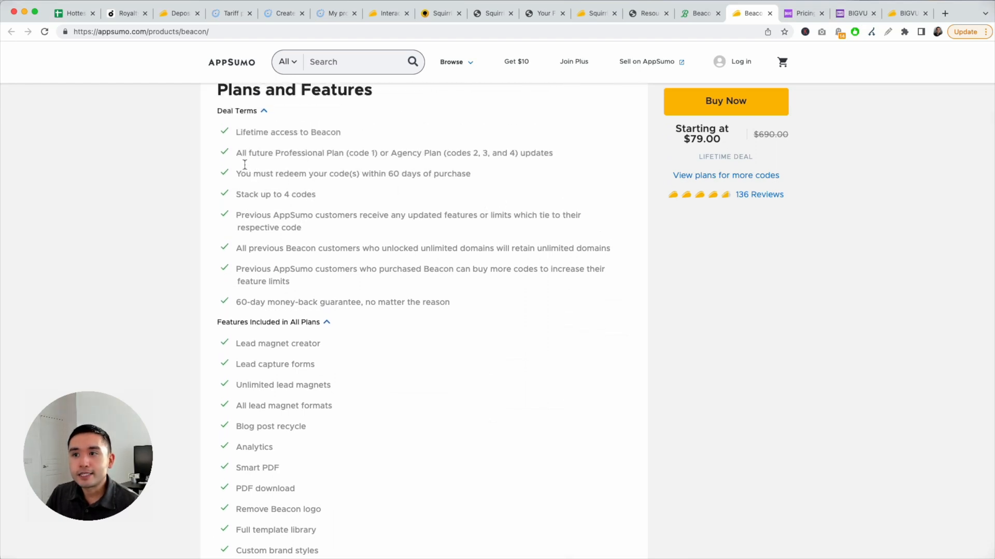
Compare with Beacon's pricing page: Agency $99, Professional $49 and Free plans.
left_click_drag(236, 153, 552, 153)
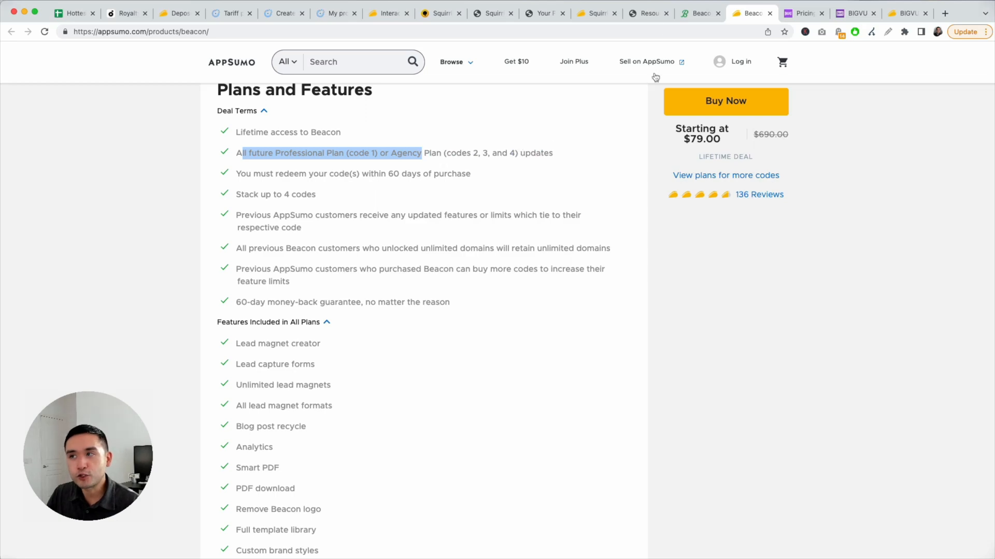
left_click(697, 13)
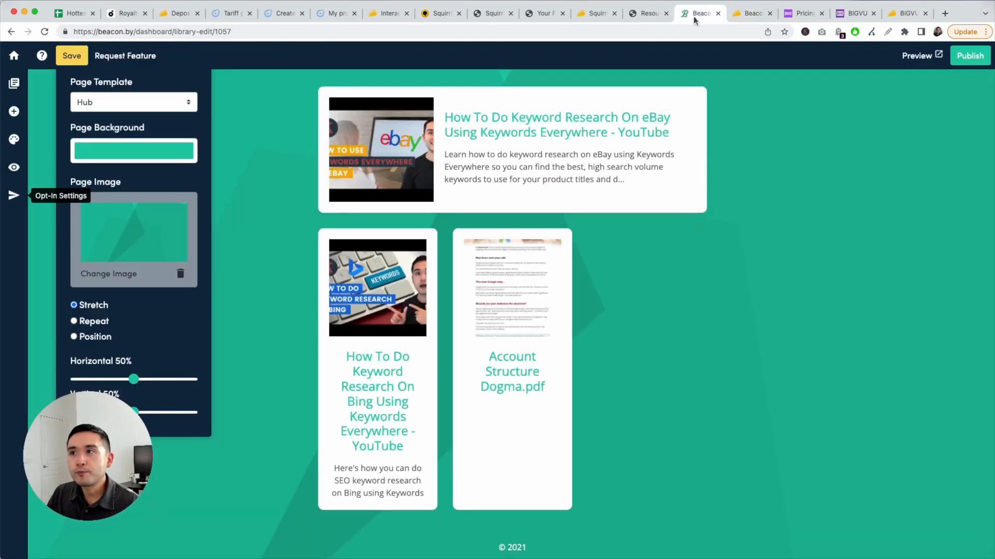
left_click(646, 13)
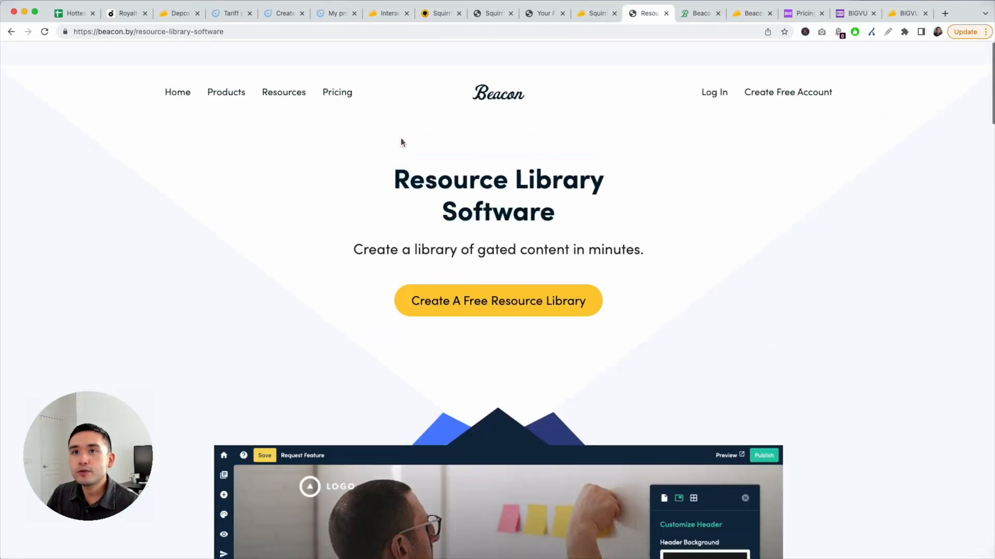
left_click(336, 92)
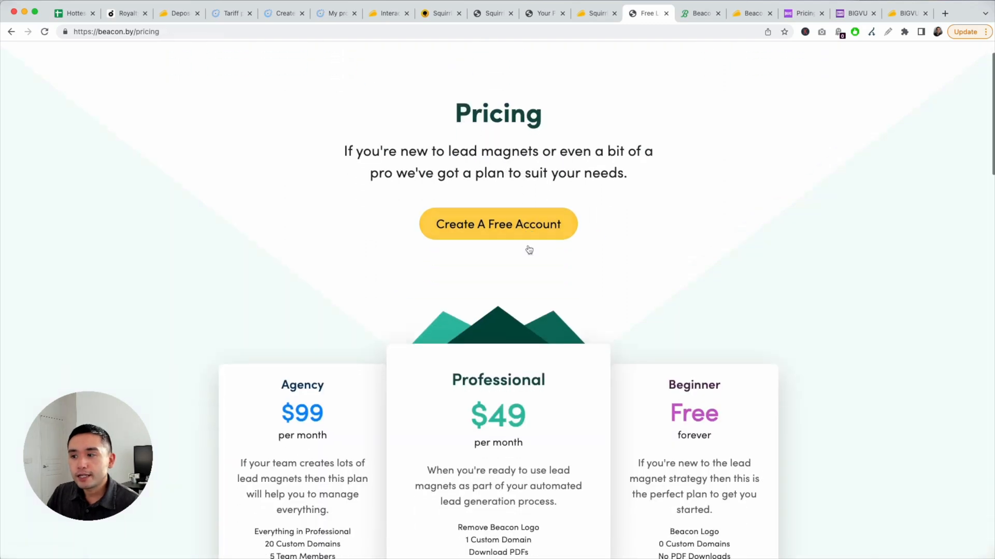
scroll("down", 3)
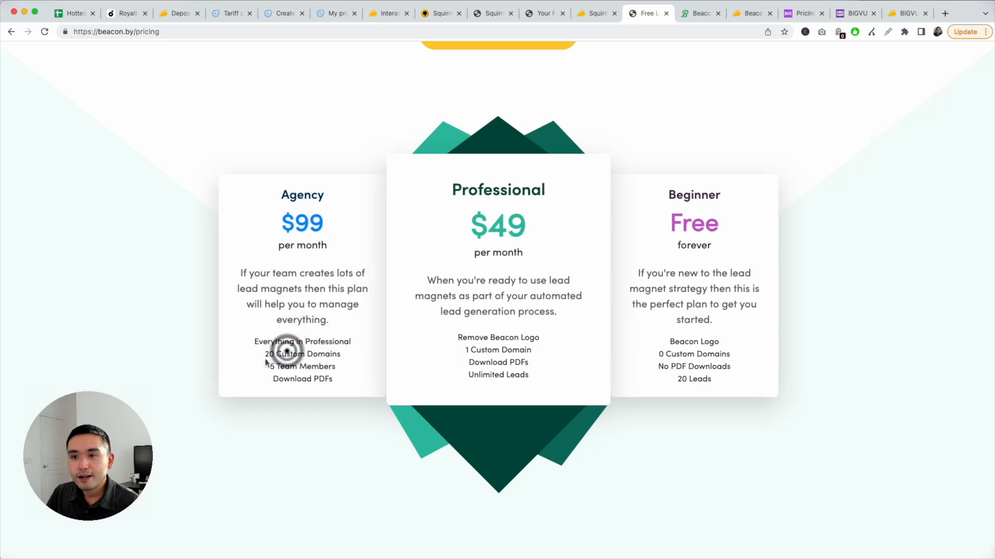
left_click(751, 12)
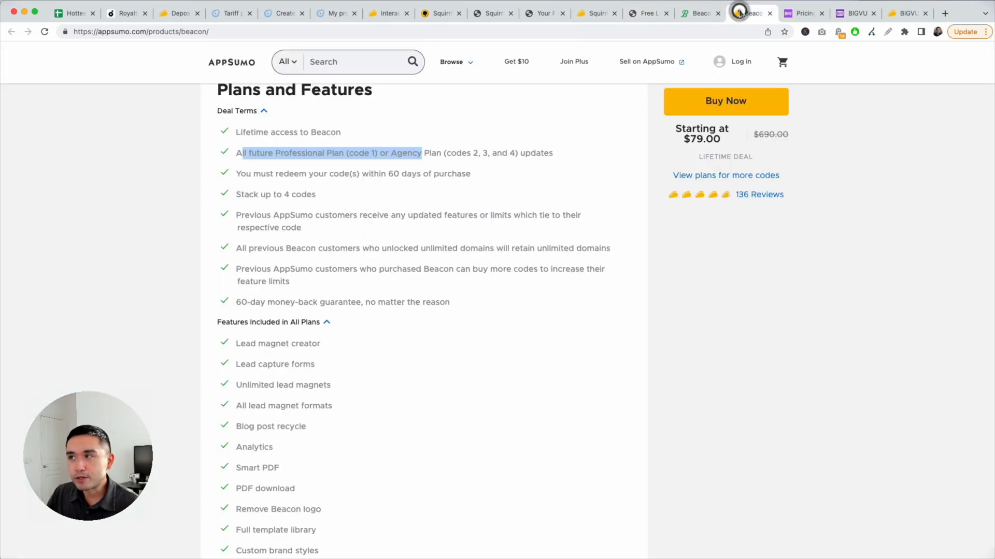
scroll("down", 3)
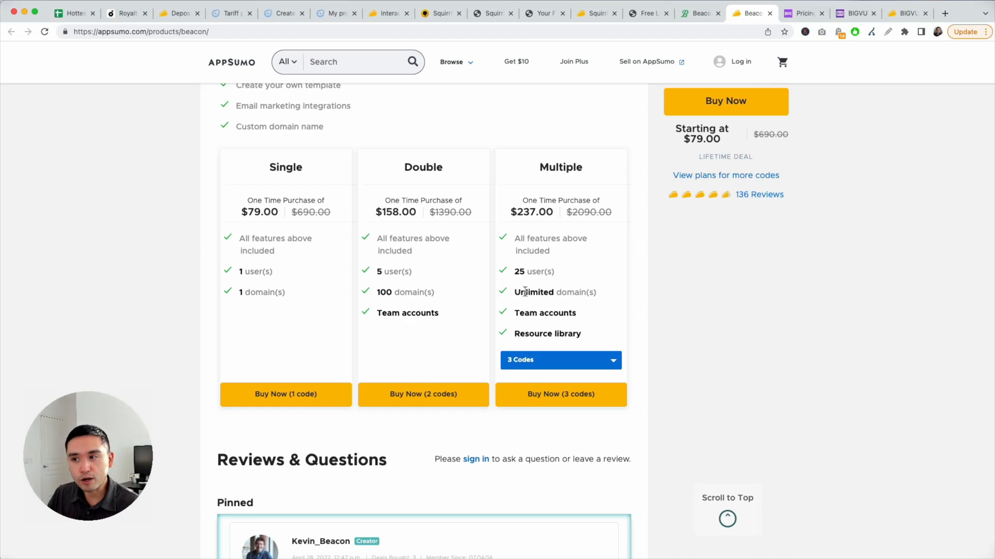
left_click(689, 12)
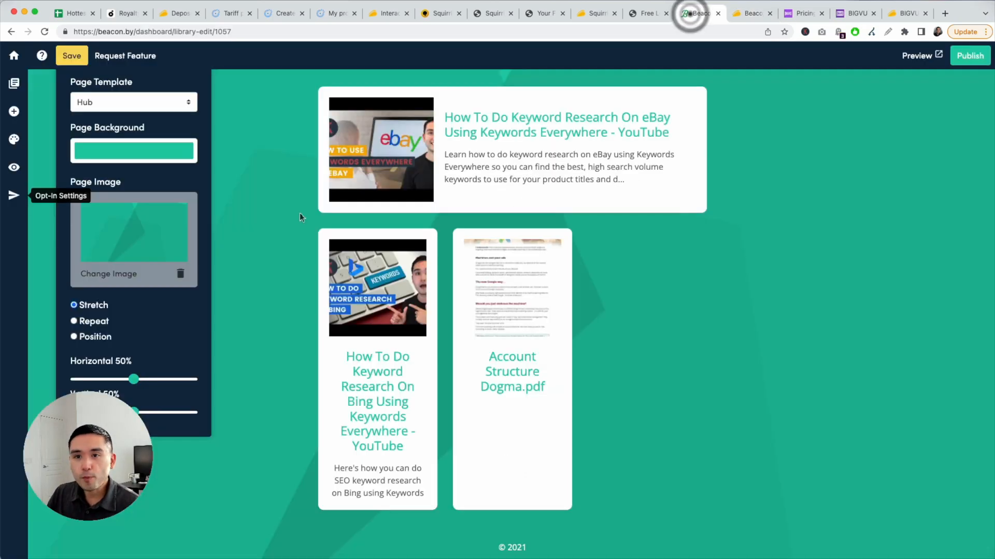
left_click(646, 13)
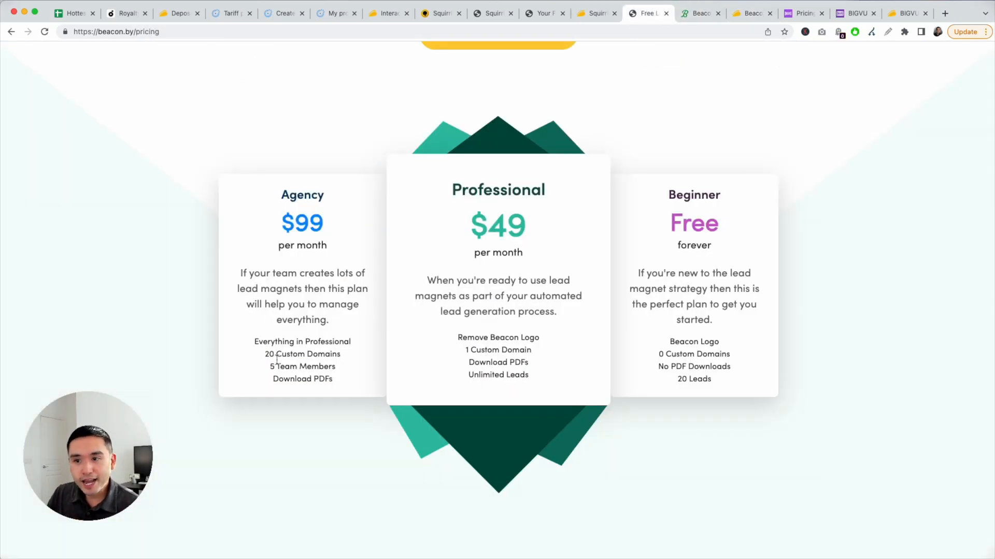
double_click(284, 354)
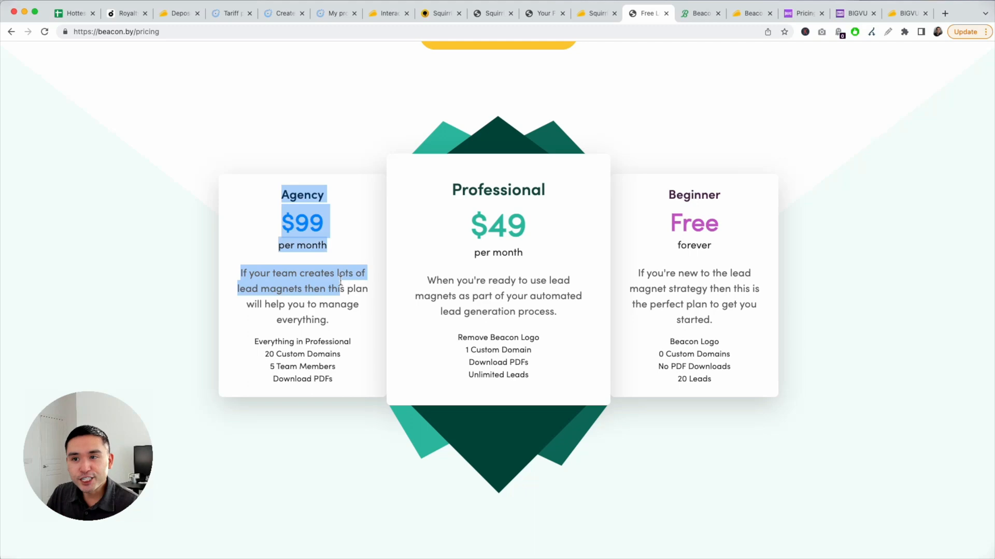
left_click(751, 13)
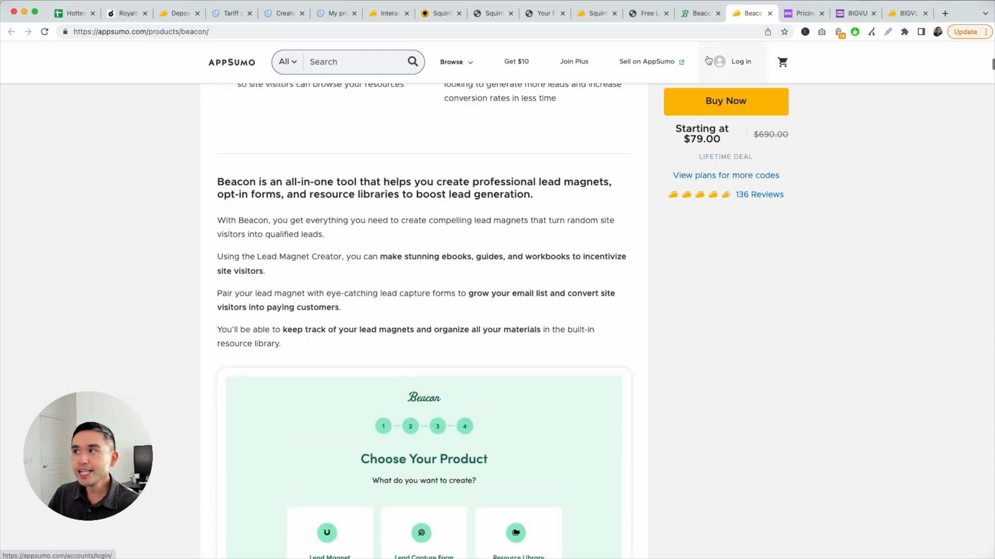
Switch to bigvu.tv, highlight the app description and scroll through homepage features.
scroll("down", 3)
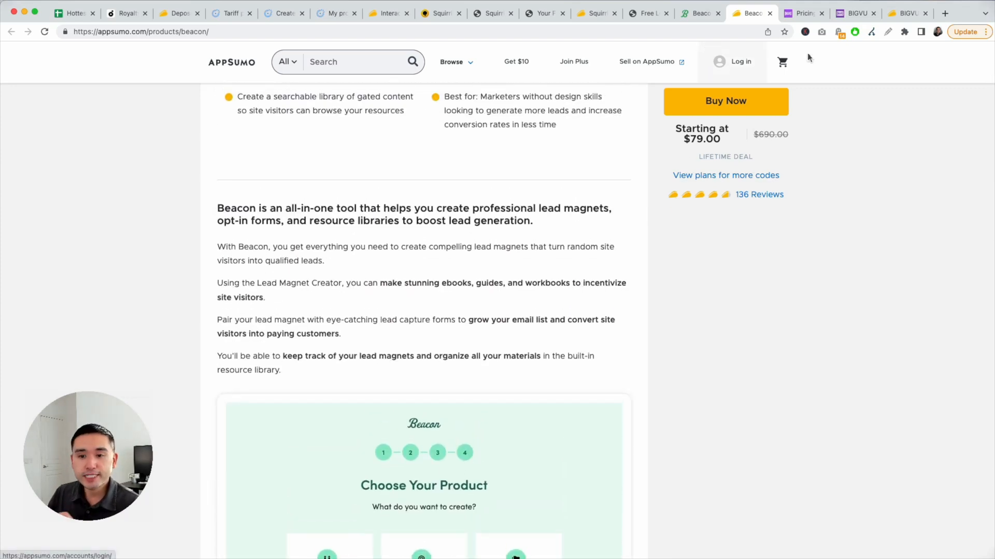
left_click(798, 13)
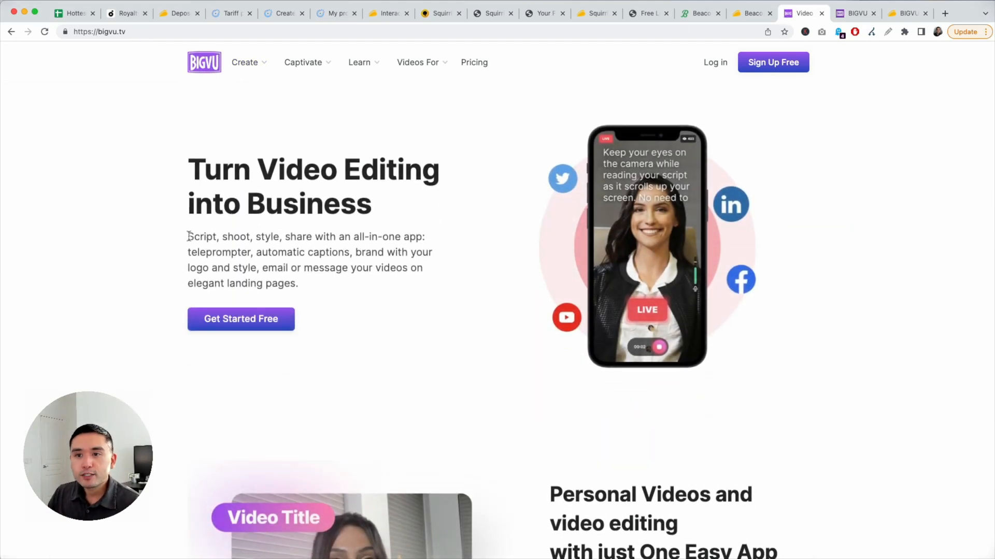
left_click_drag(187, 236, 436, 252)
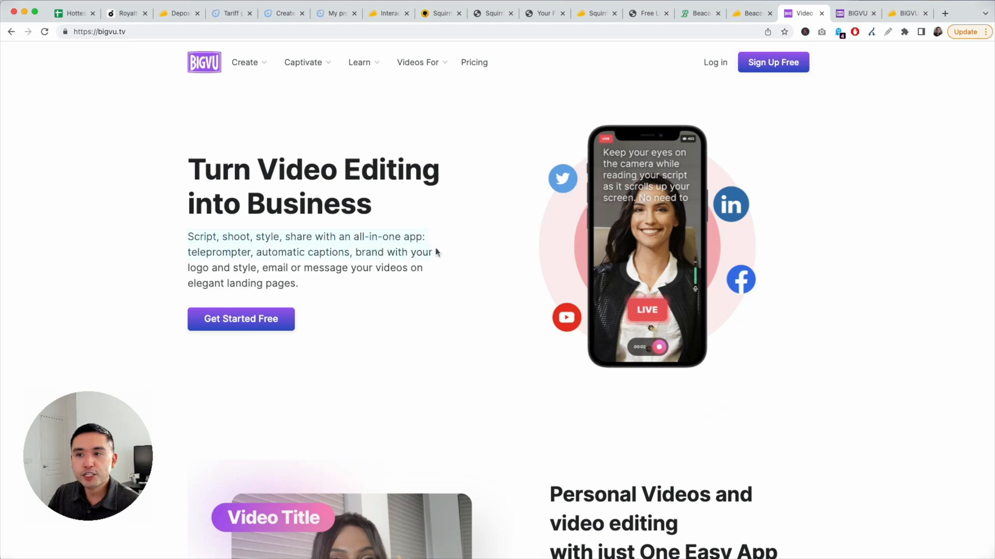
mouse_move(257, 262)
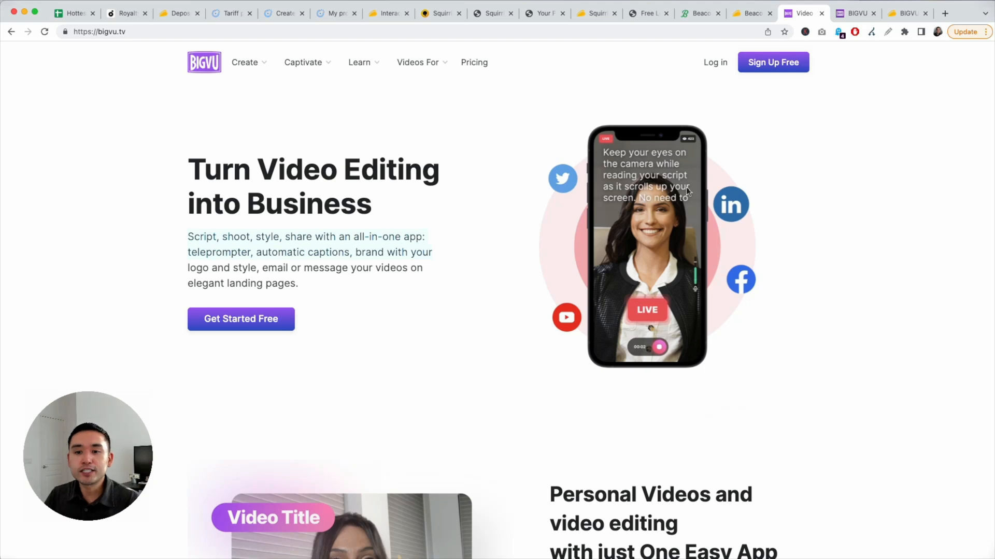
mouse_move(601, 200)
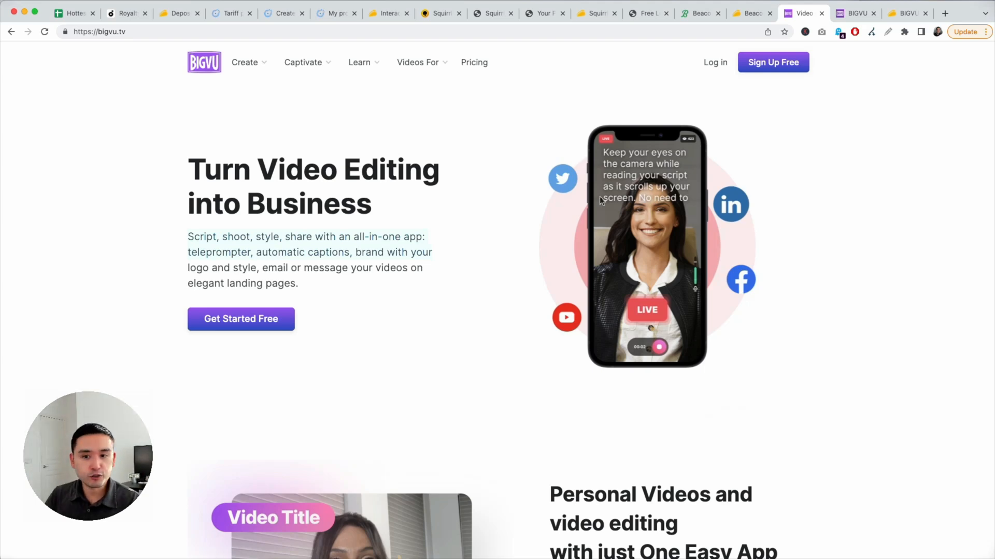
scroll("down", 3)
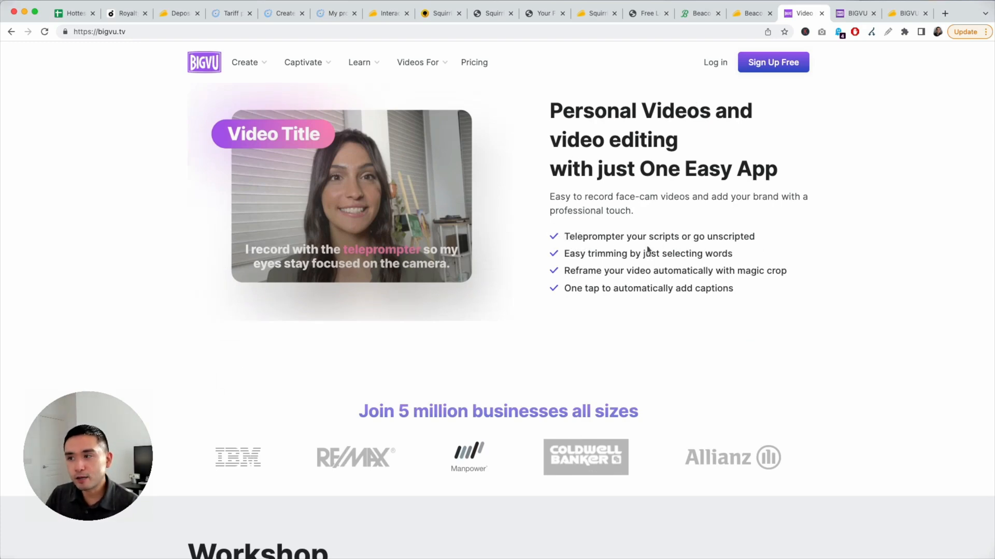
mouse_move(273, 167)
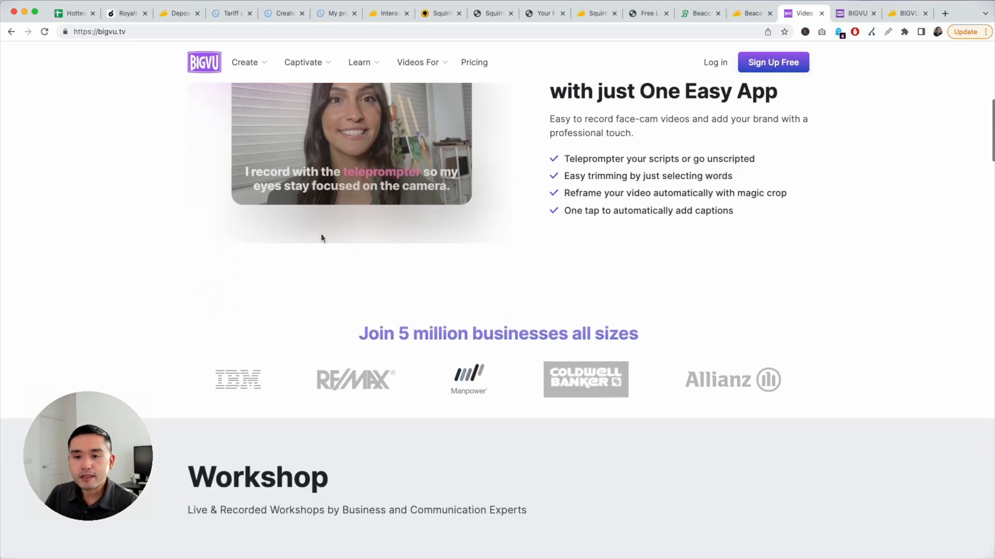
scroll("down", 3)
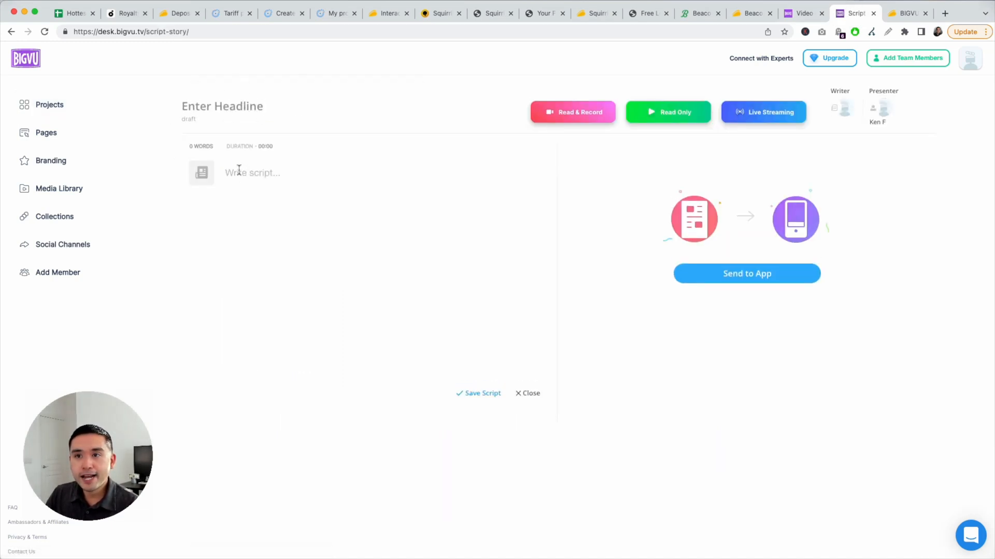
Save a BIGVU script headlined 'Test' with the line 'this is a headline', then preview it in the teleprompter.
left_click(571, 112)
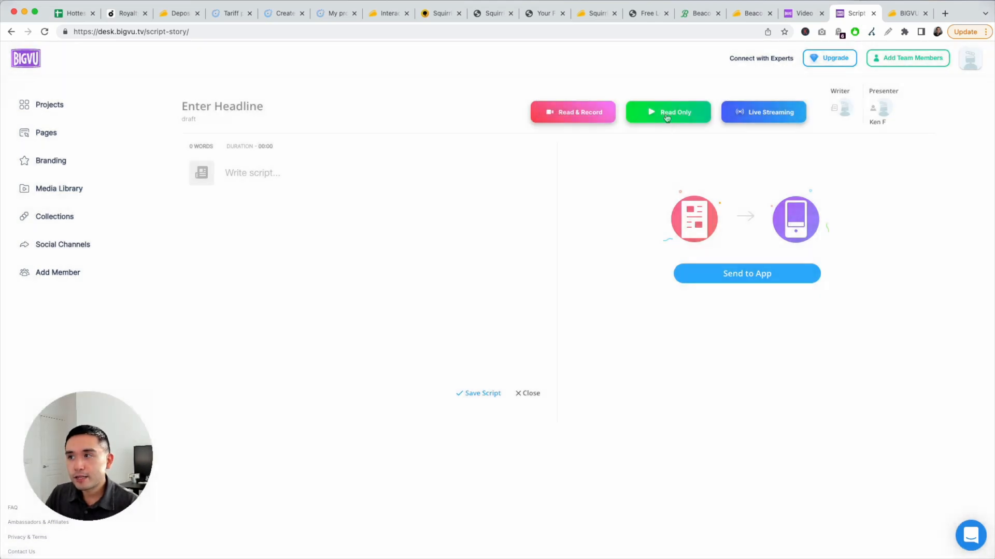
left_click(667, 112)
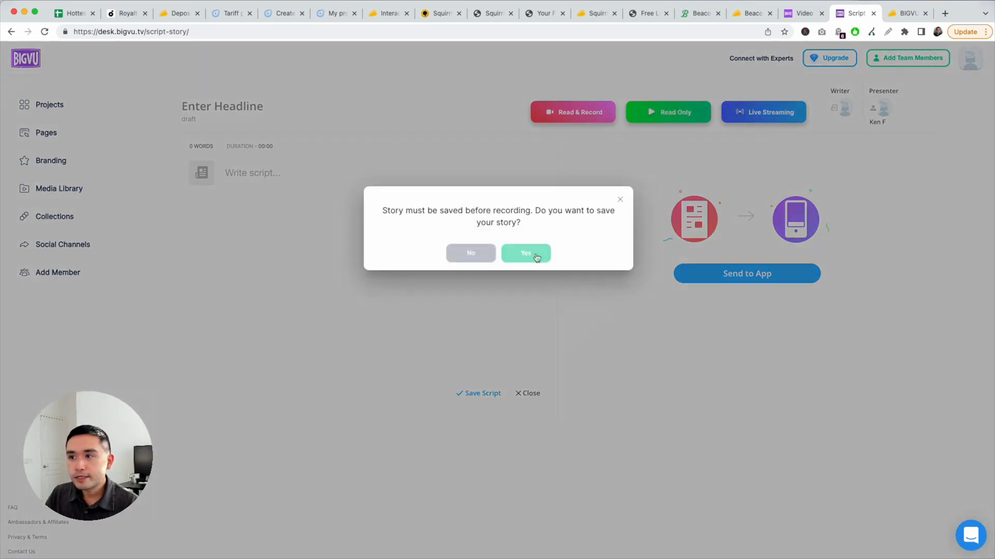
left_click(525, 253)
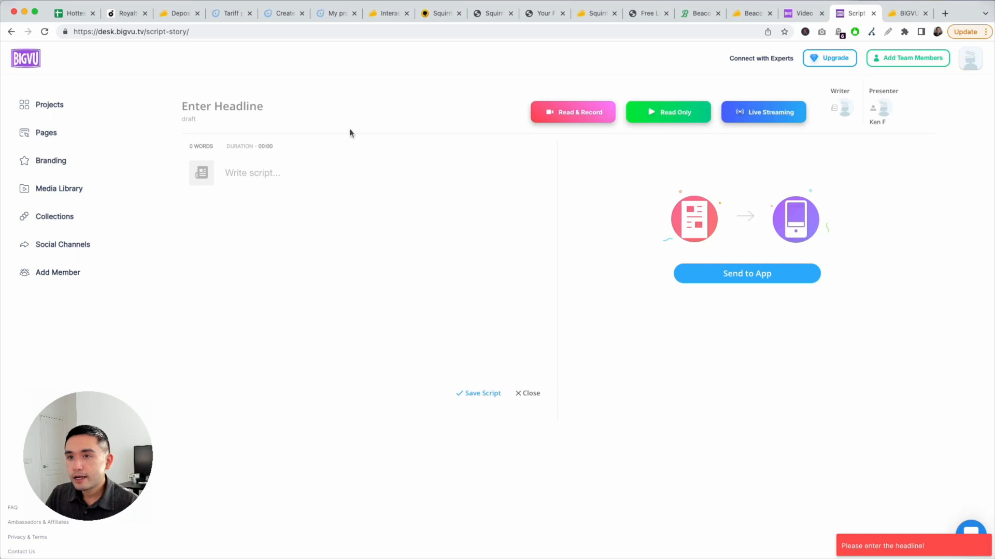
type("Test")
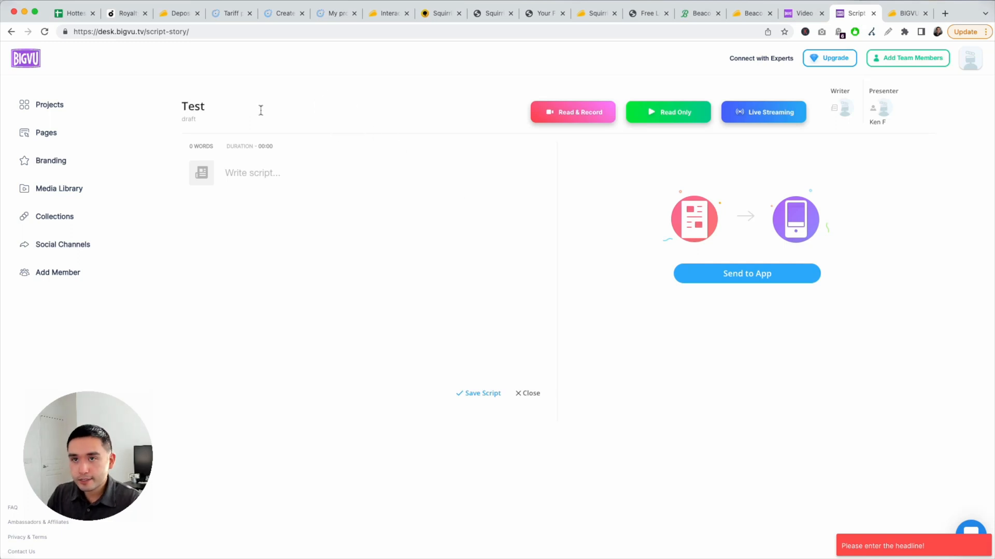
type("this is a headline")
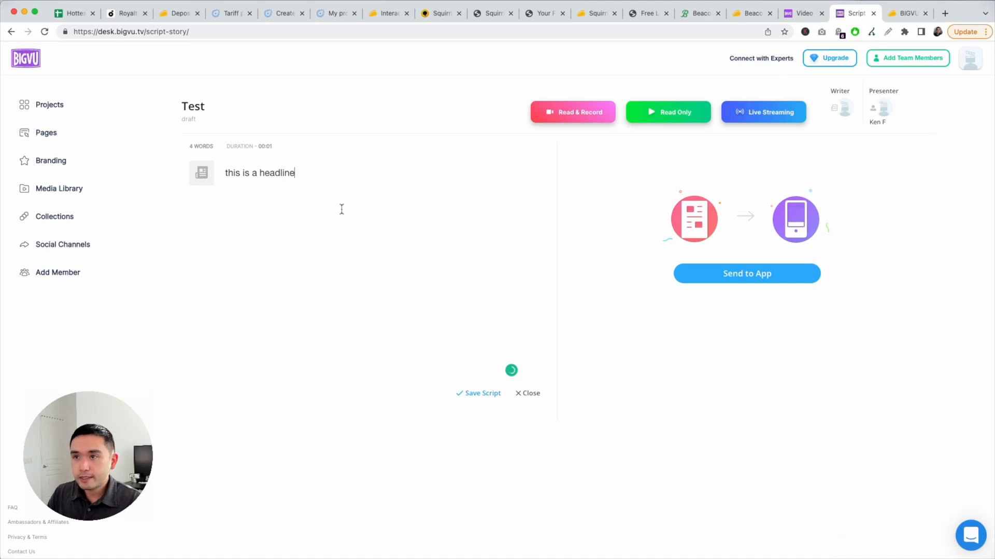
left_click(572, 112)
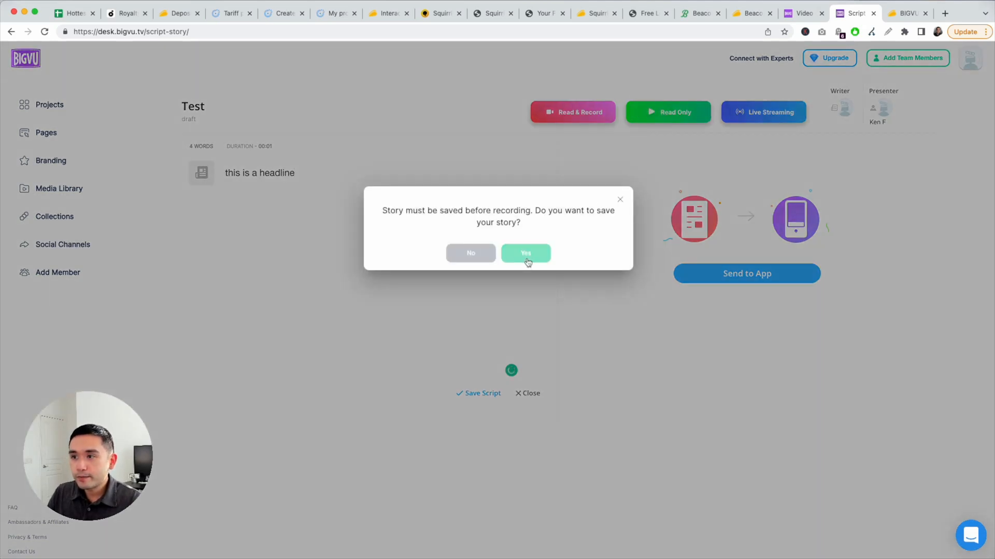
left_click(526, 253)
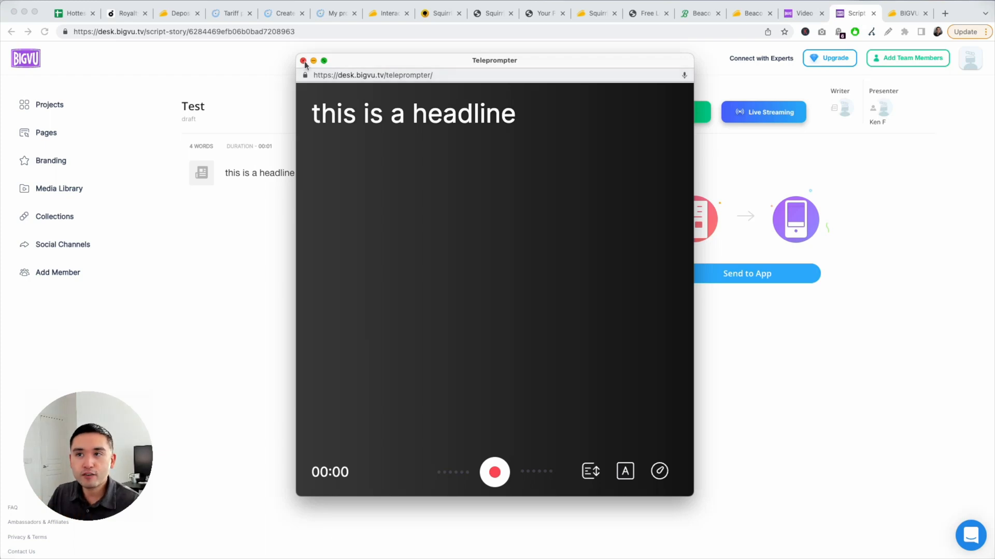
left_click(304, 60)
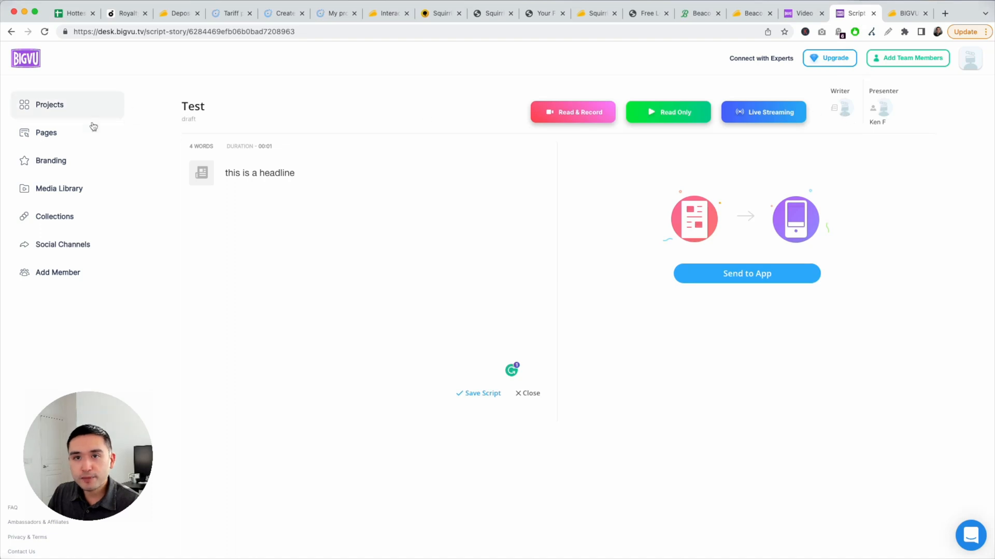
Tour BIGVU's Pages, Branding, Media Library, Collections and Social Channels, then return to the bigvu.tv homepage.
left_click(45, 132)
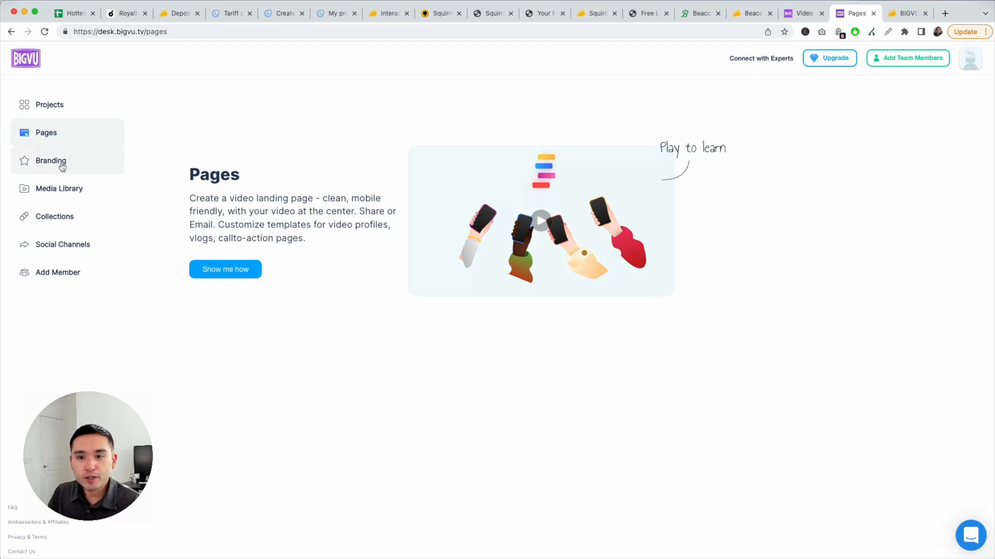
left_click(50, 161)
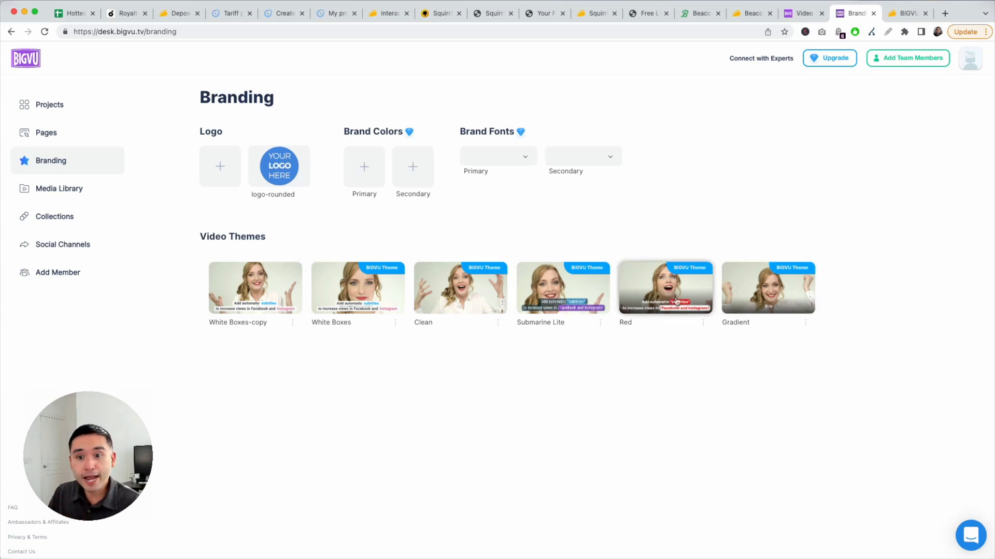
left_click(59, 188)
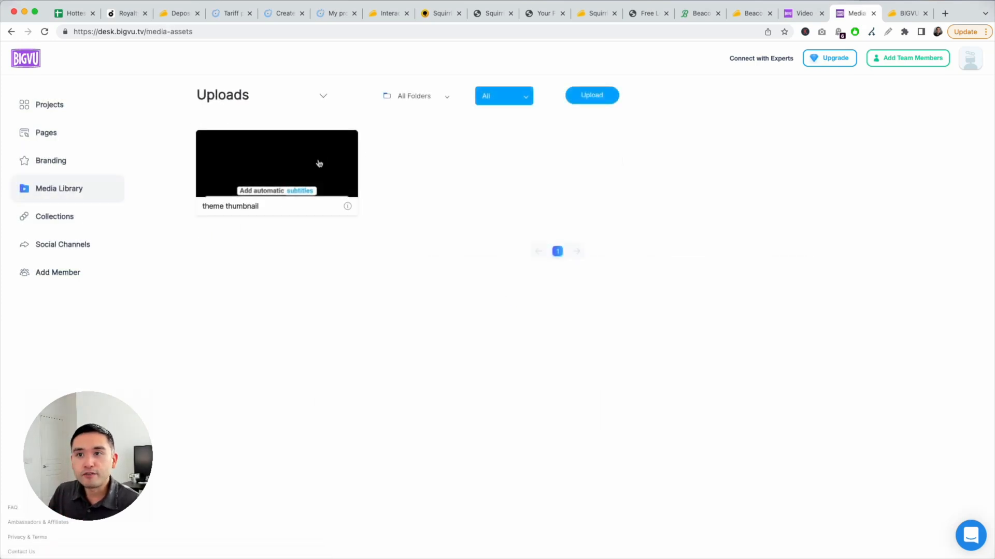
left_click(55, 217)
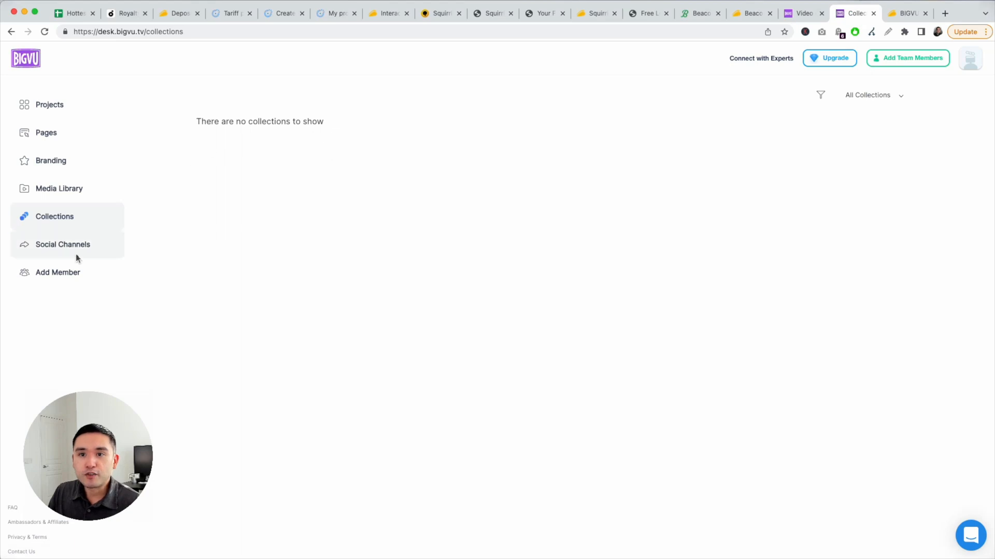
left_click(62, 243)
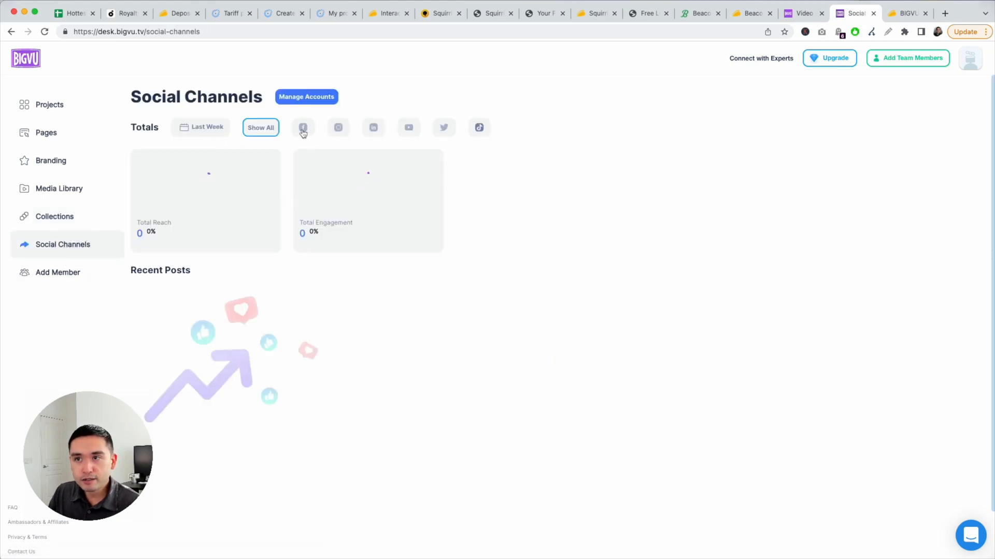
left_click(302, 128)
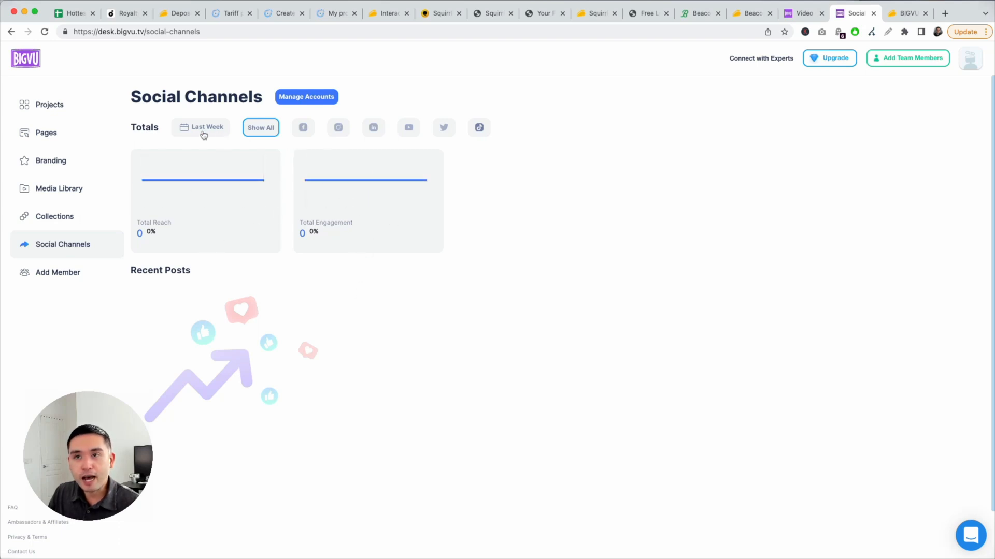
left_click(49, 105)
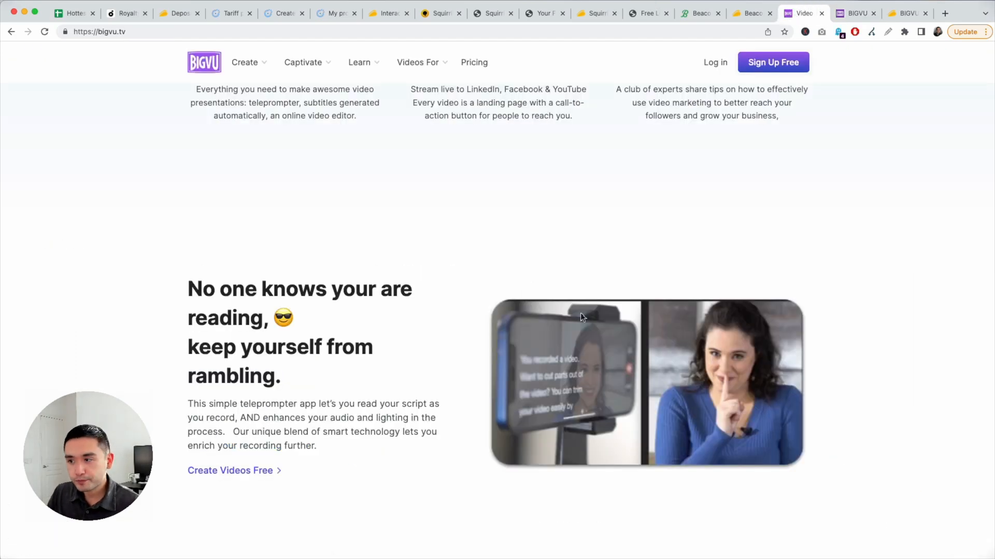
Compare AppSumo's BIGVU deal plans with BIGVU's own Starter, Plus and Workgroup pricing.
left_click(906, 12)
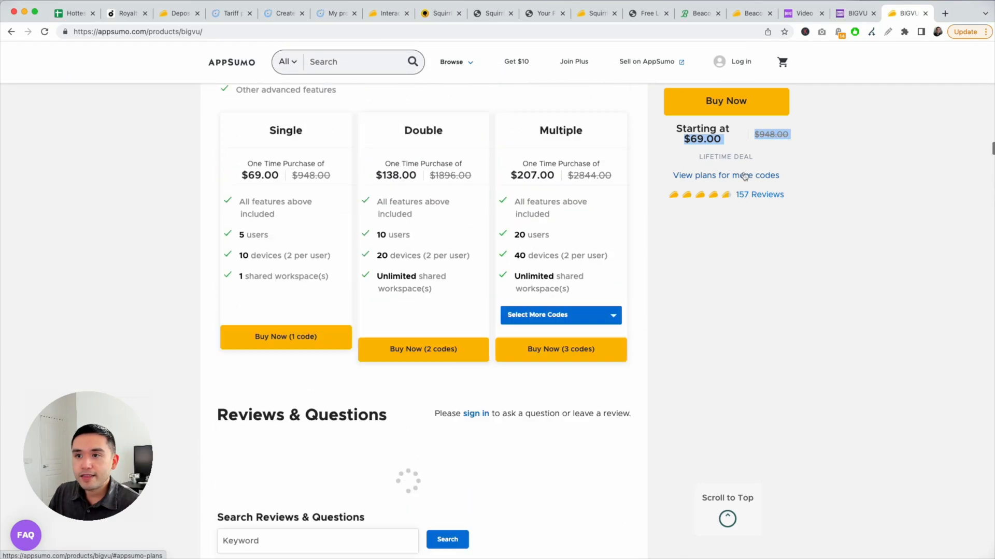
scroll("up", 3)
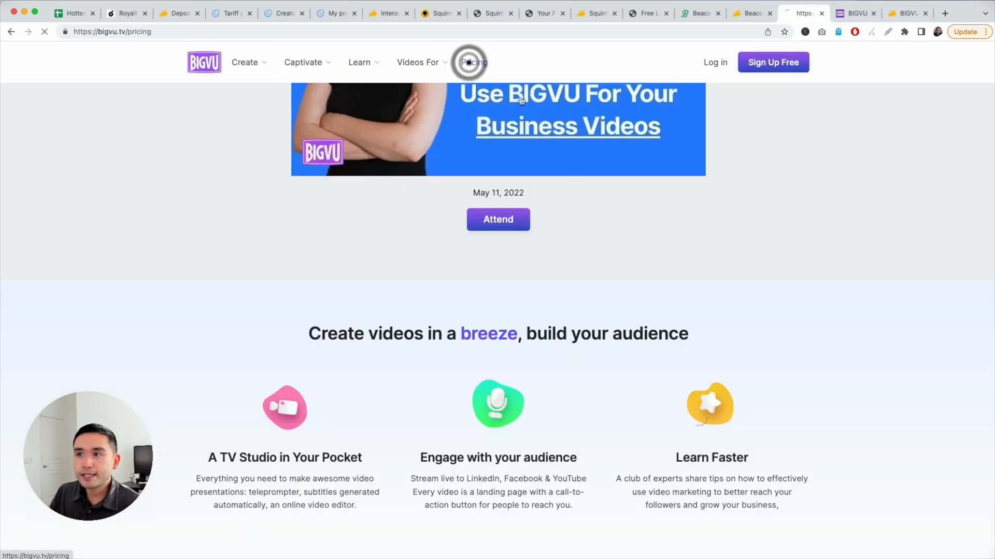
left_click(473, 62)
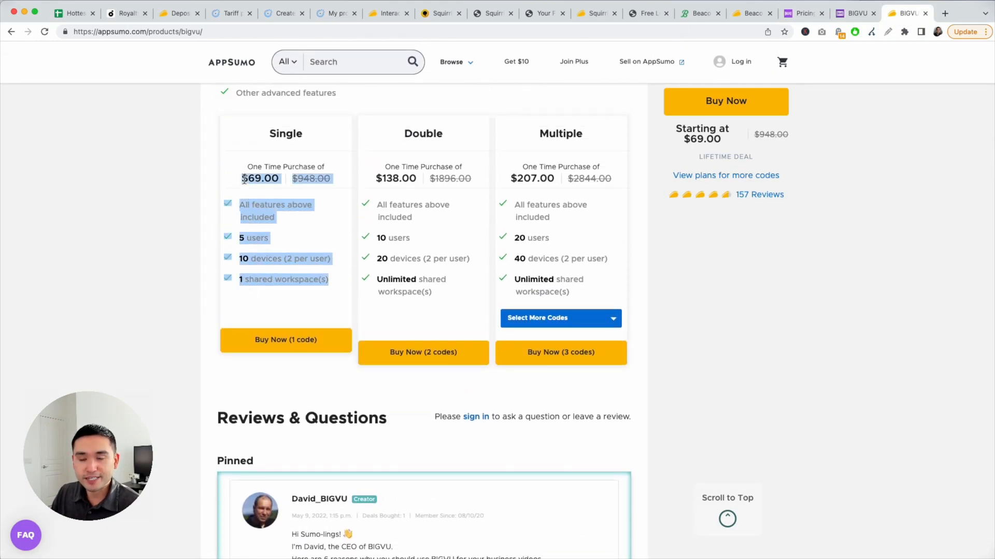
left_click(802, 12)
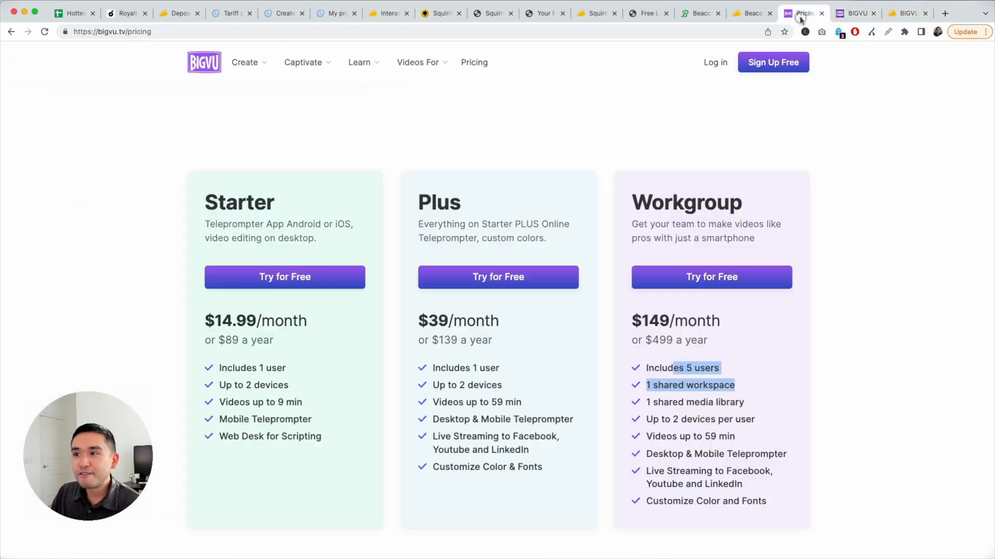
mouse_move(767, 314)
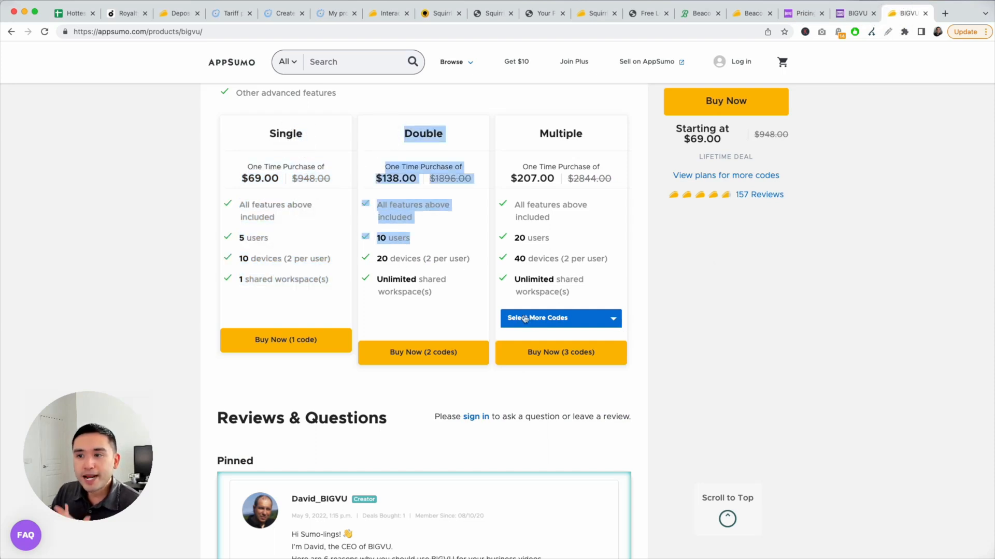
Check the $69–$207 extra-code tiers under Select More Codes, then return to the Google Sheets deals list.
left_click(559, 317)
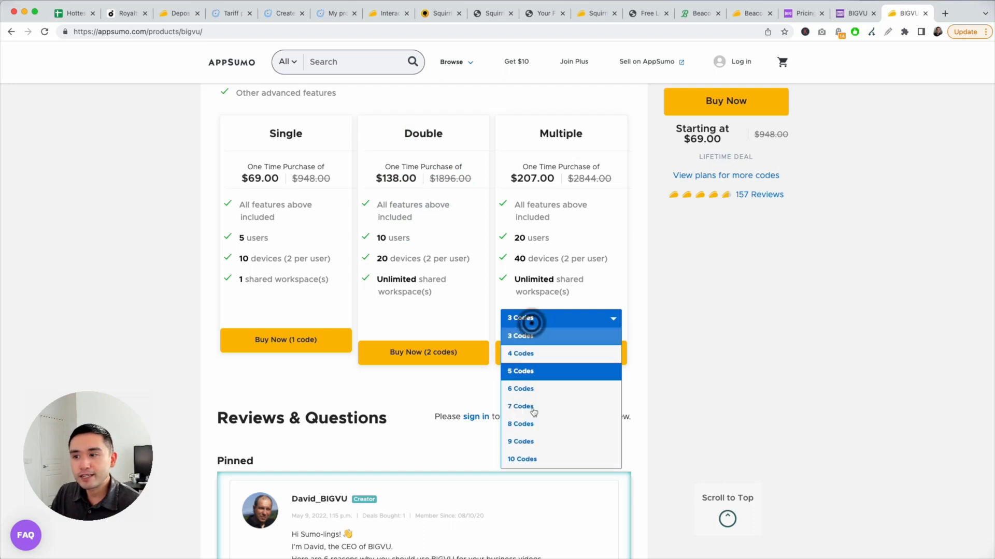
left_click(521, 459)
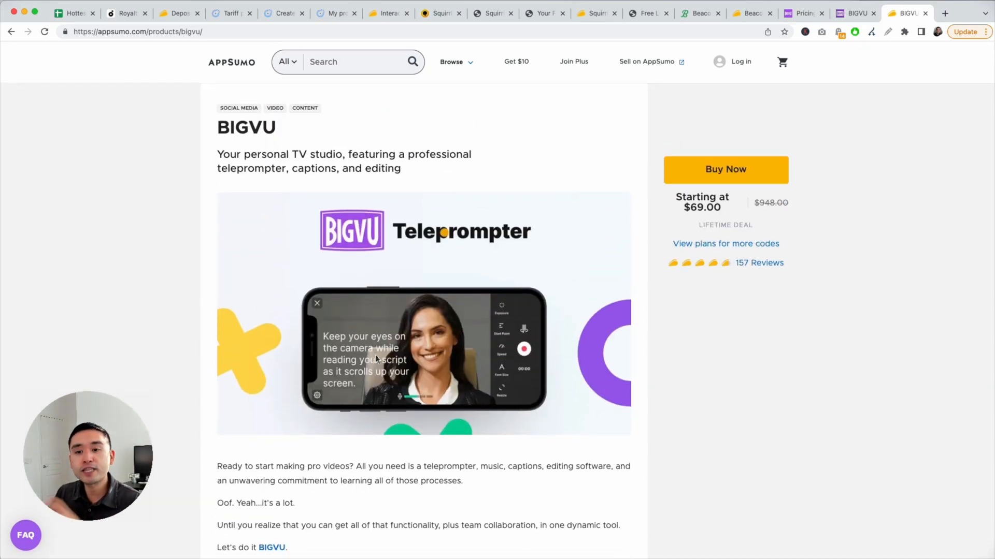
mouse_move(384, 379)
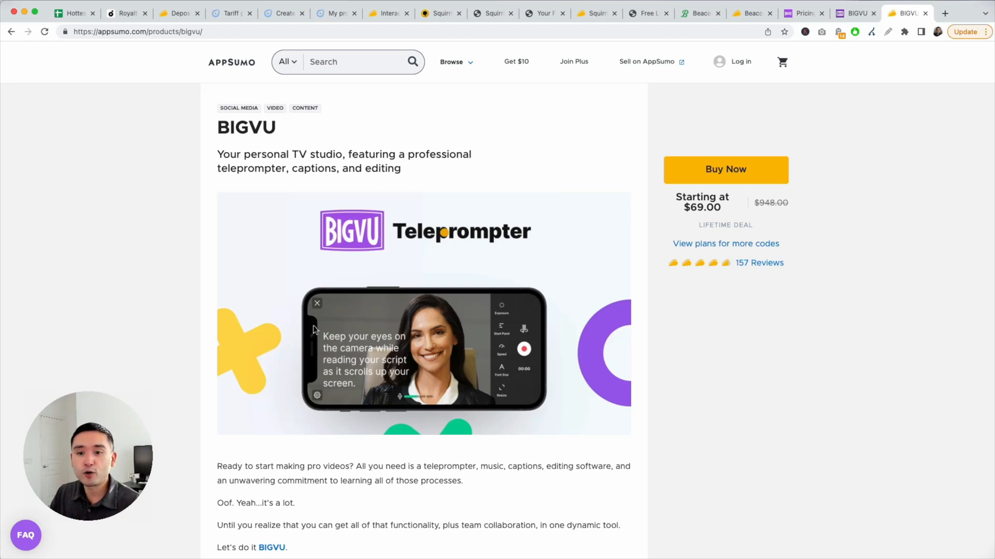
left_click(73, 12)
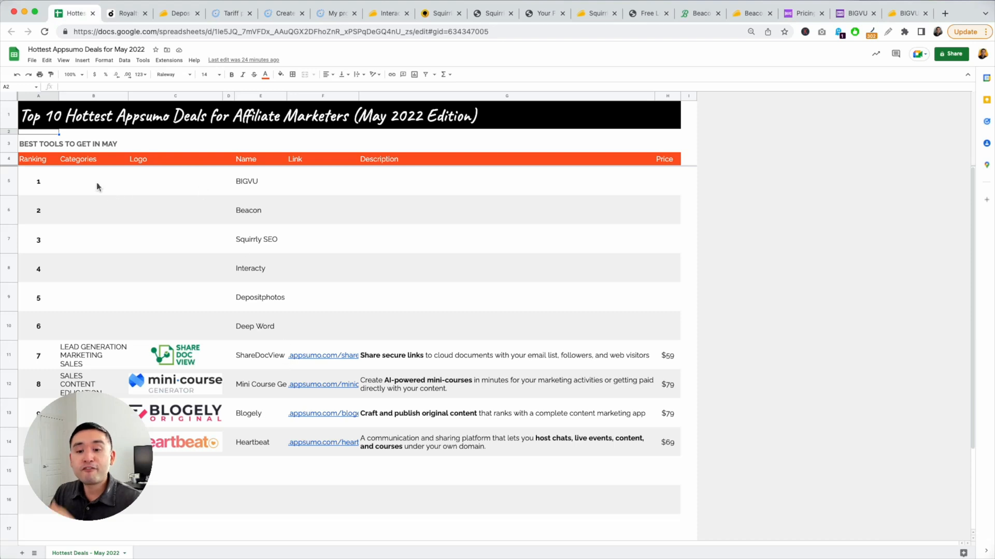
mouse_move(175, 273)
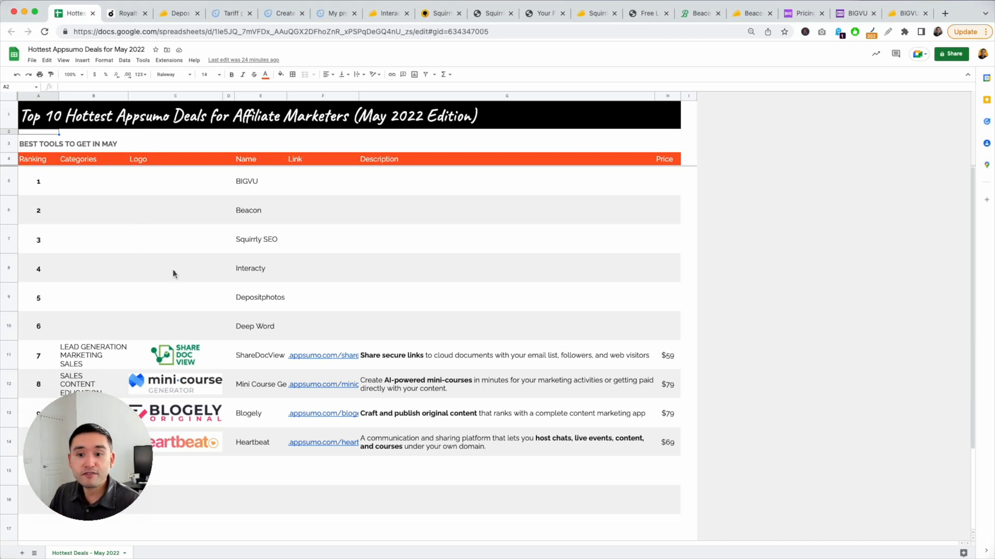